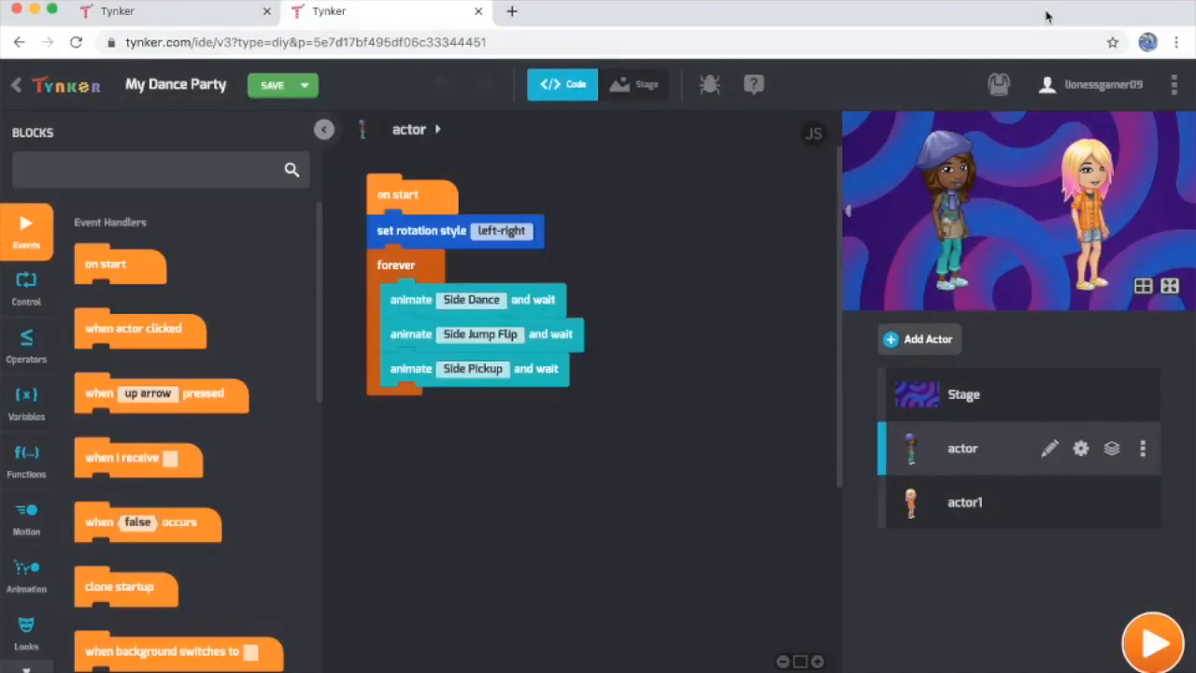
mouse_move(1046, 17)
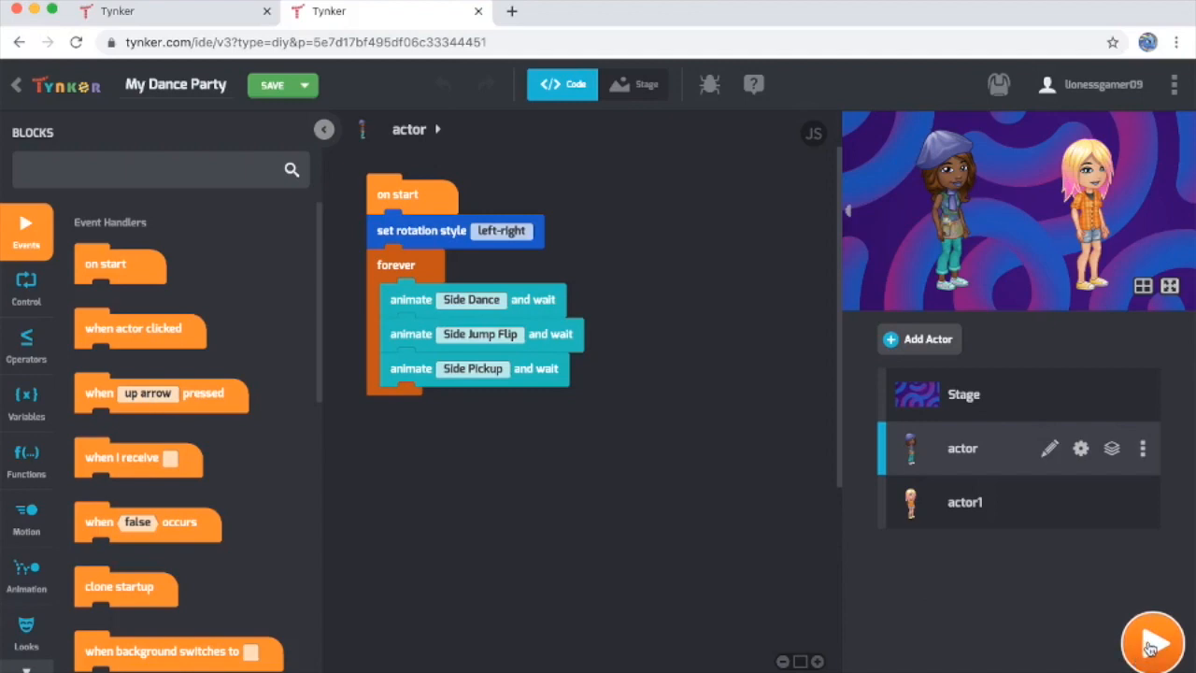
Switch from the finished My Dance Party project to the Untitled starter project
click(1151, 642)
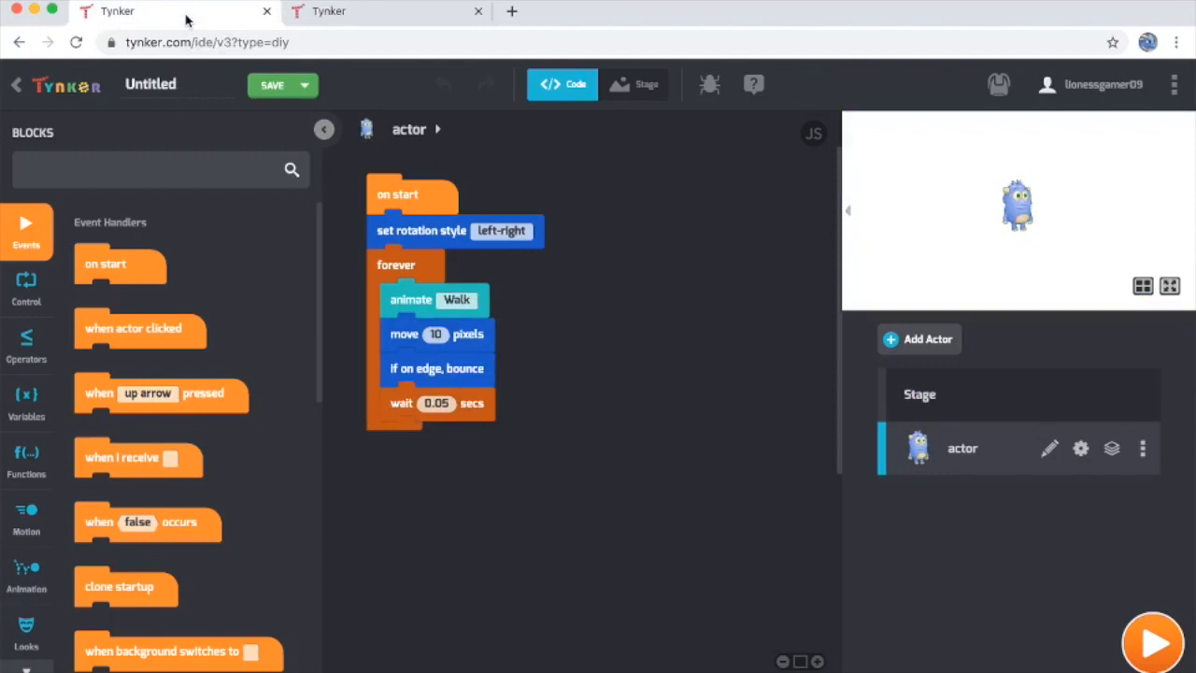
mouse_move(509, 198)
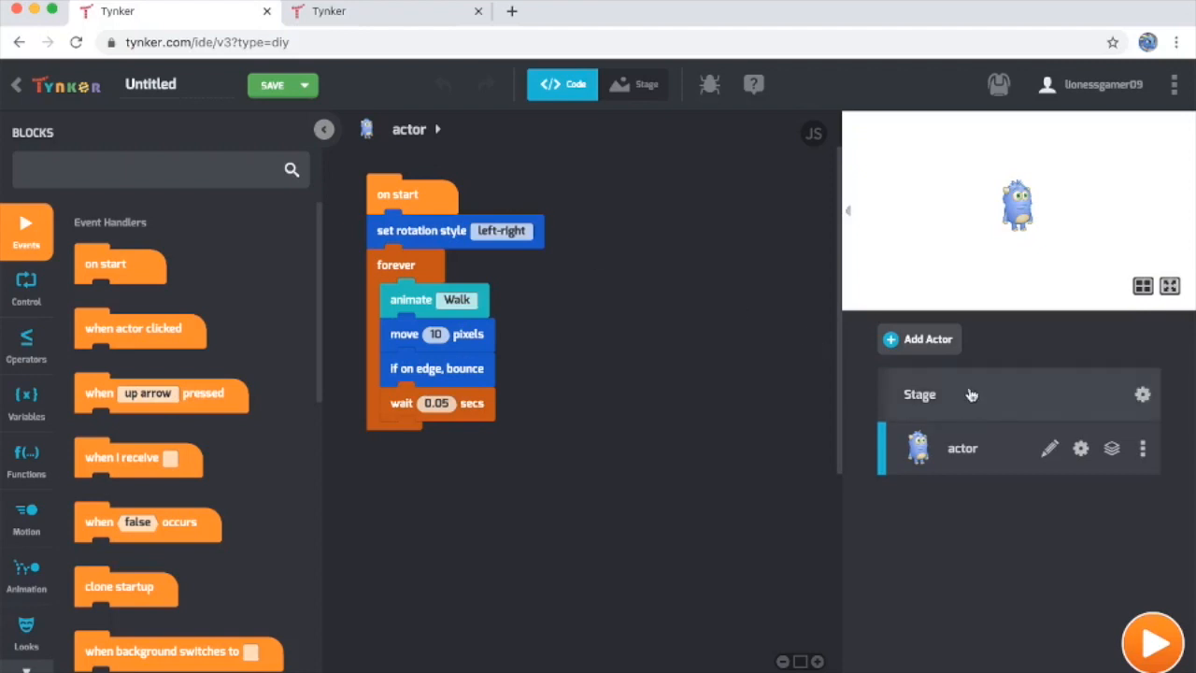
mouse_move(987, 395)
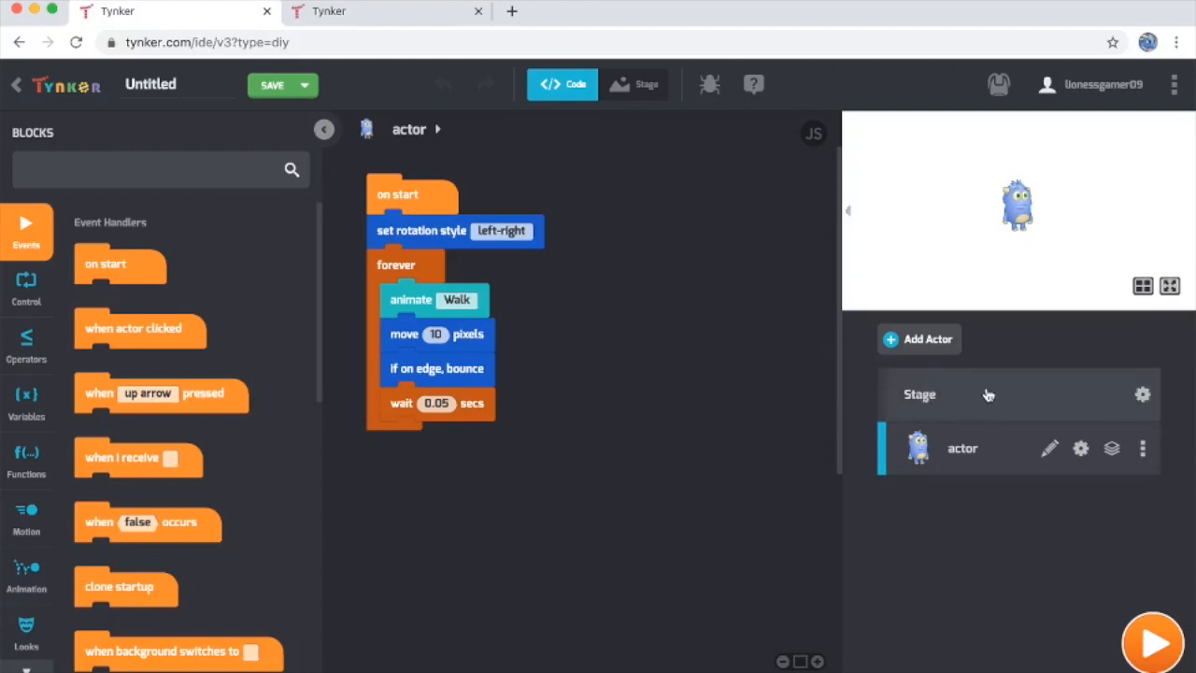
mouse_move(1020, 393)
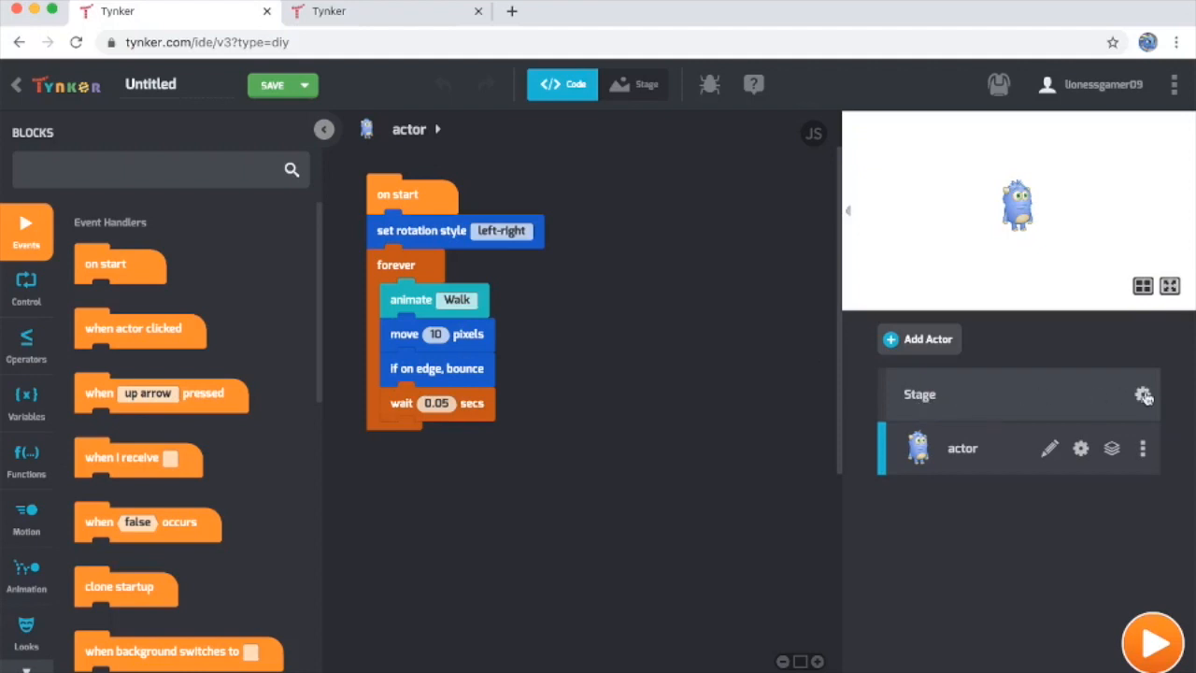
Add 'music background 2' from the Media Library's Music scenes as the stage backdrop
click(1143, 394)
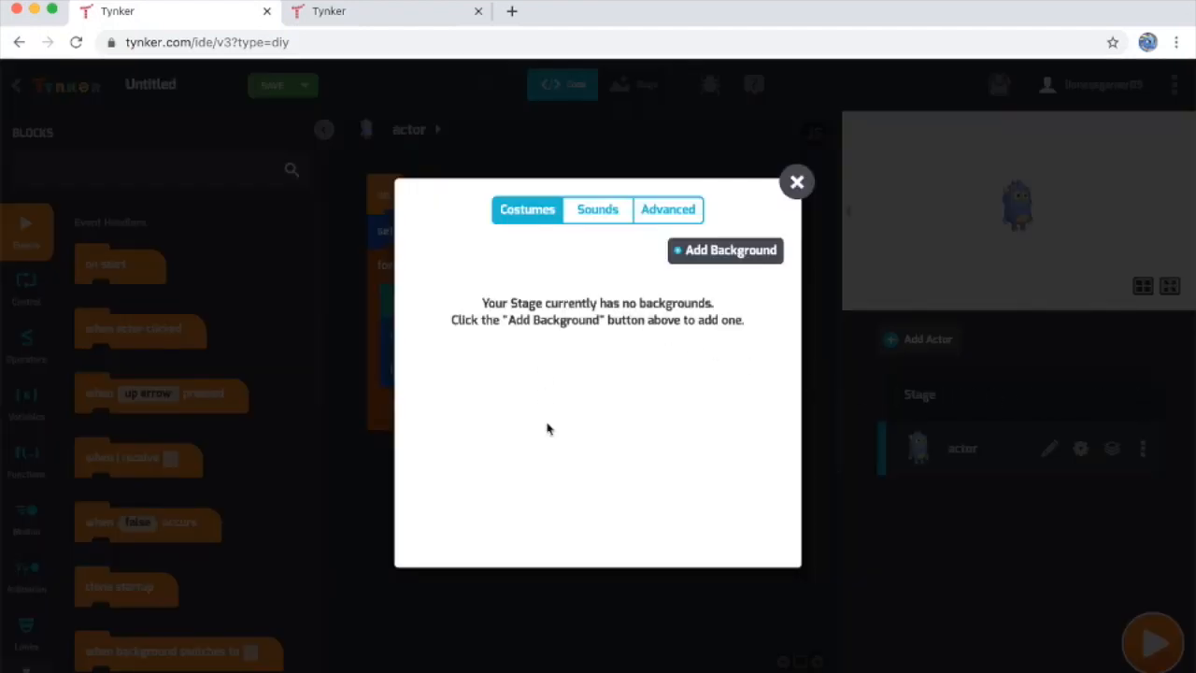
mouse_move(738, 250)
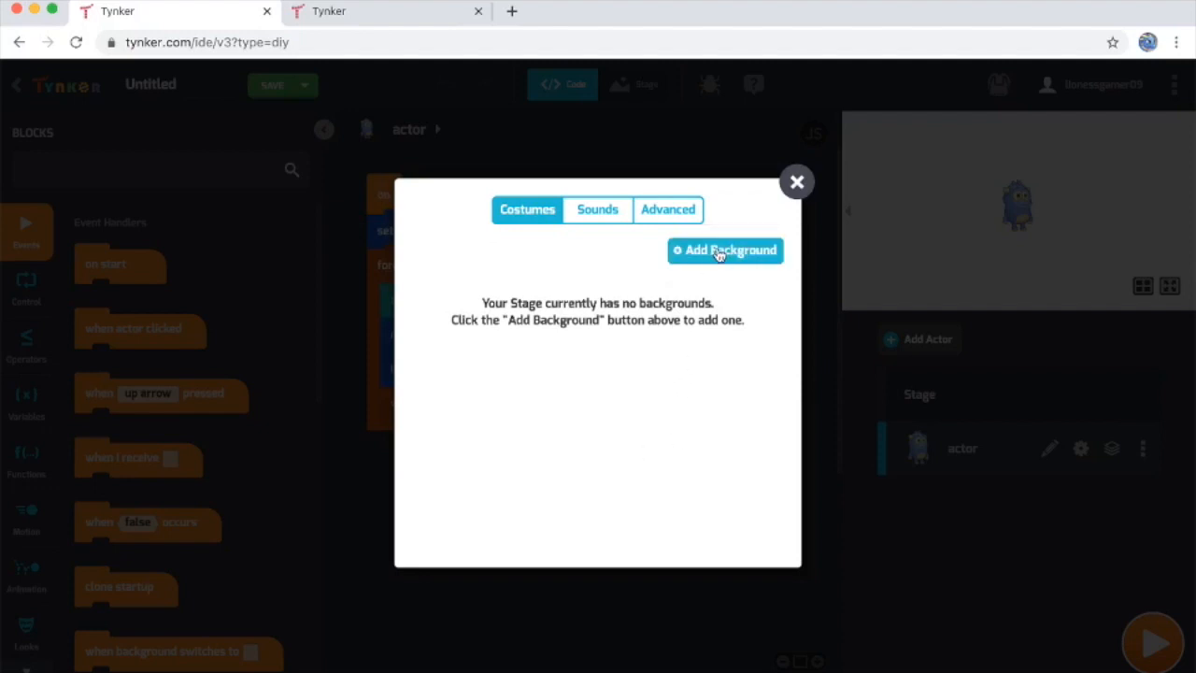
click(725, 250)
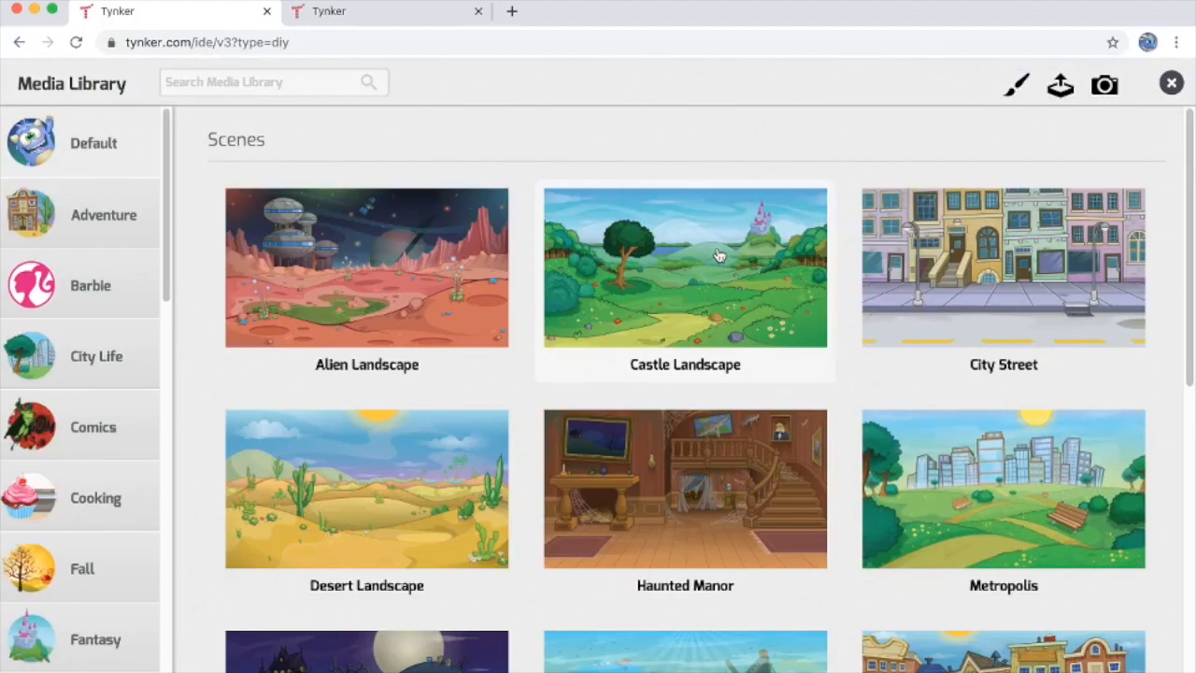
mouse_move(127, 319)
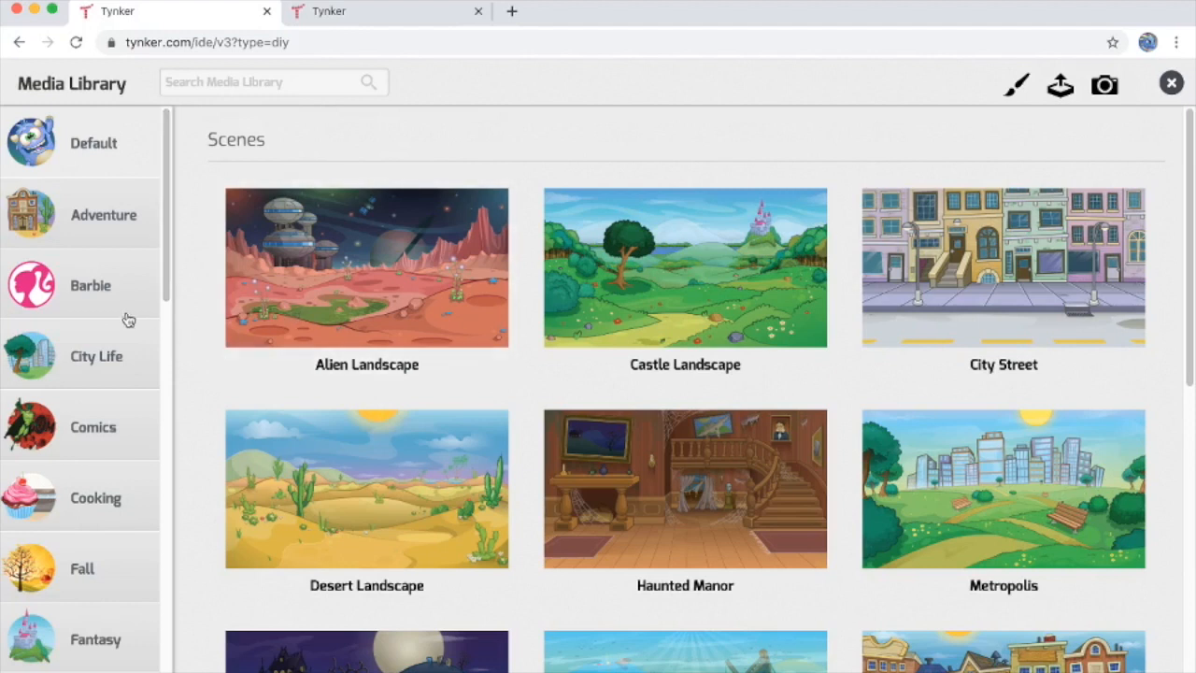
scroll(down, 3)
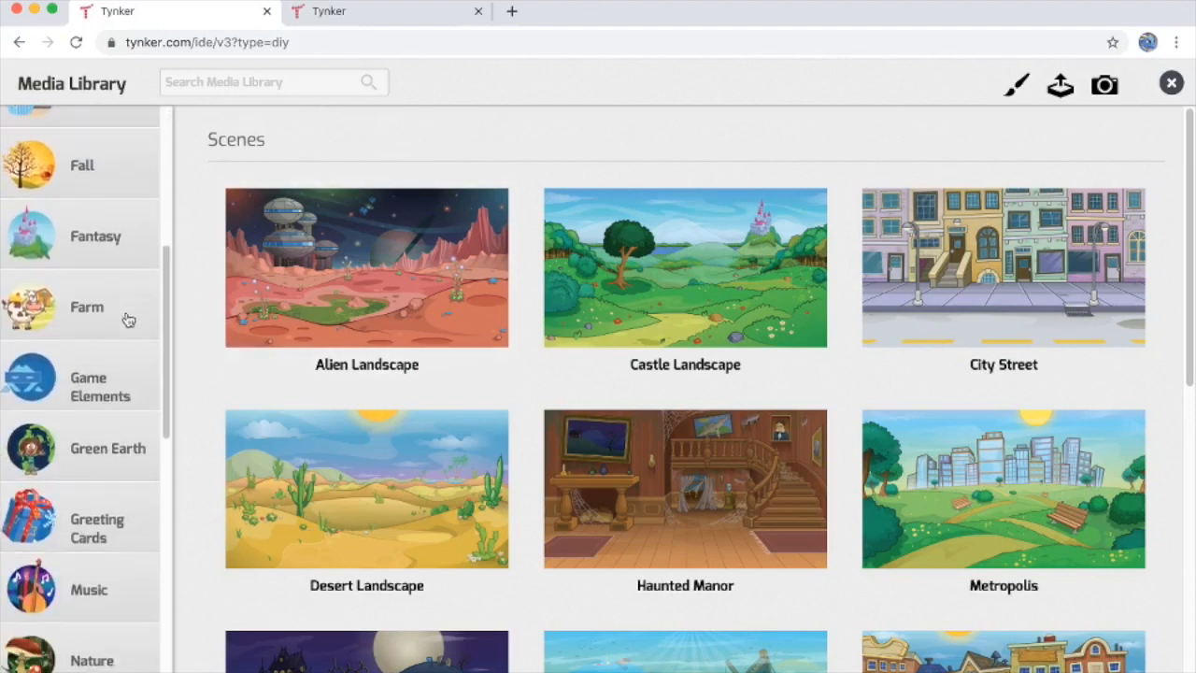
scroll(down, 3)
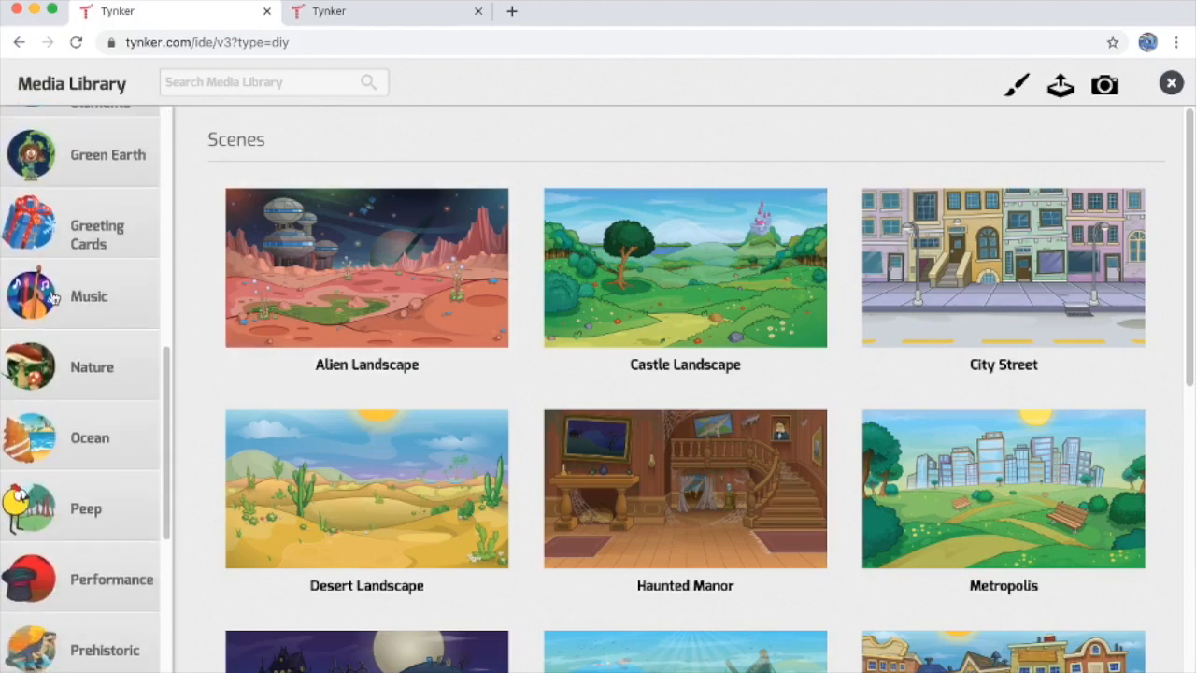
click(89, 296)
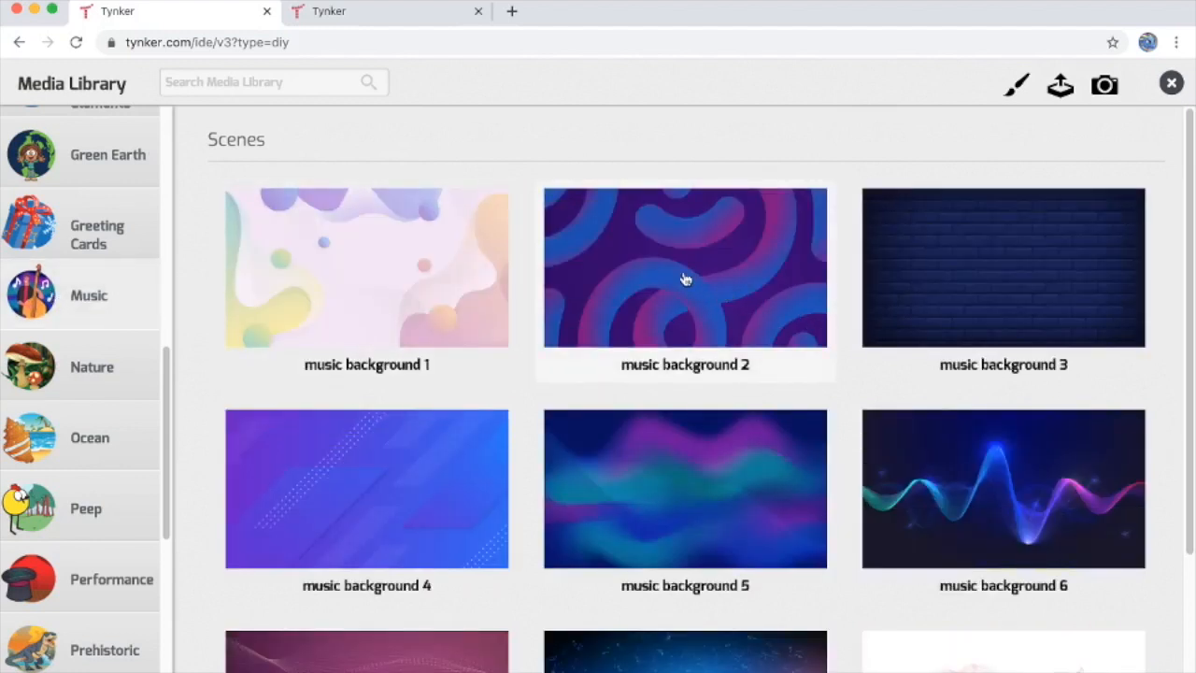
mouse_move(686, 261)
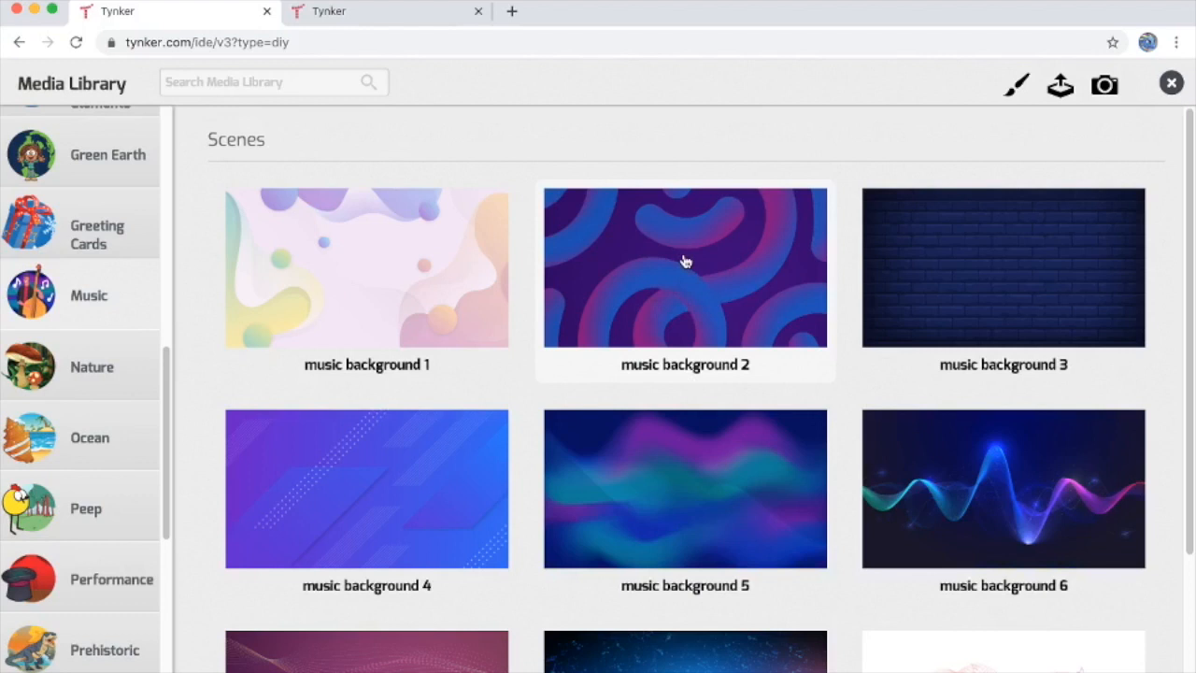
click(683, 267)
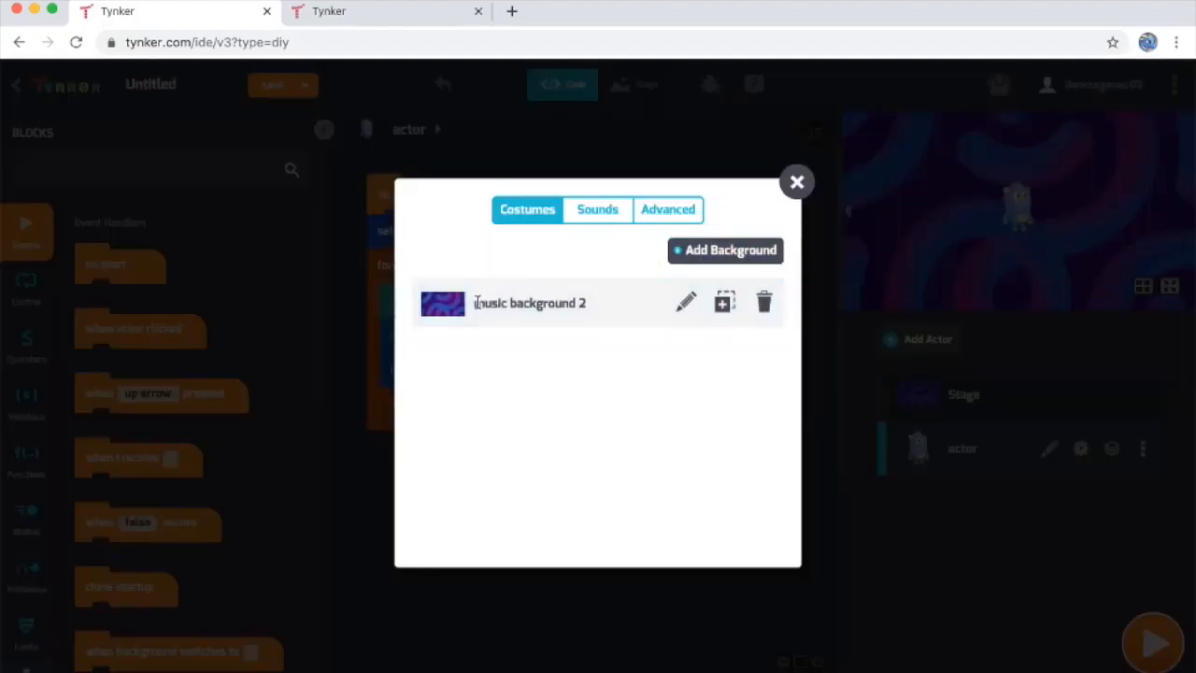
Close the stage Costumes window to return to the editor with the swirl backdrop
click(795, 182)
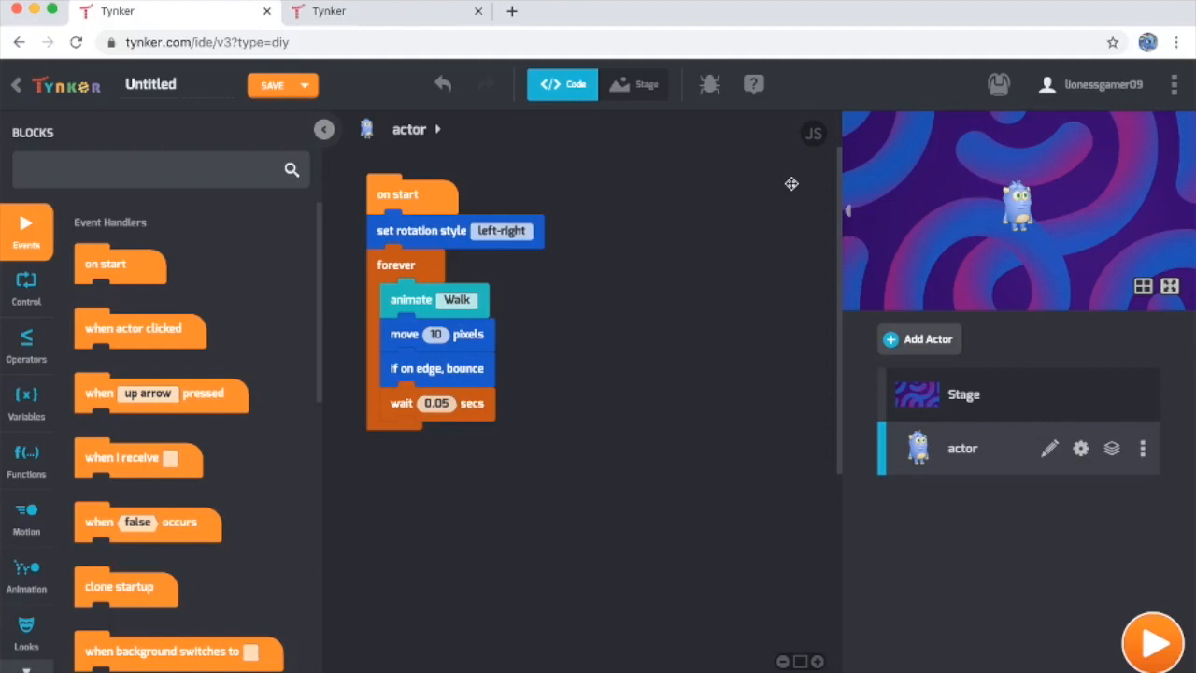
mouse_move(745, 314)
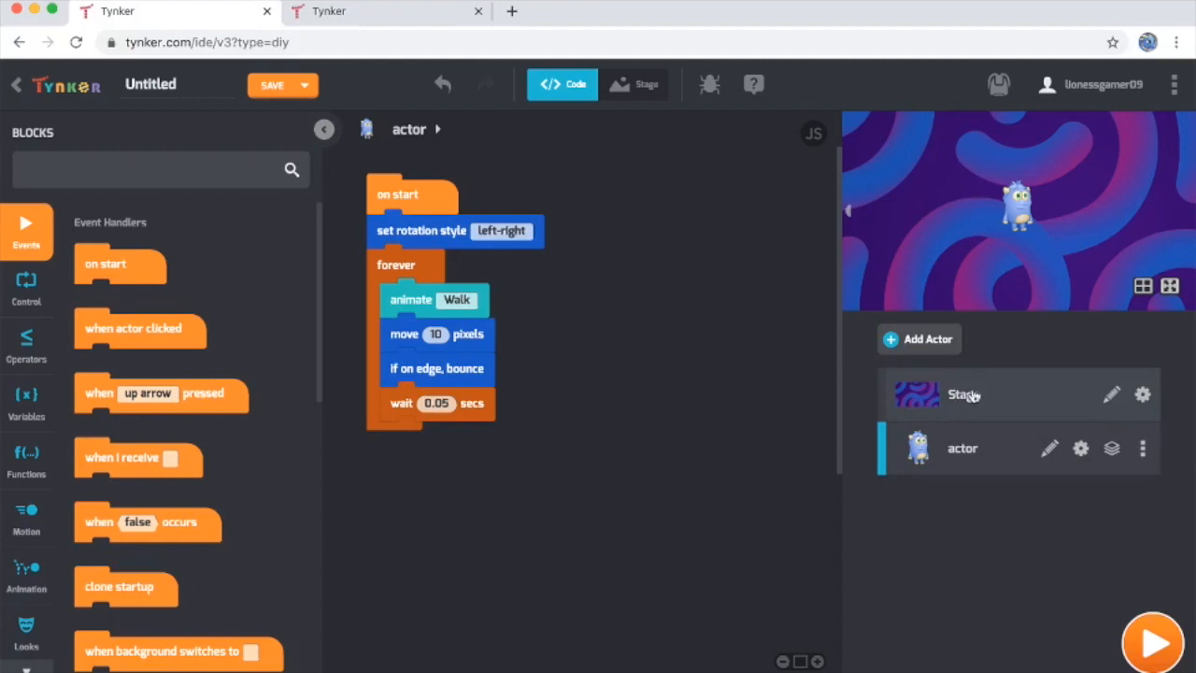
mouse_move(1017, 404)
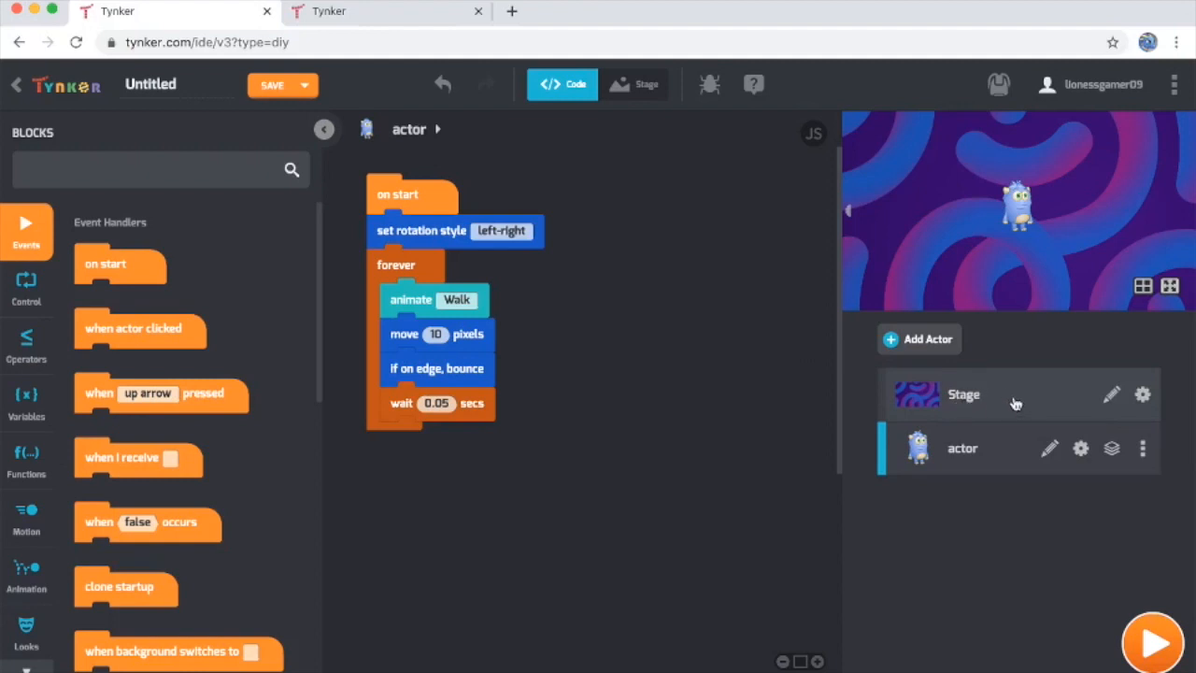
Build the Stage script: an 'on start' event with a 'forever' loop snapped beneath it
click(964, 393)
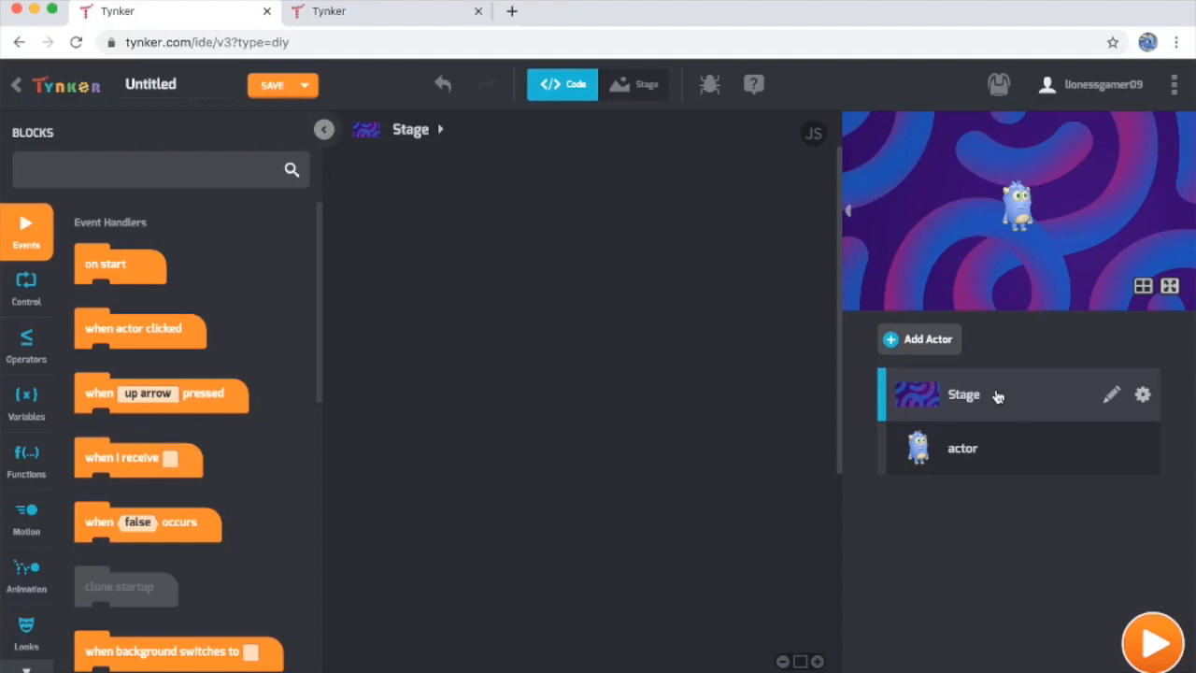
mouse_move(626, 338)
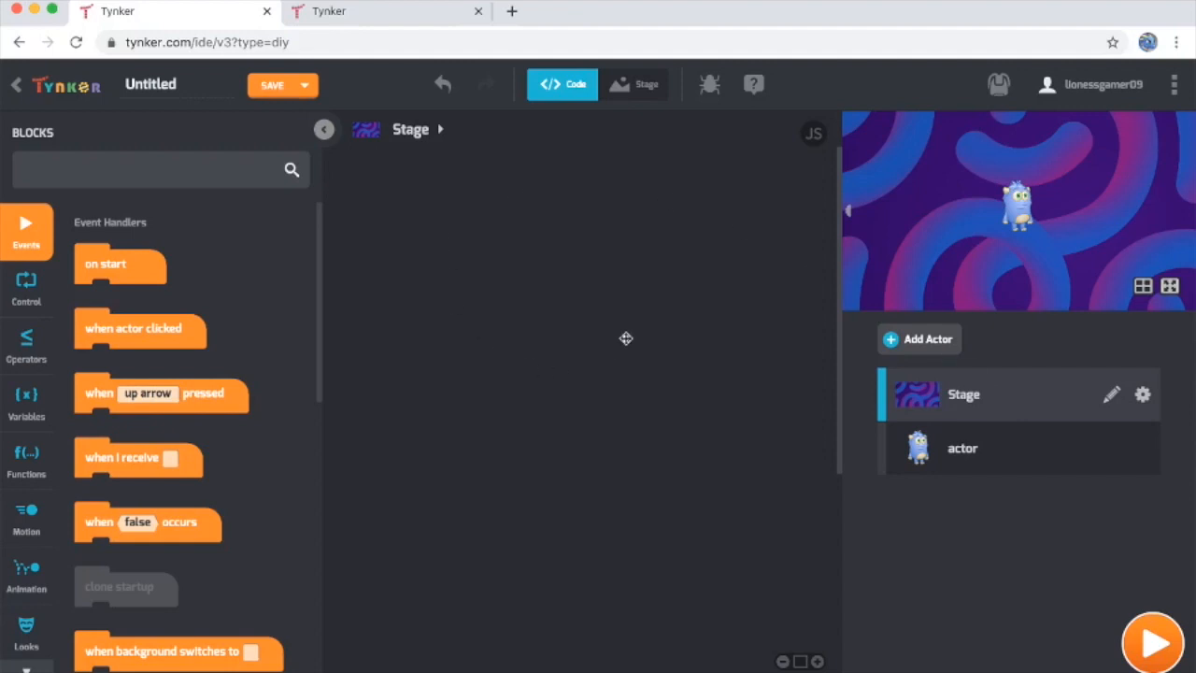
mouse_move(605, 256)
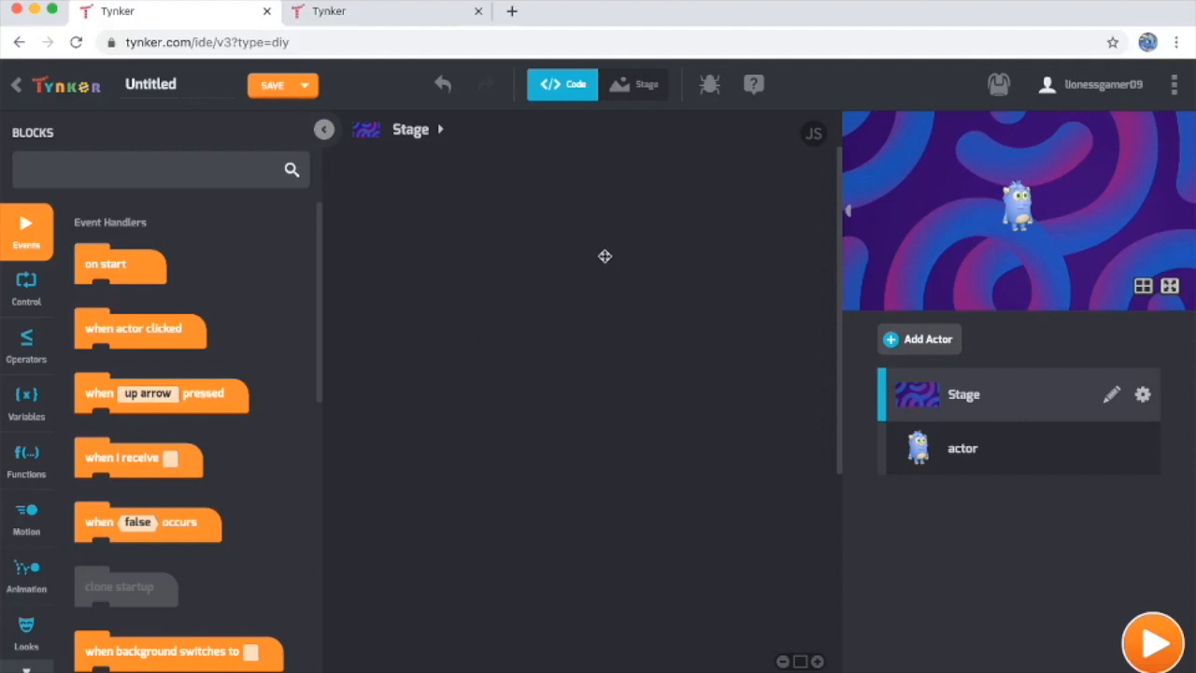
mouse_move(112, 265)
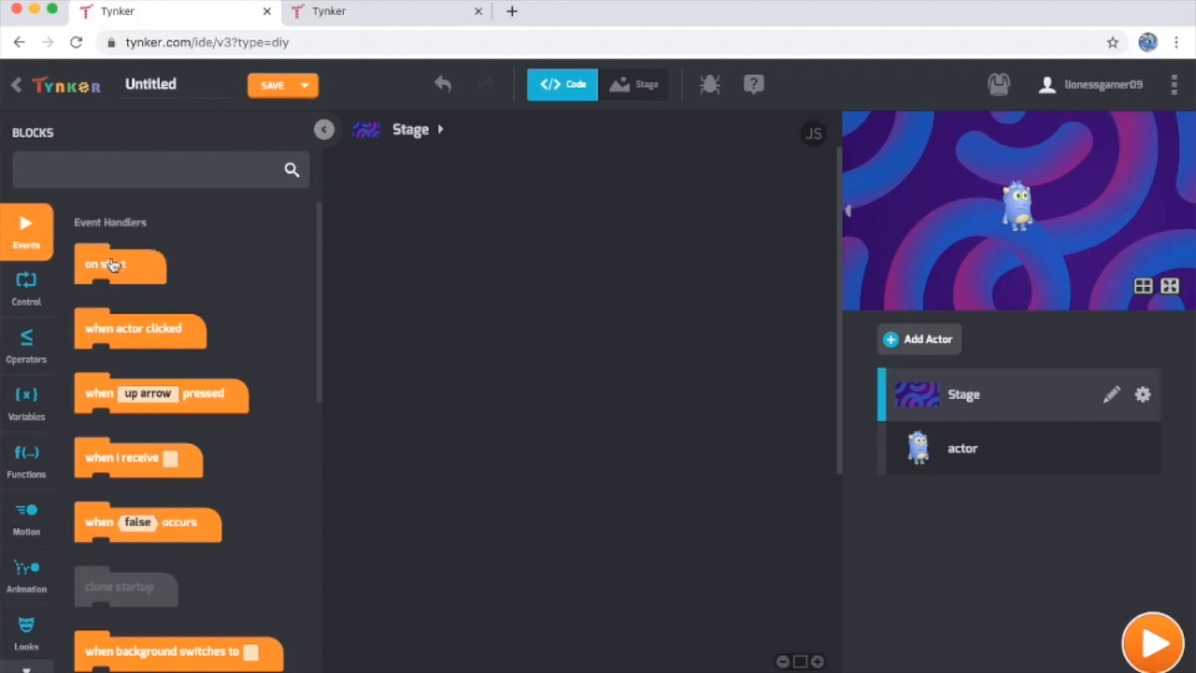
mouse_move(97, 265)
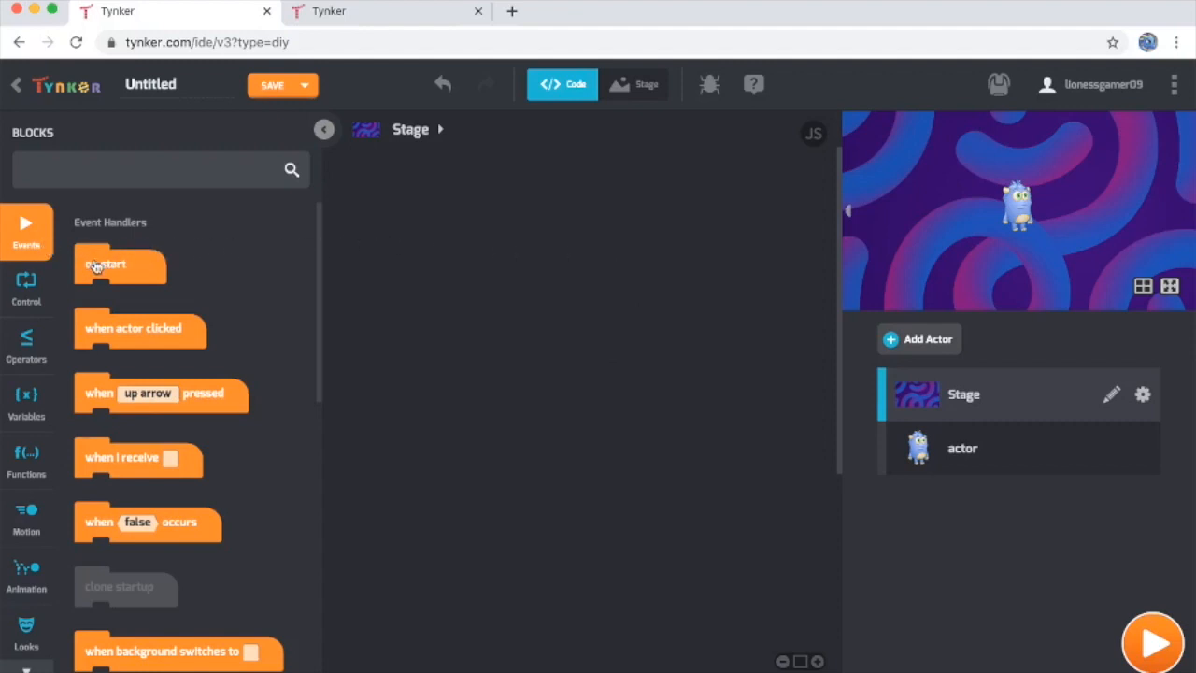
drag(105, 263, 428, 210)
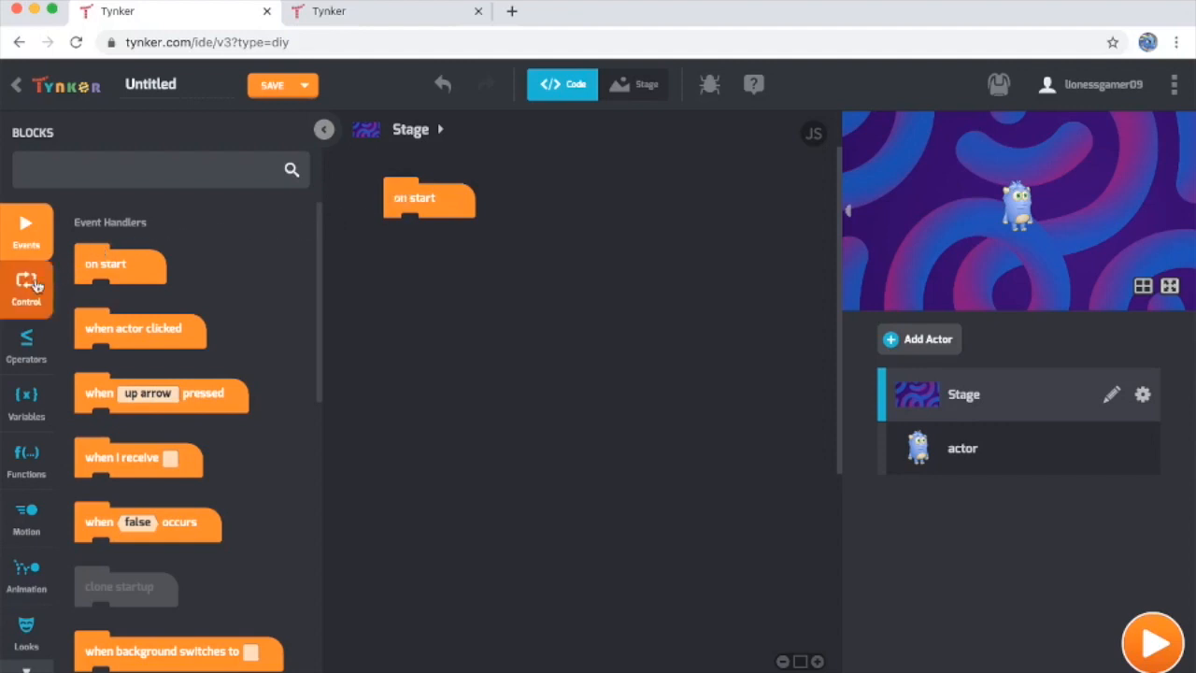
click(26, 290)
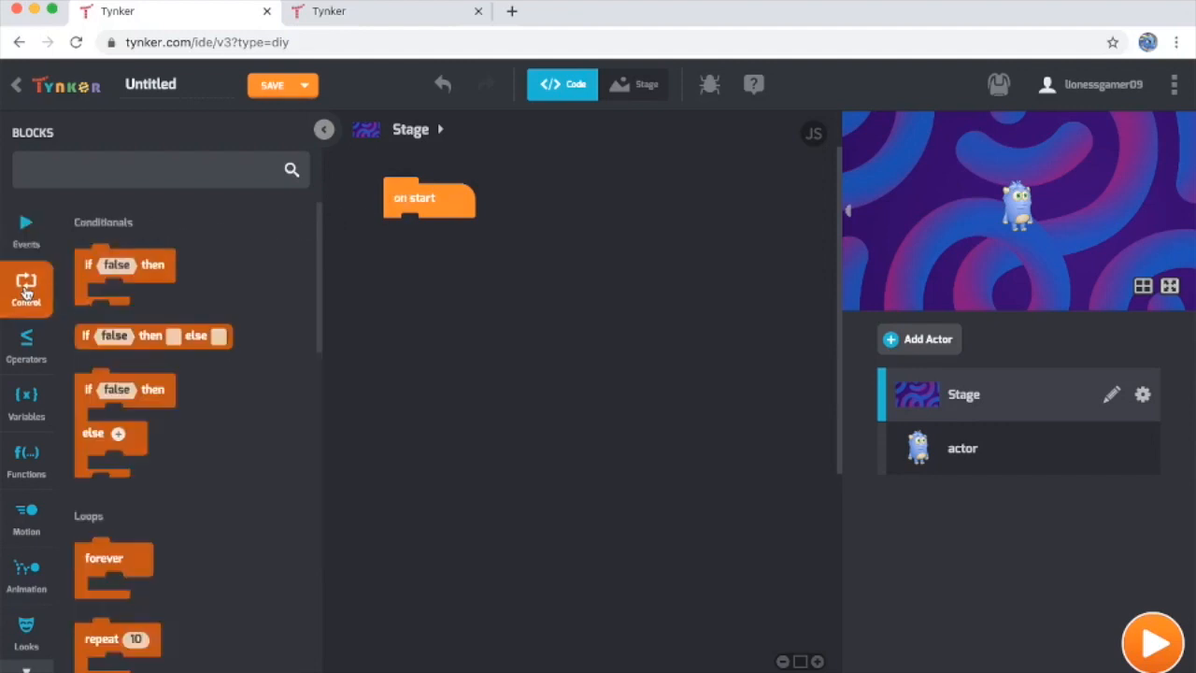
drag(112, 568, 470, 284)
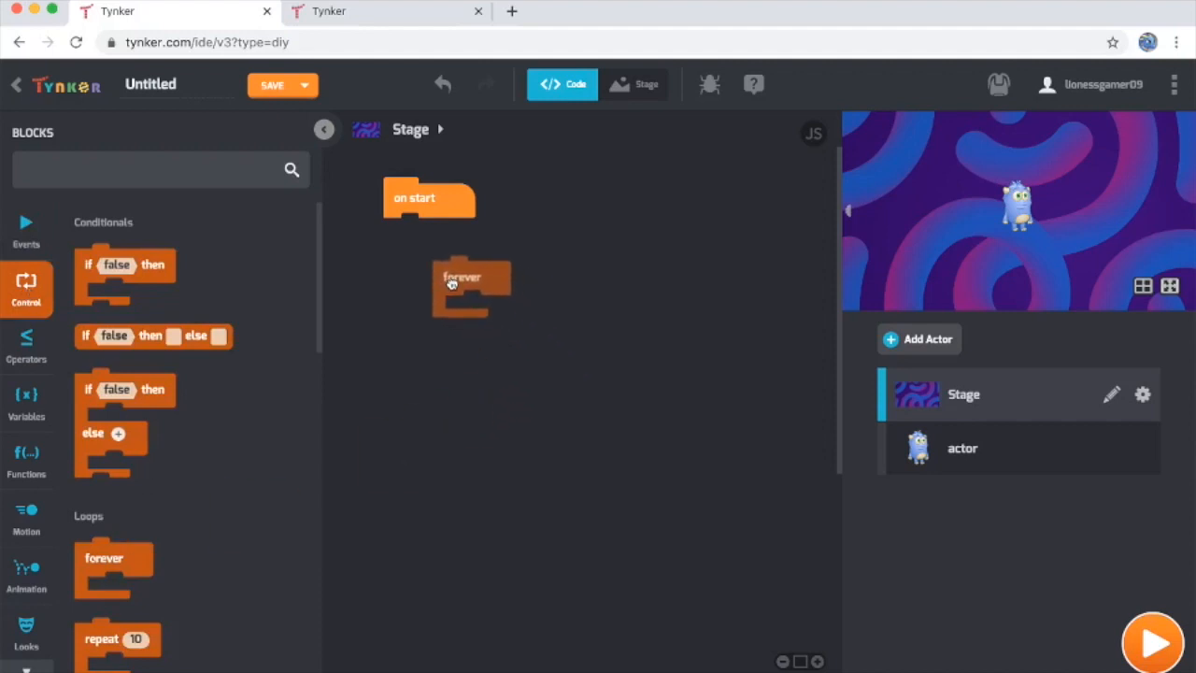
drag(462, 276, 413, 234)
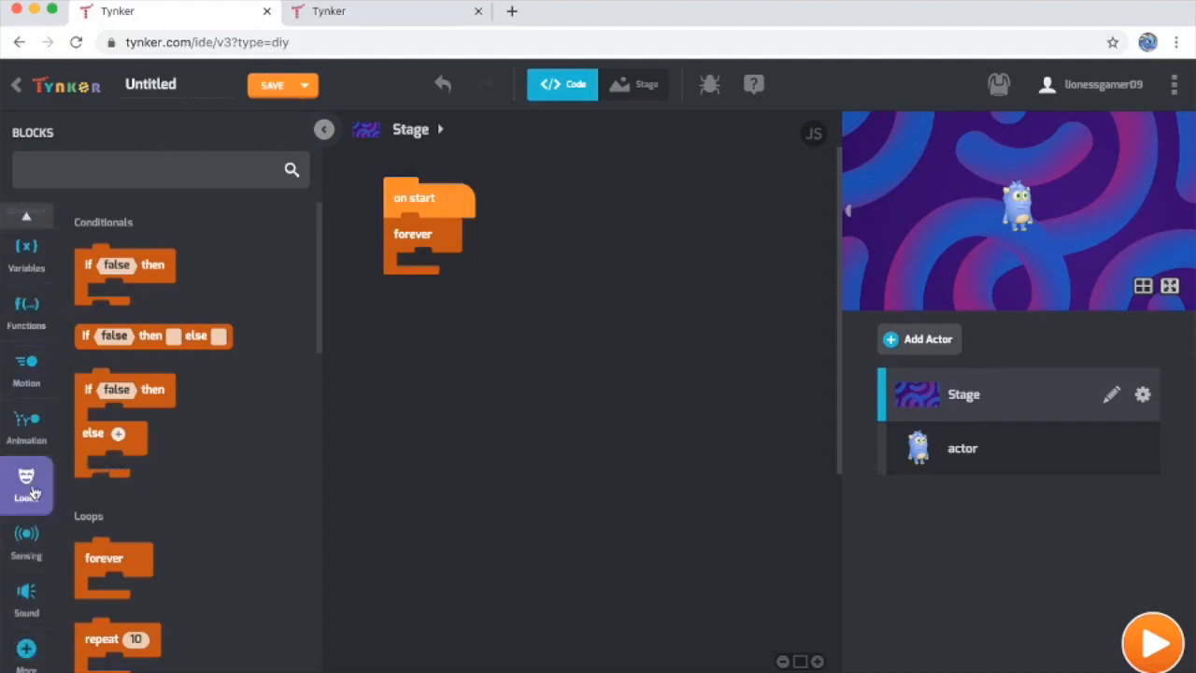
Place a 'play sound until done' block inside the Stage's forever loop and show its sound choices
click(26, 598)
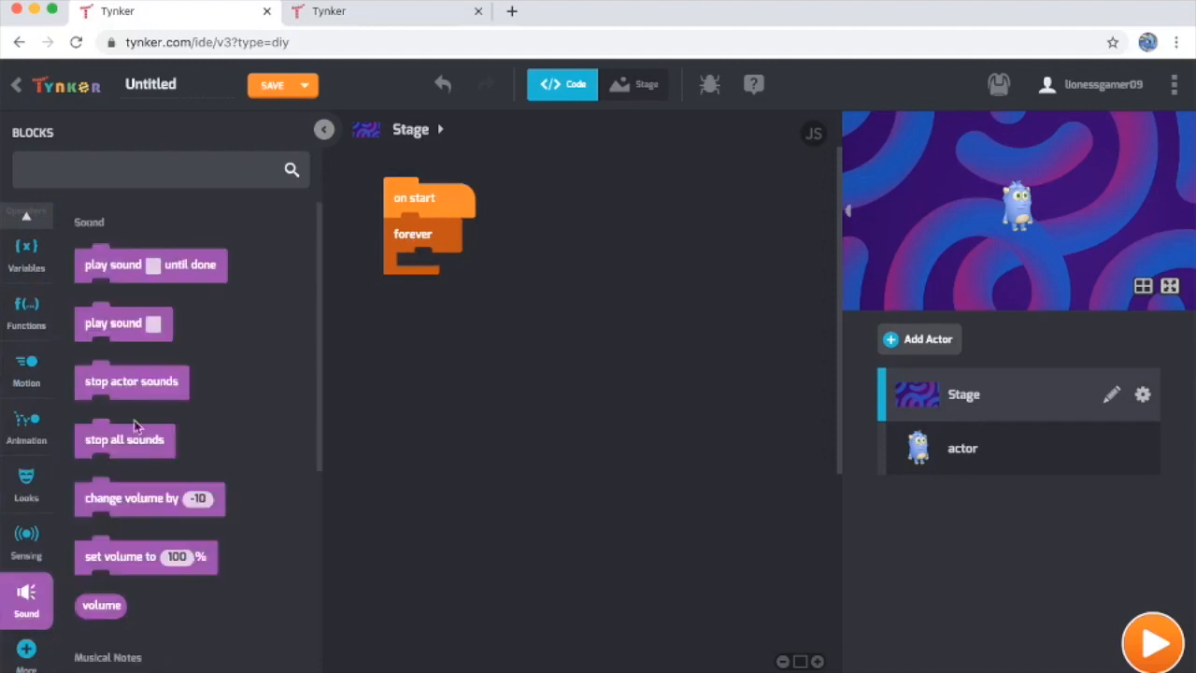
drag(150, 266, 471, 271)
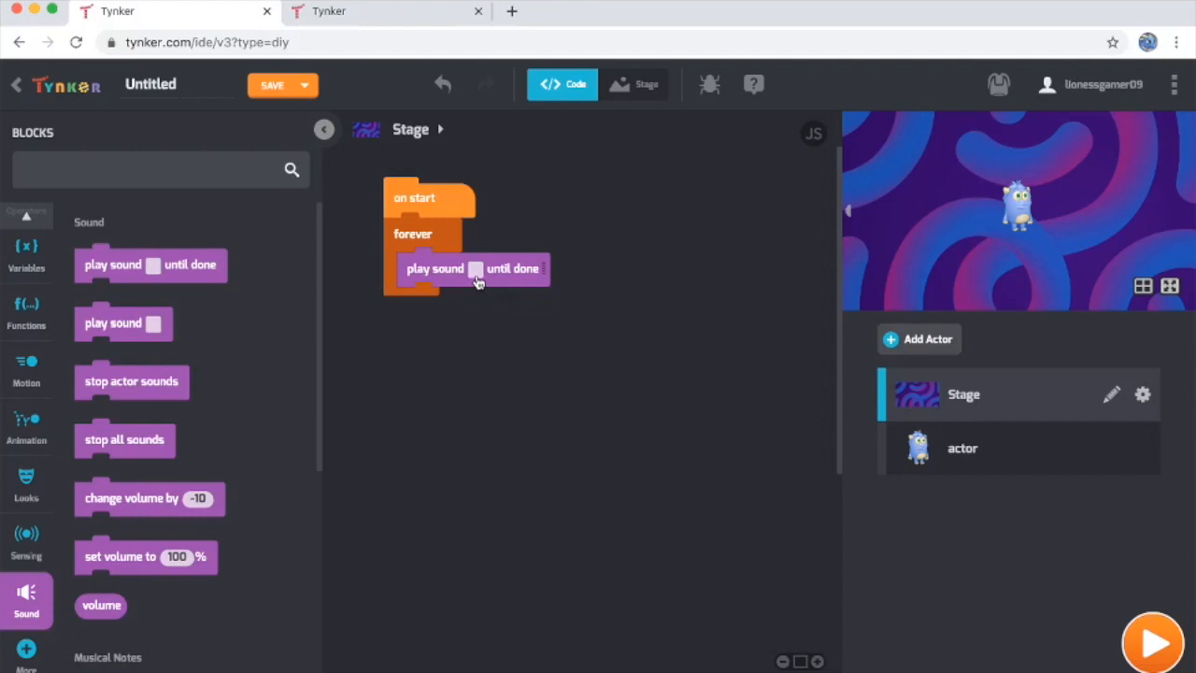
click(479, 269)
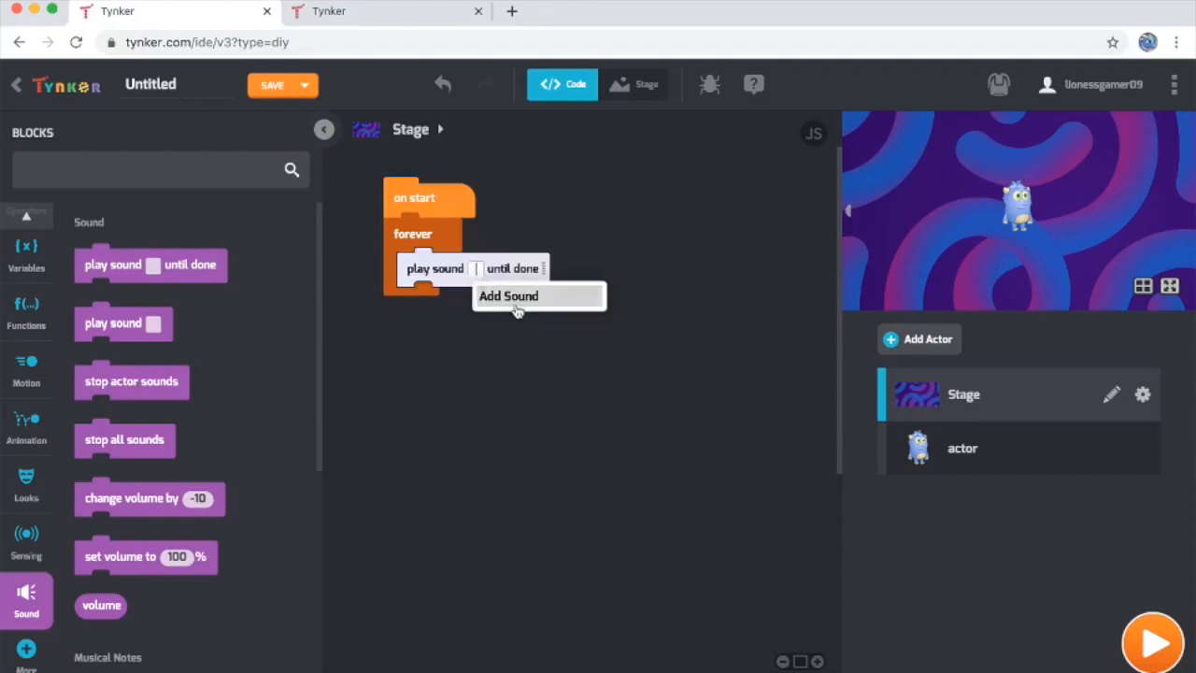
Choose 'flamenco music' from the Media Library's Music sounds for the loop to play
click(508, 296)
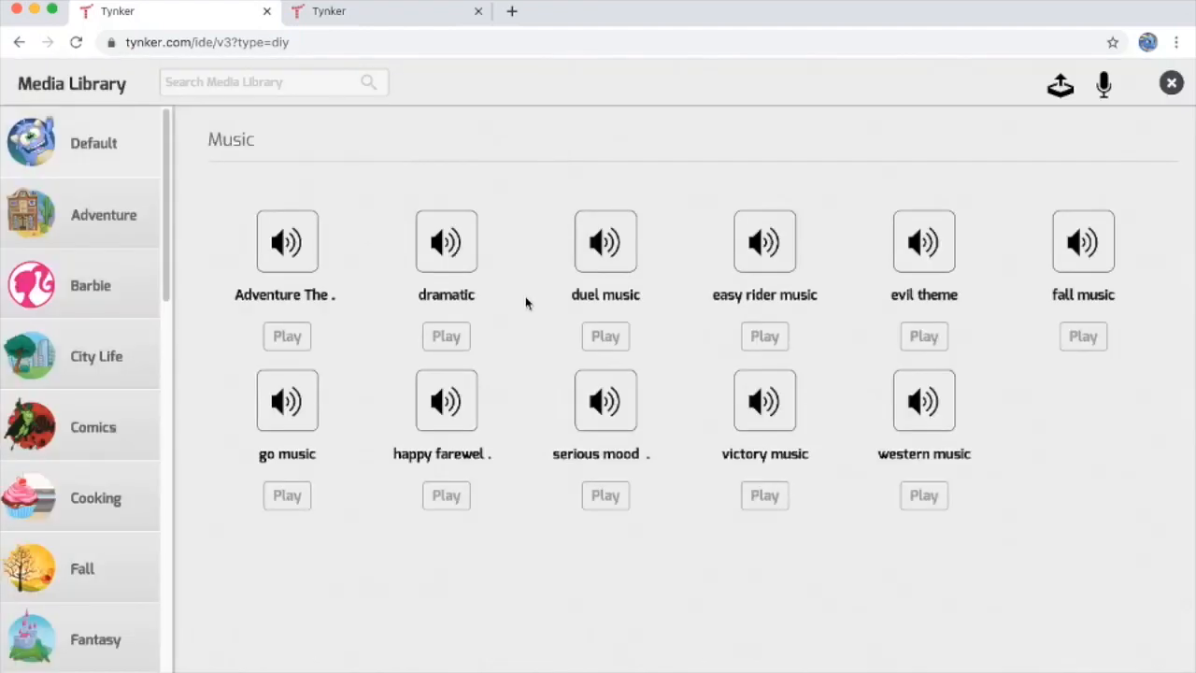
mouse_move(215, 422)
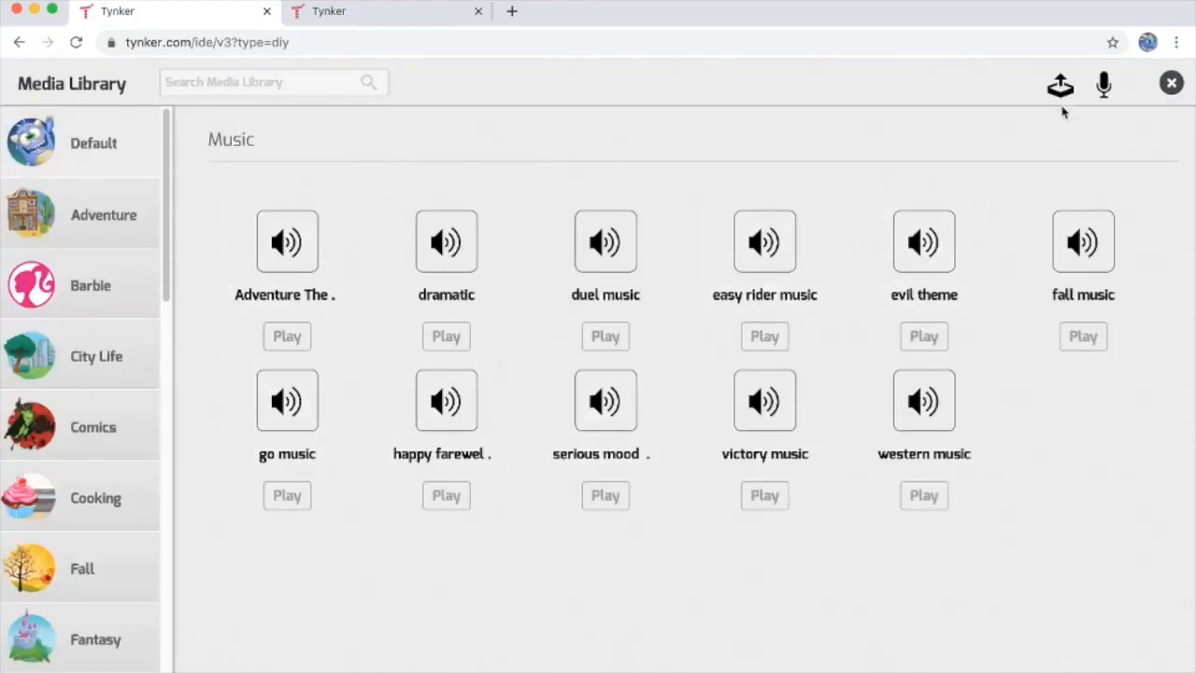
mouse_move(1062, 86)
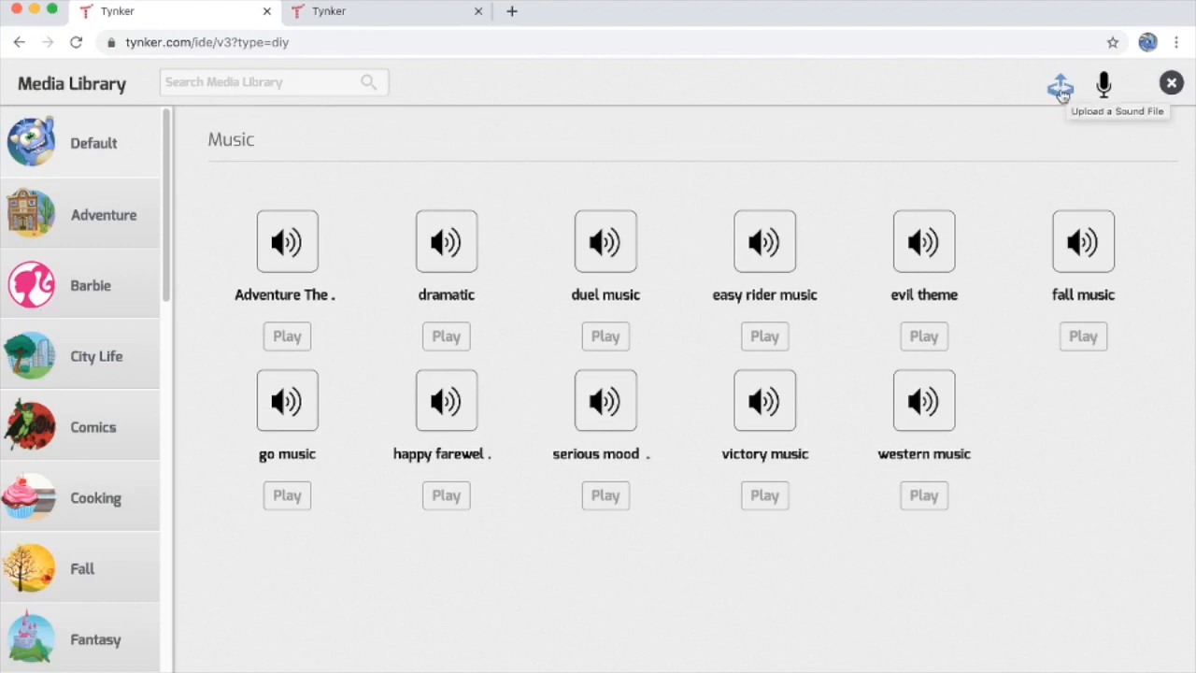
mouse_move(531, 134)
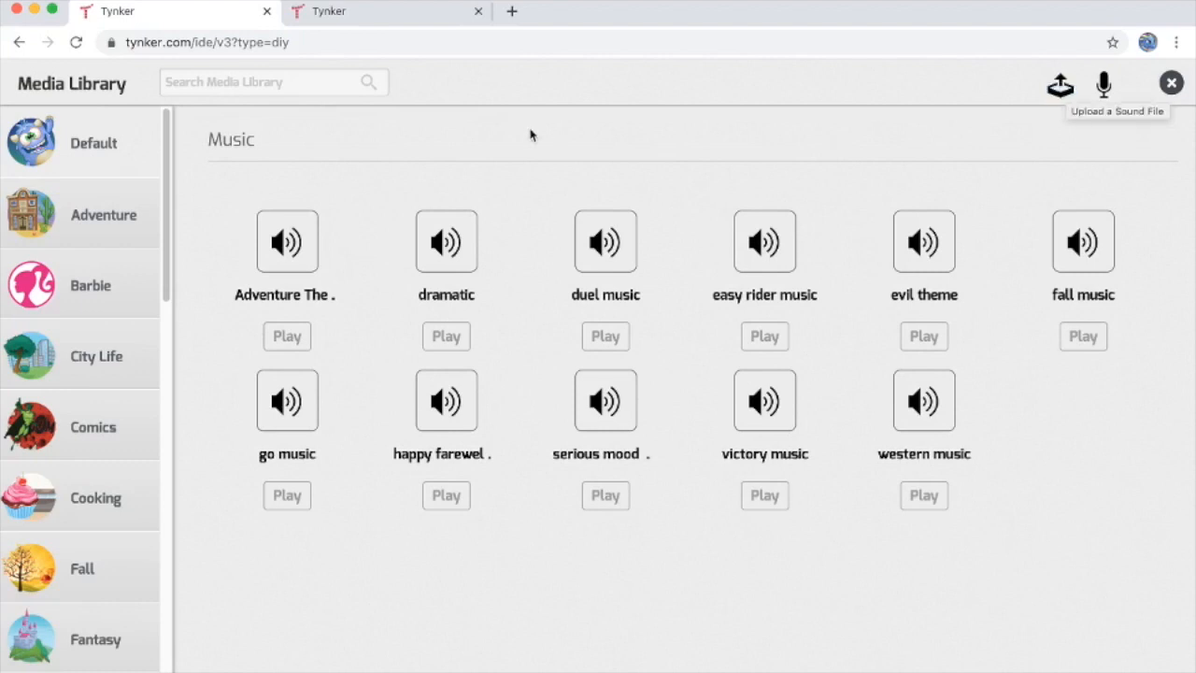
scroll(down, 3)
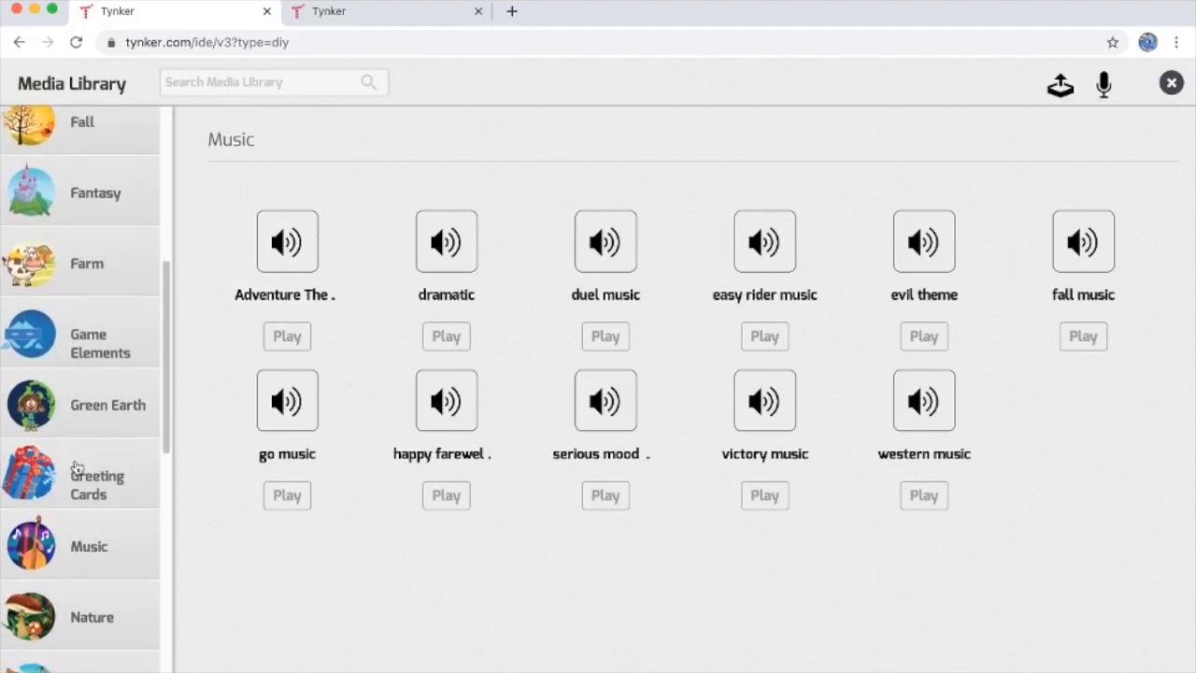
scroll(down, 3)
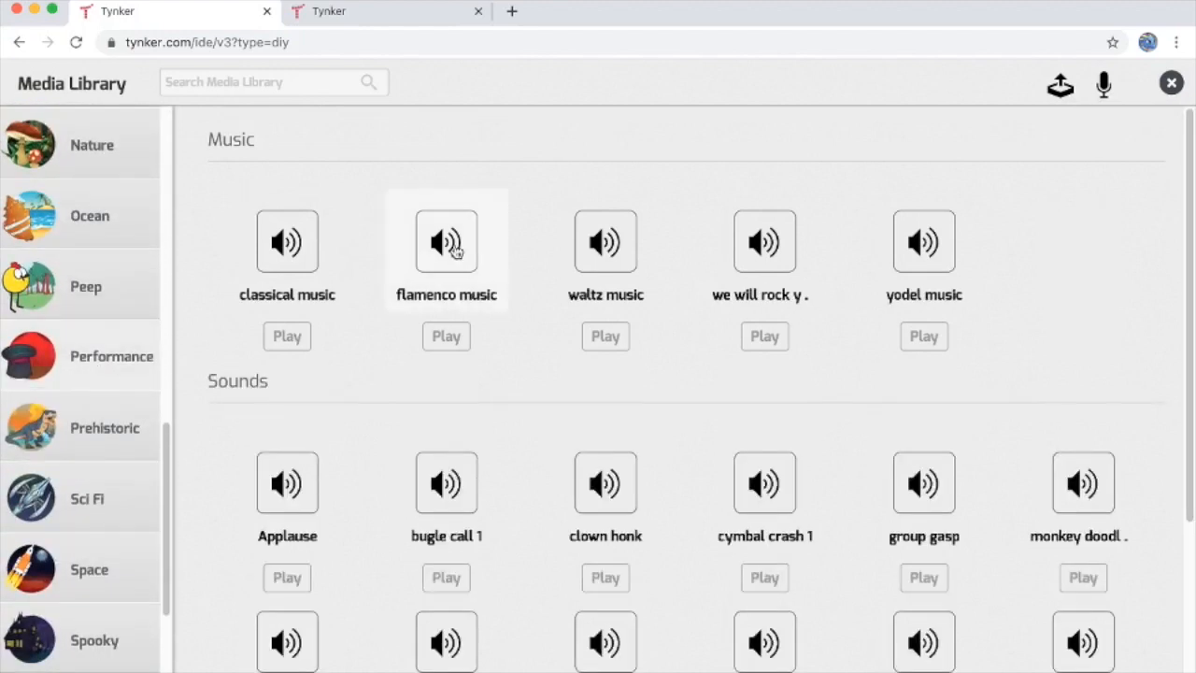
click(1170, 82)
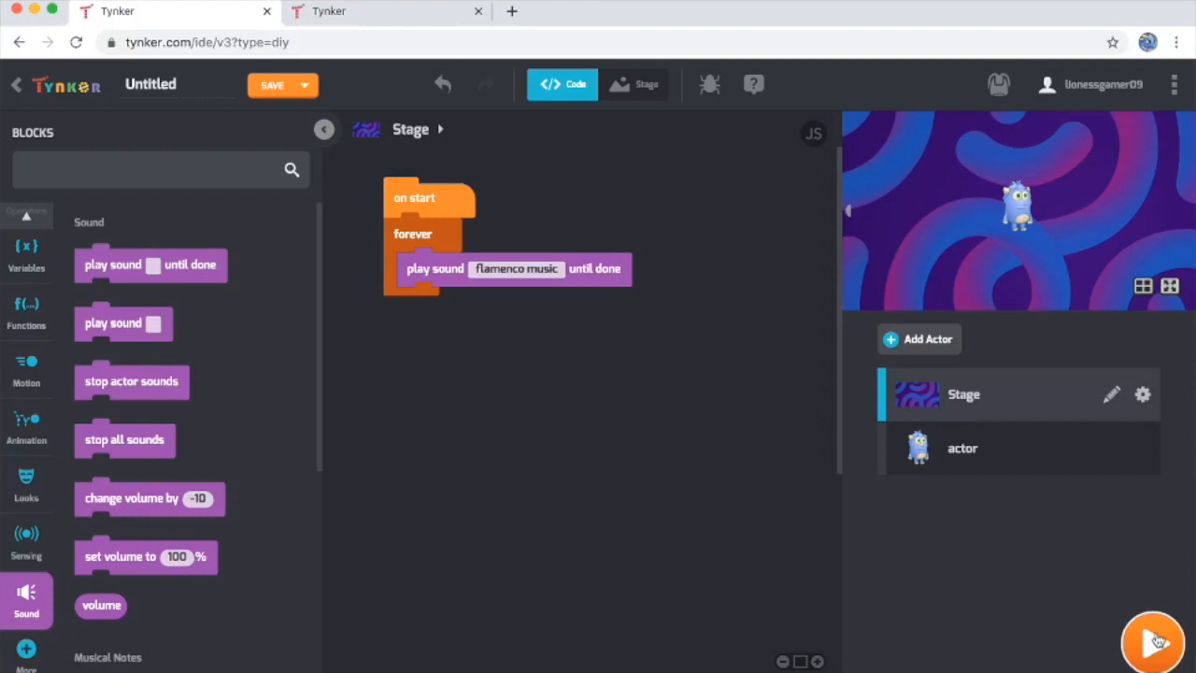
click(1155, 643)
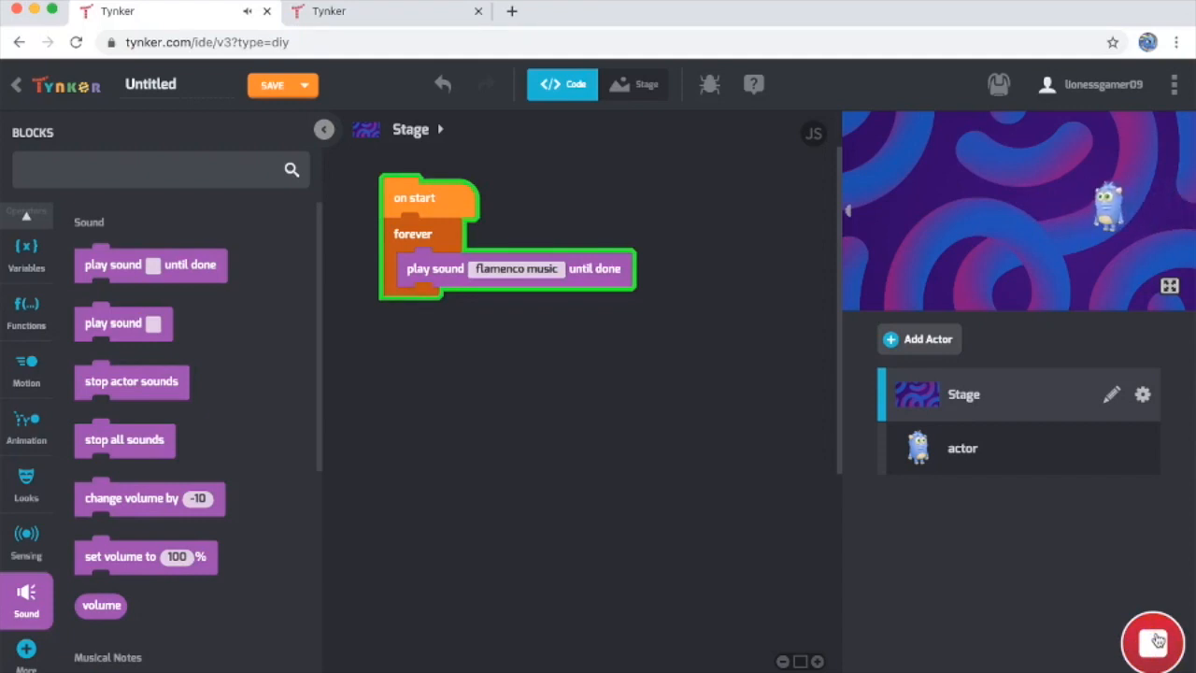
click(1153, 642)
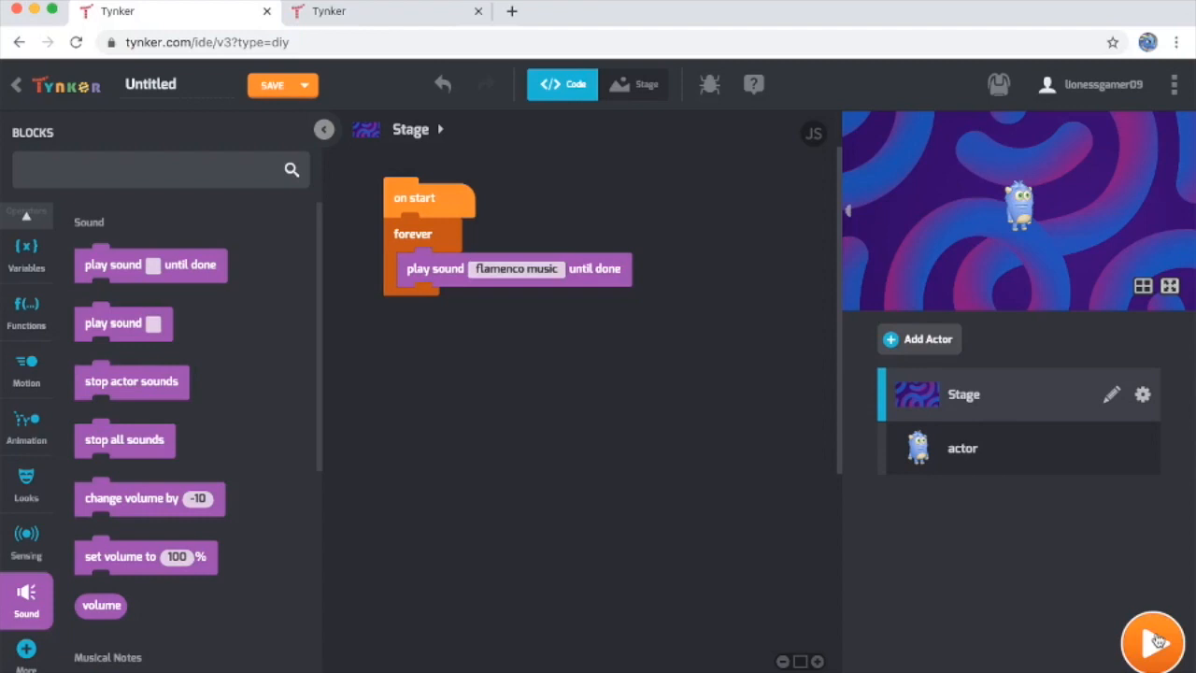
mouse_move(962, 448)
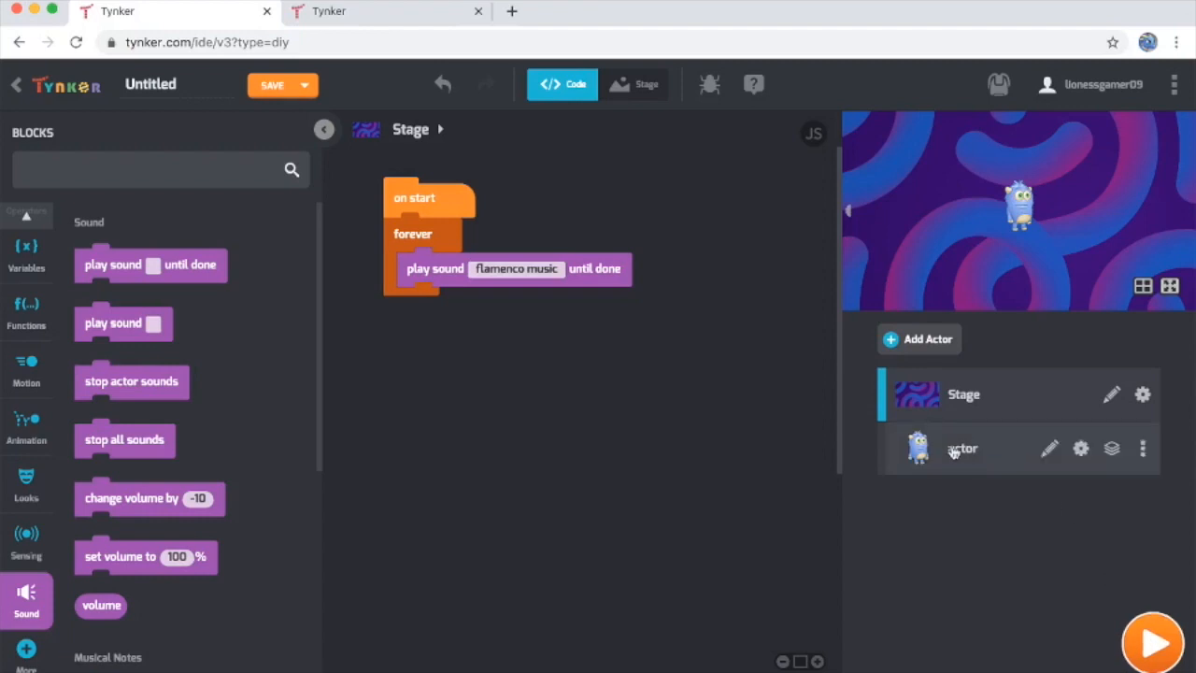
mouse_move(1020, 228)
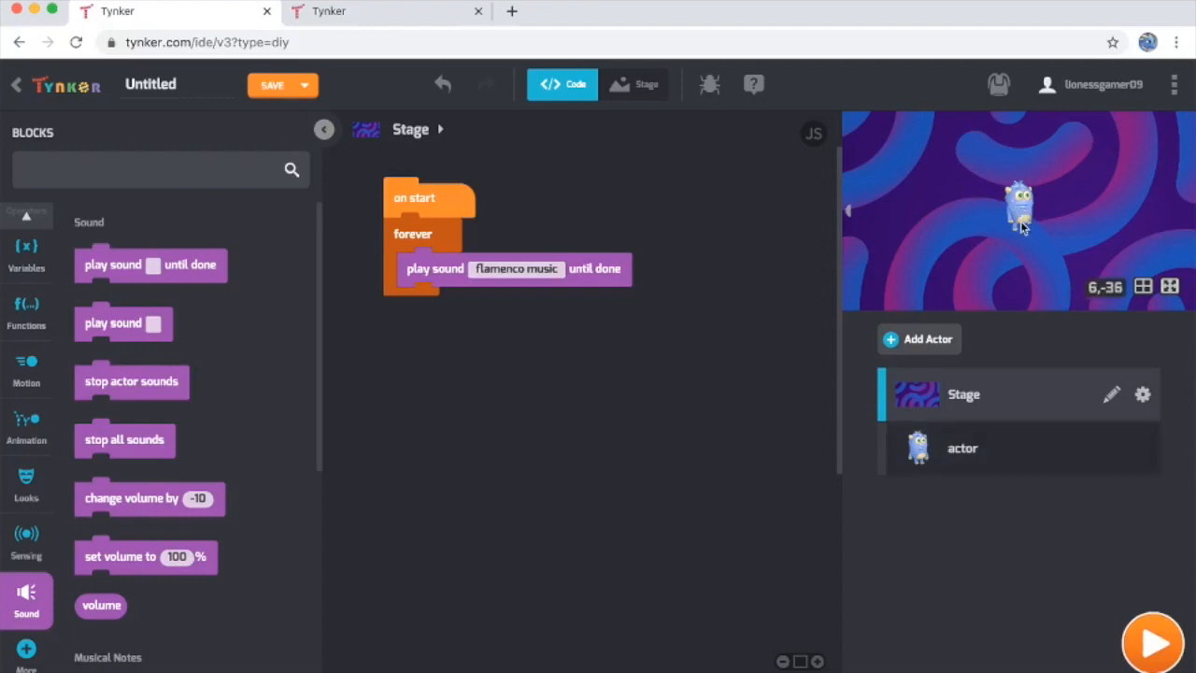
mouse_move(975, 469)
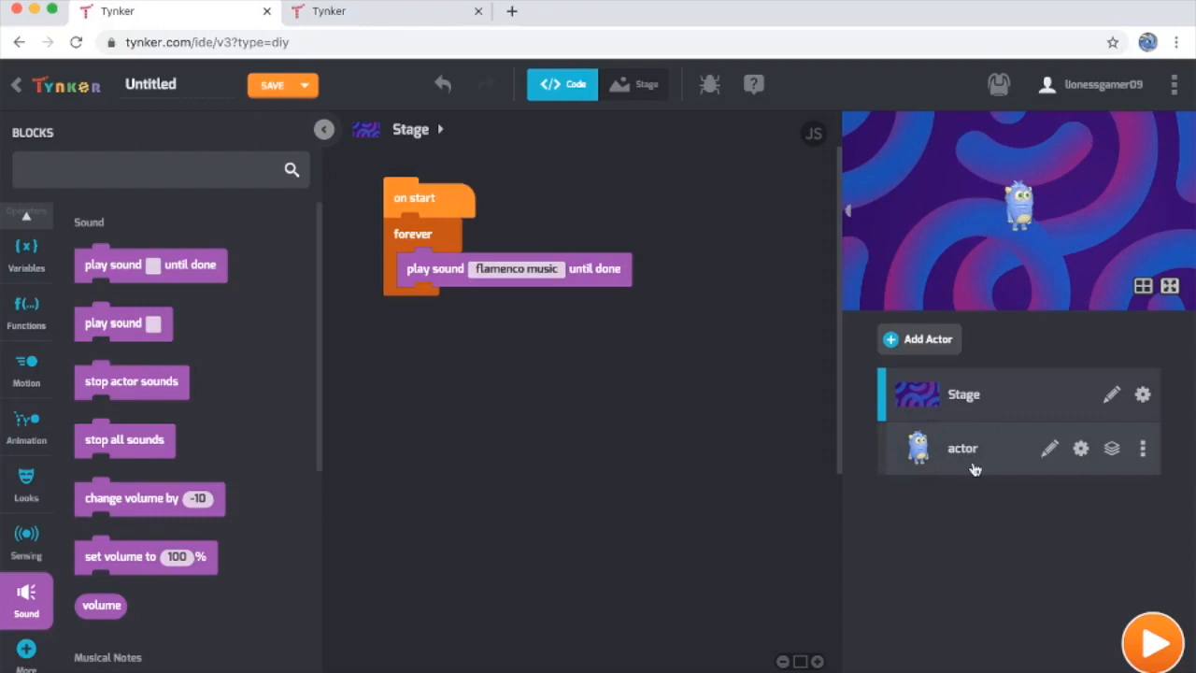
mouse_move(1058, 463)
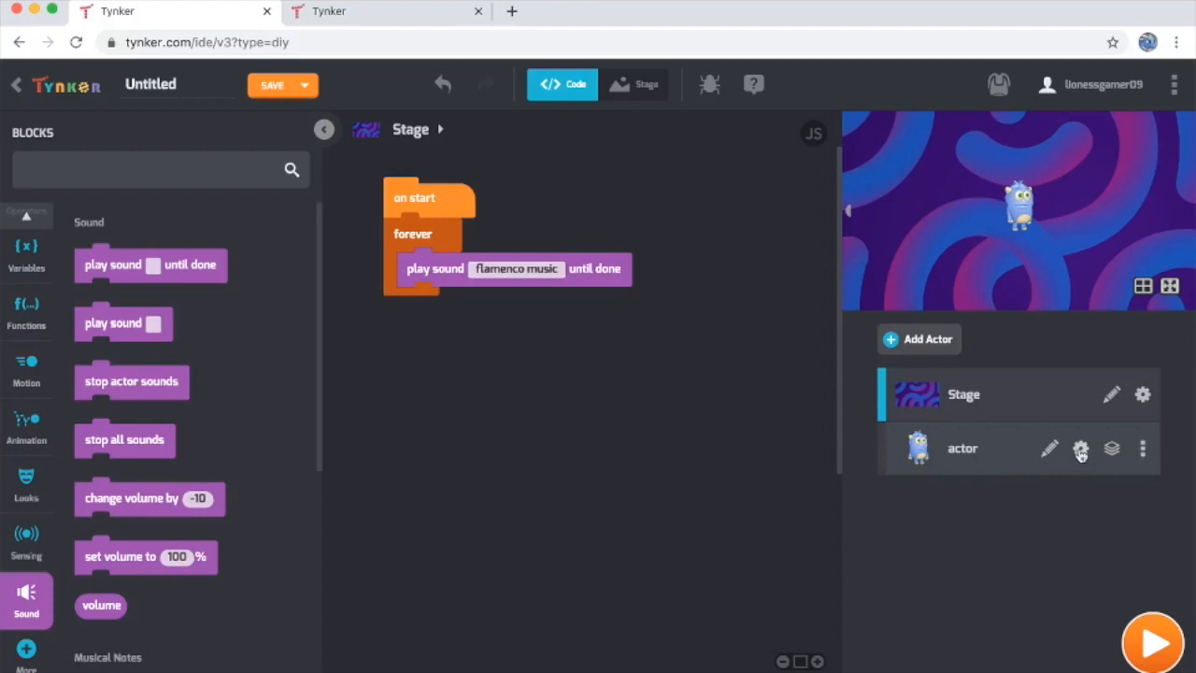
Swap the robot for the Teens girl in the purple beret via the Character Studio
click(1049, 448)
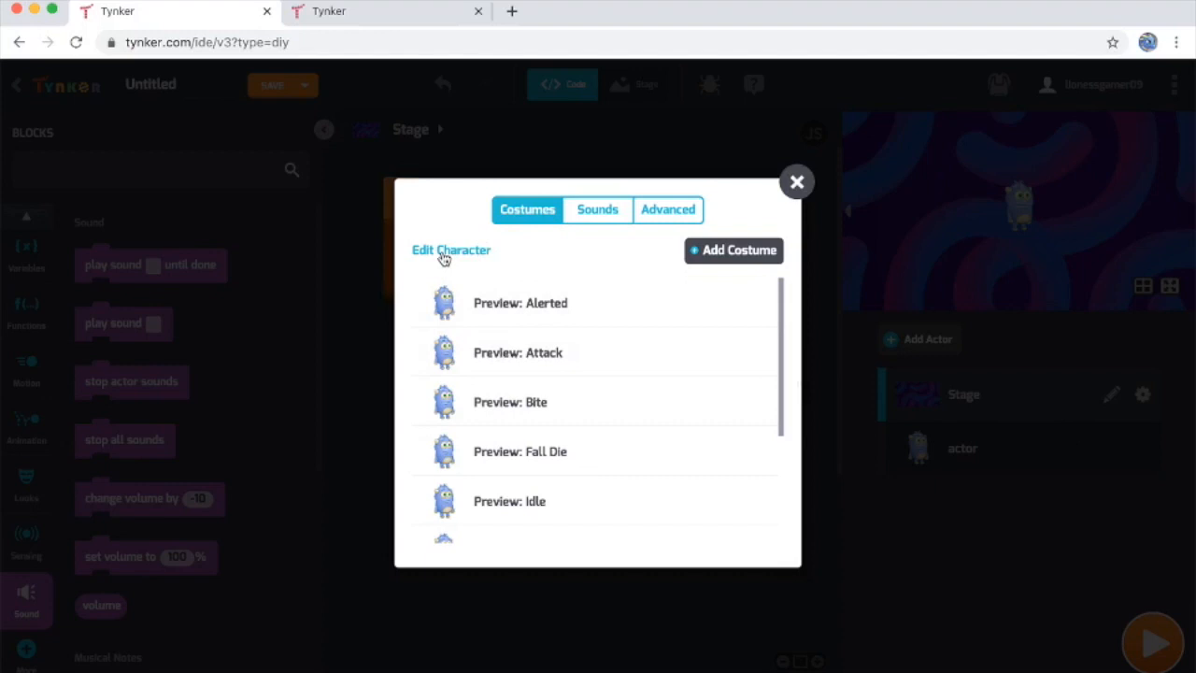
click(452, 250)
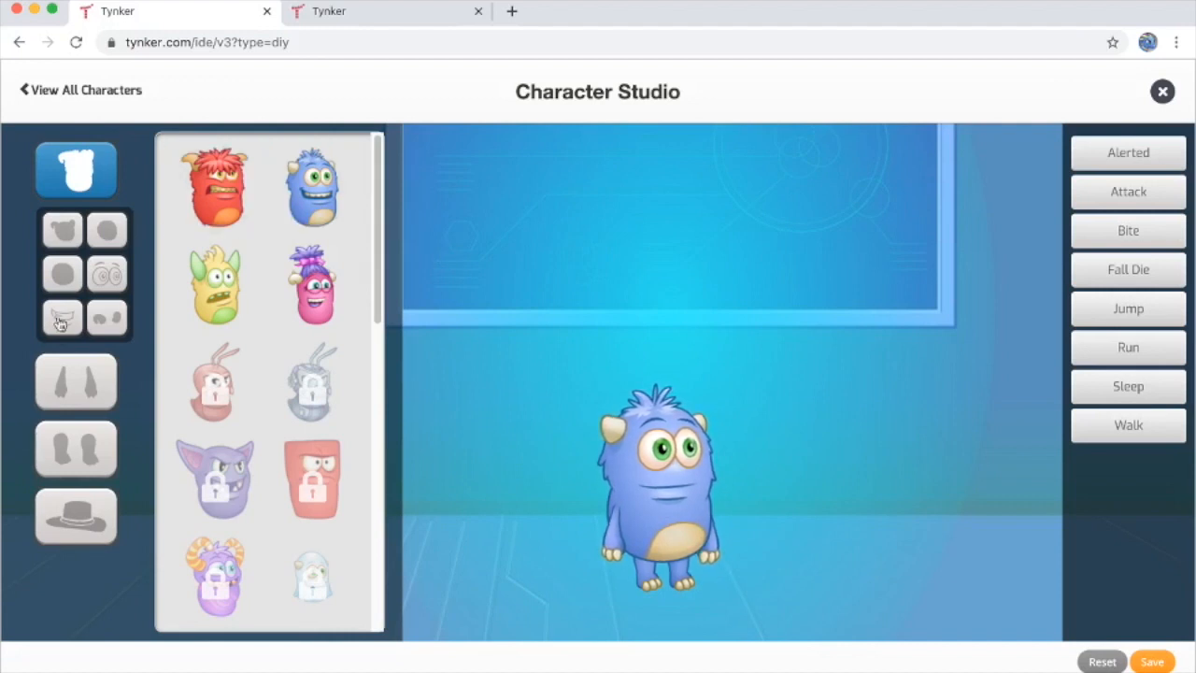
click(213, 187)
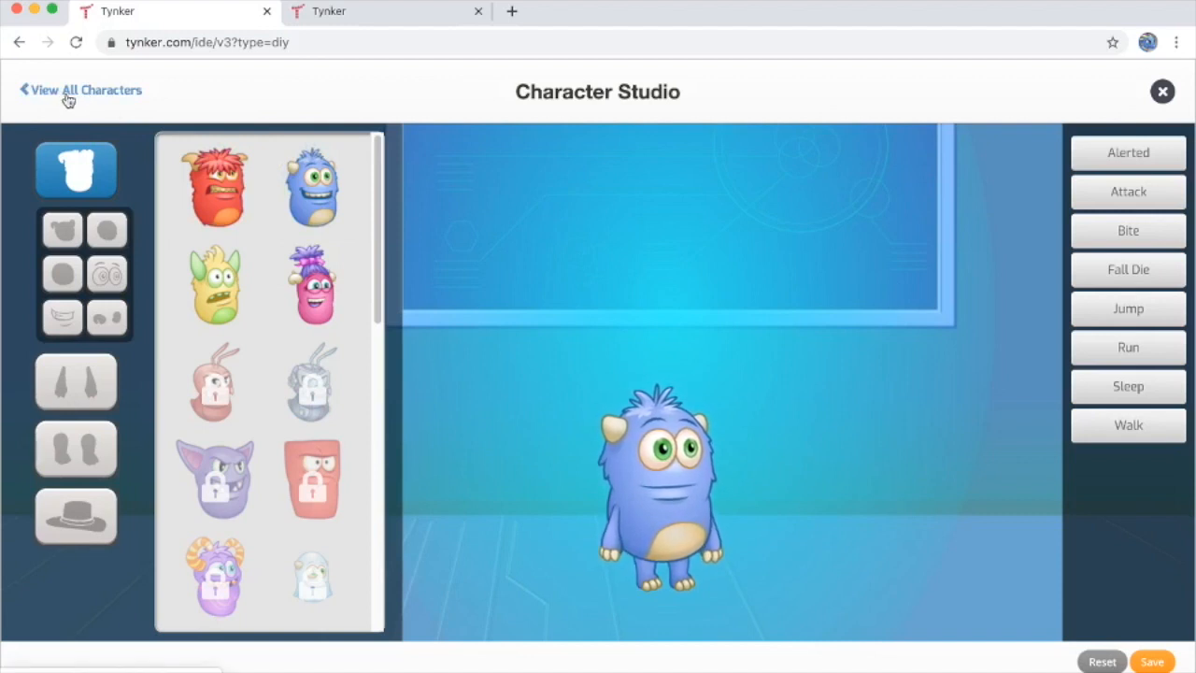
click(86, 90)
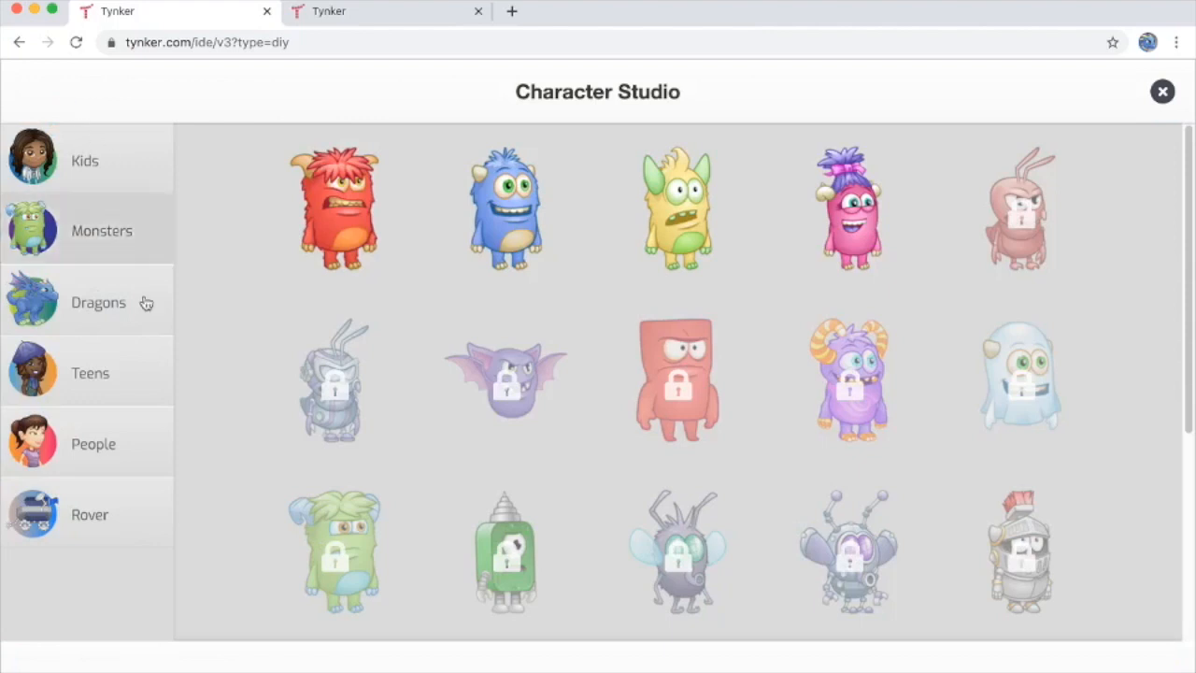
mouse_move(89, 374)
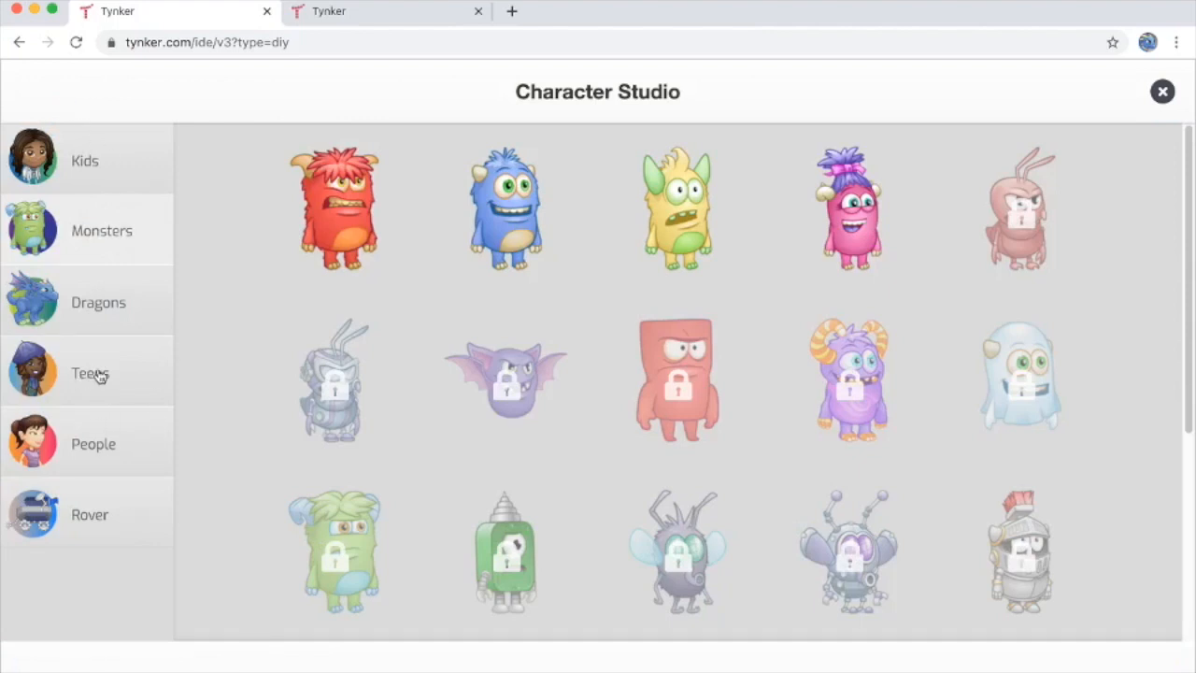
click(90, 372)
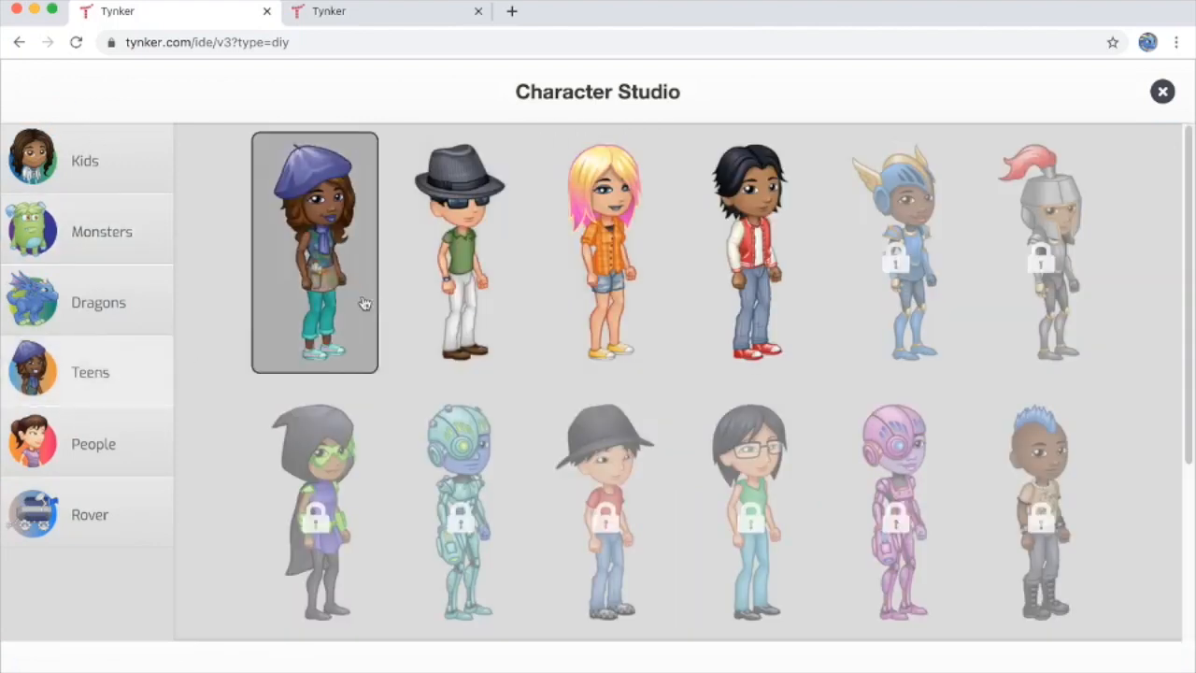
click(313, 252)
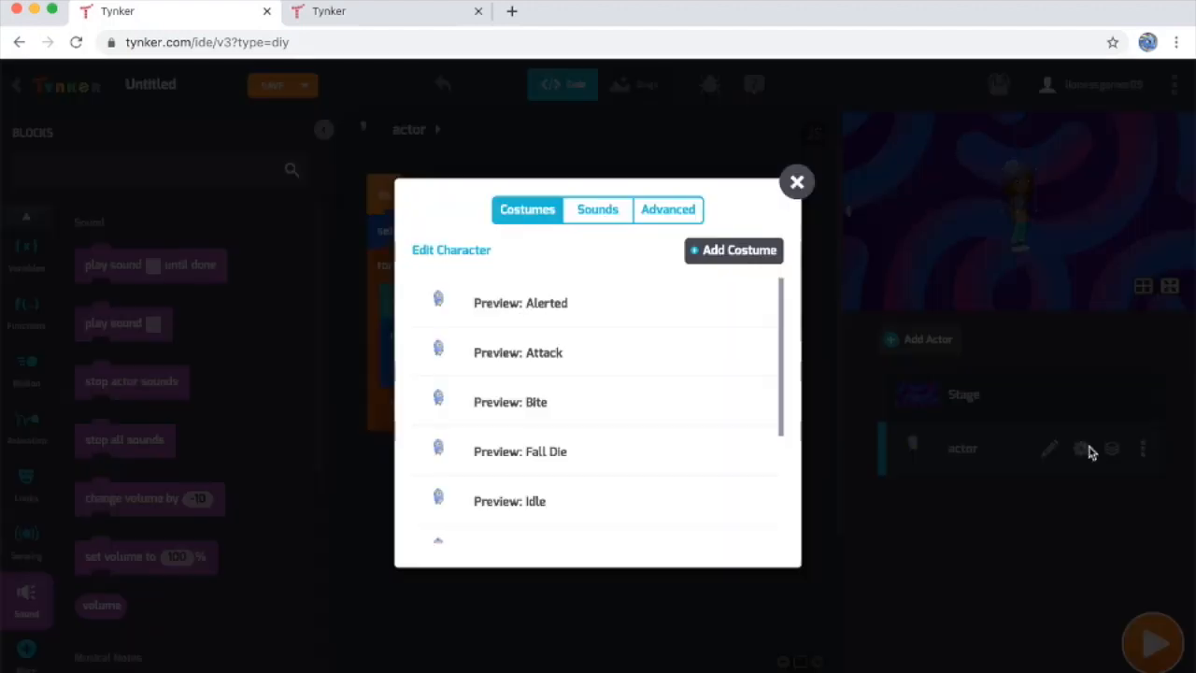
Close the costume settings and drag the dancer to the stage's left edge
click(796, 181)
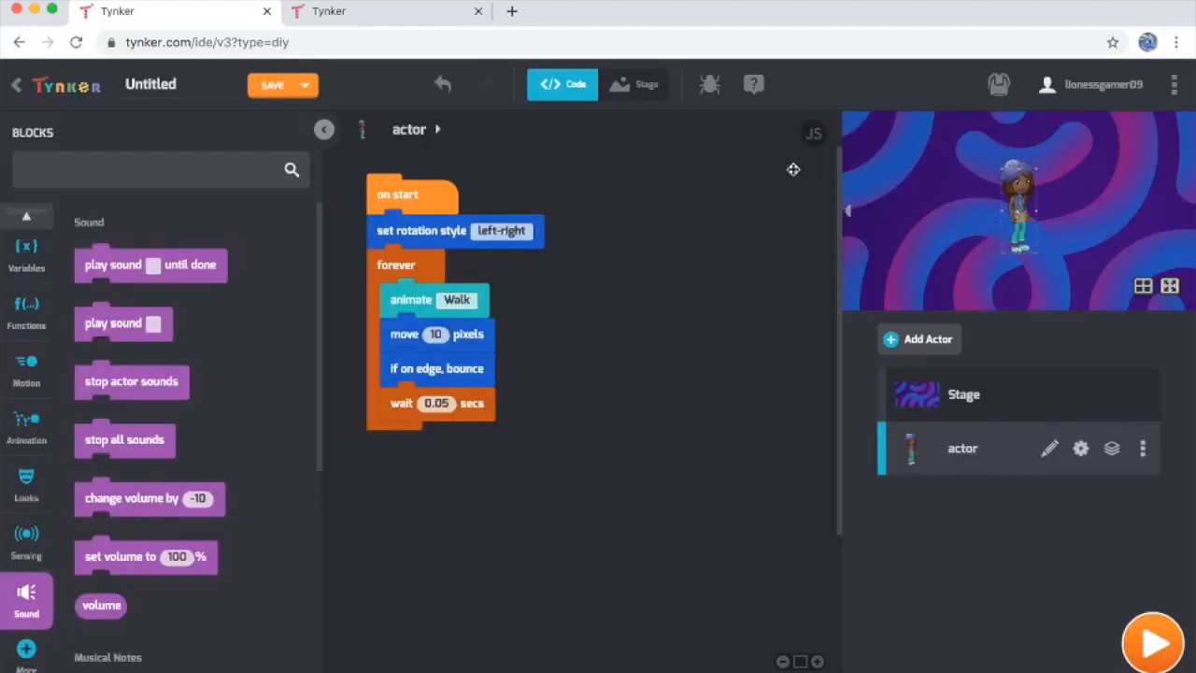
mouse_move(1024, 221)
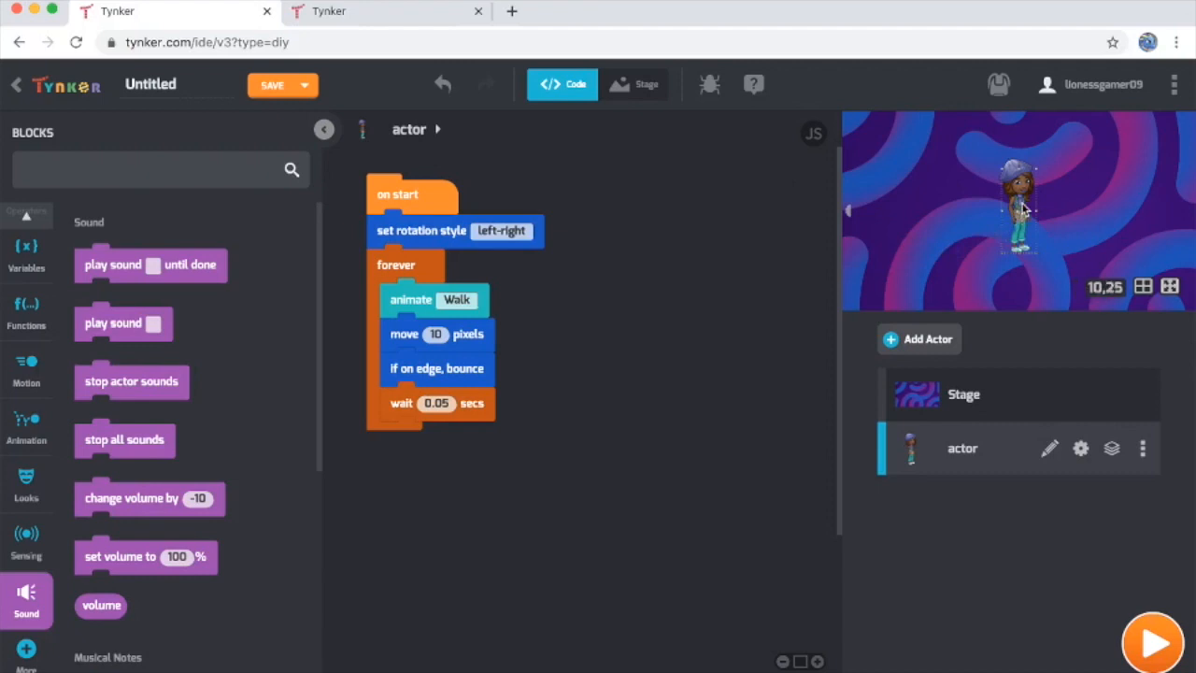
mouse_move(1024, 209)
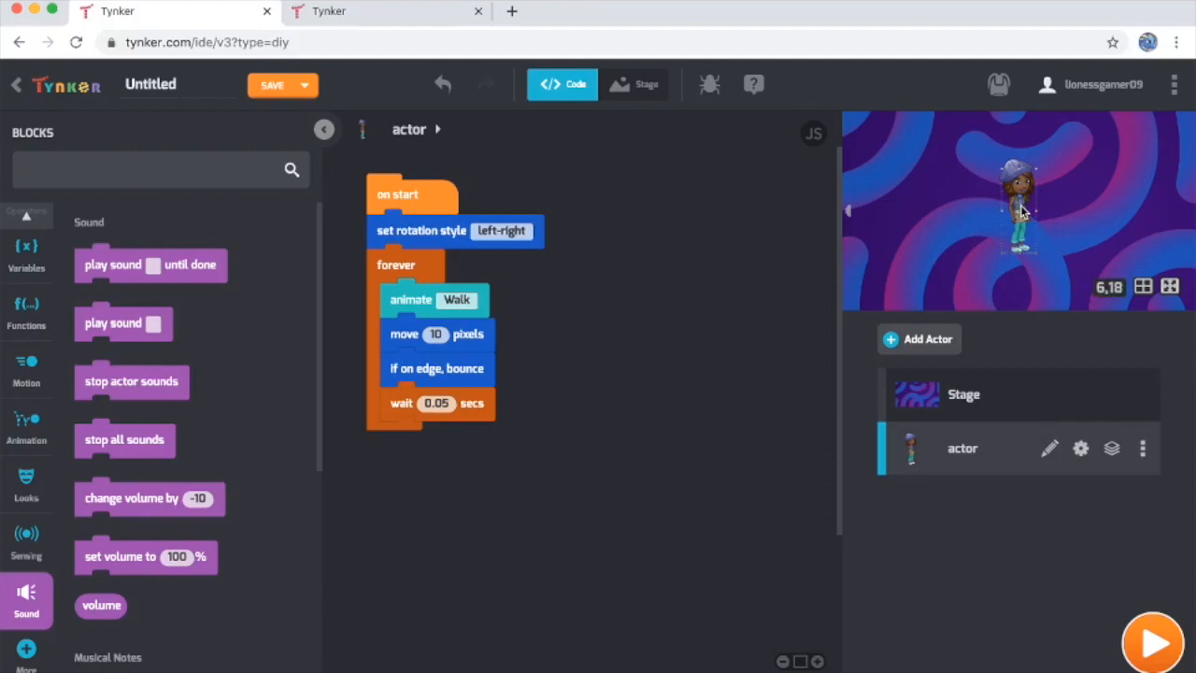
drag(1018, 205, 906, 190)
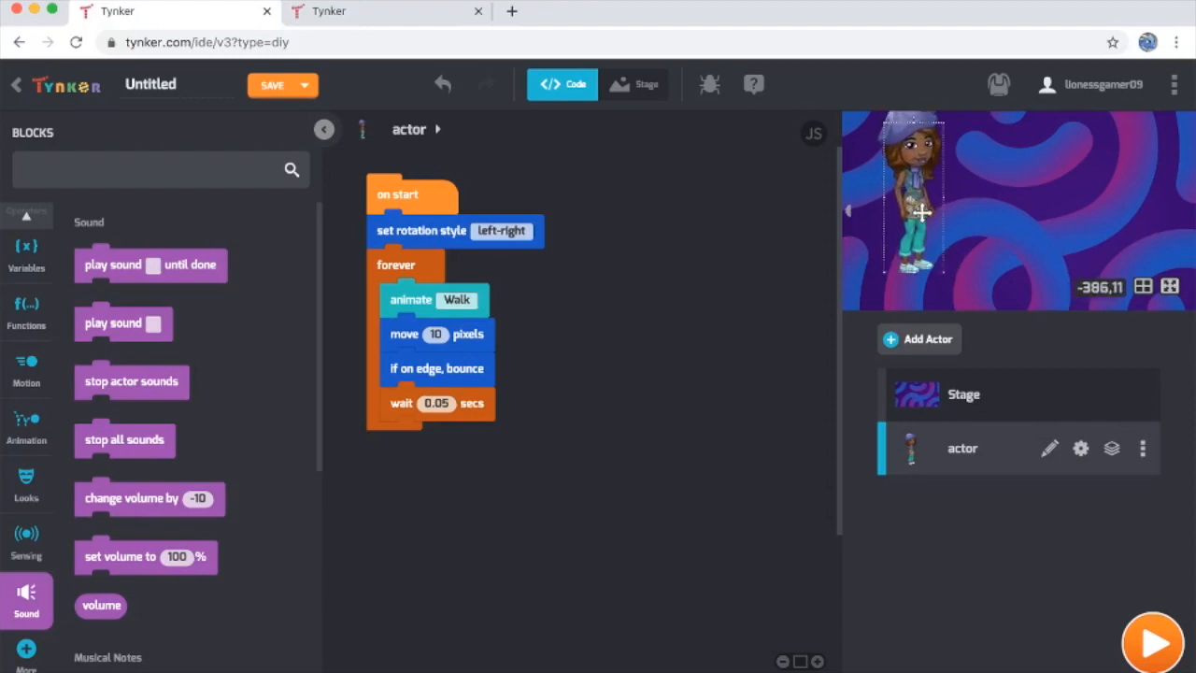
drag(911, 205, 934, 210)
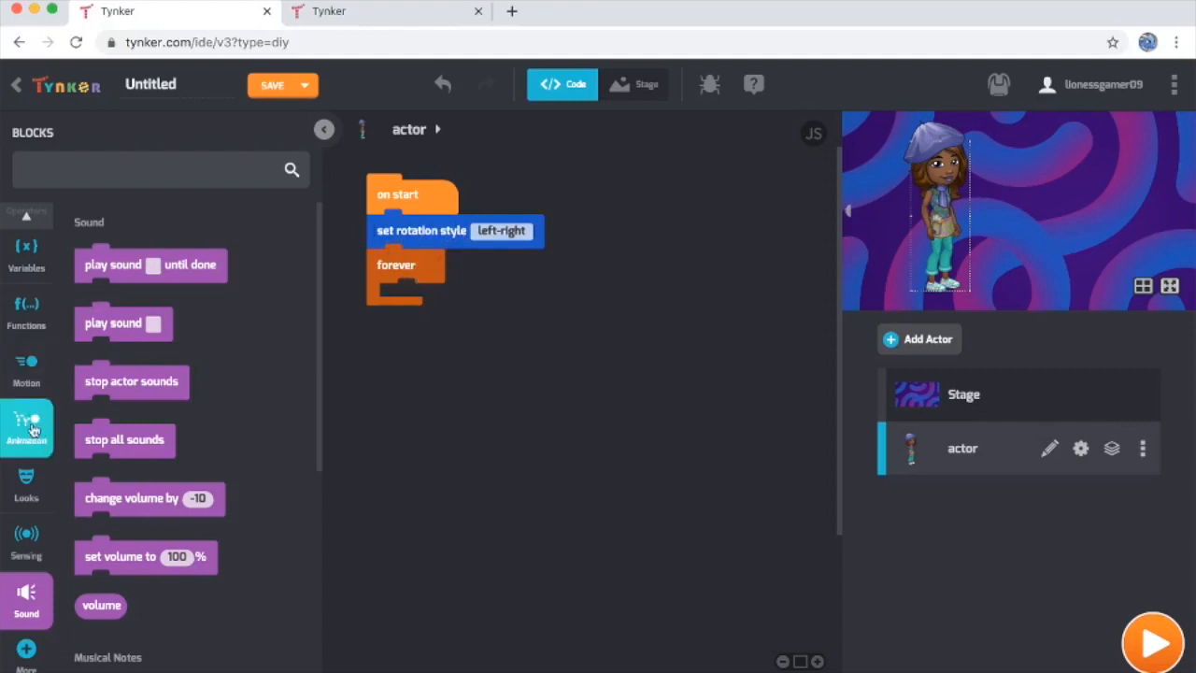
Put an 'animate Side Dance and wait' block inside the actor's forever loop
click(26, 426)
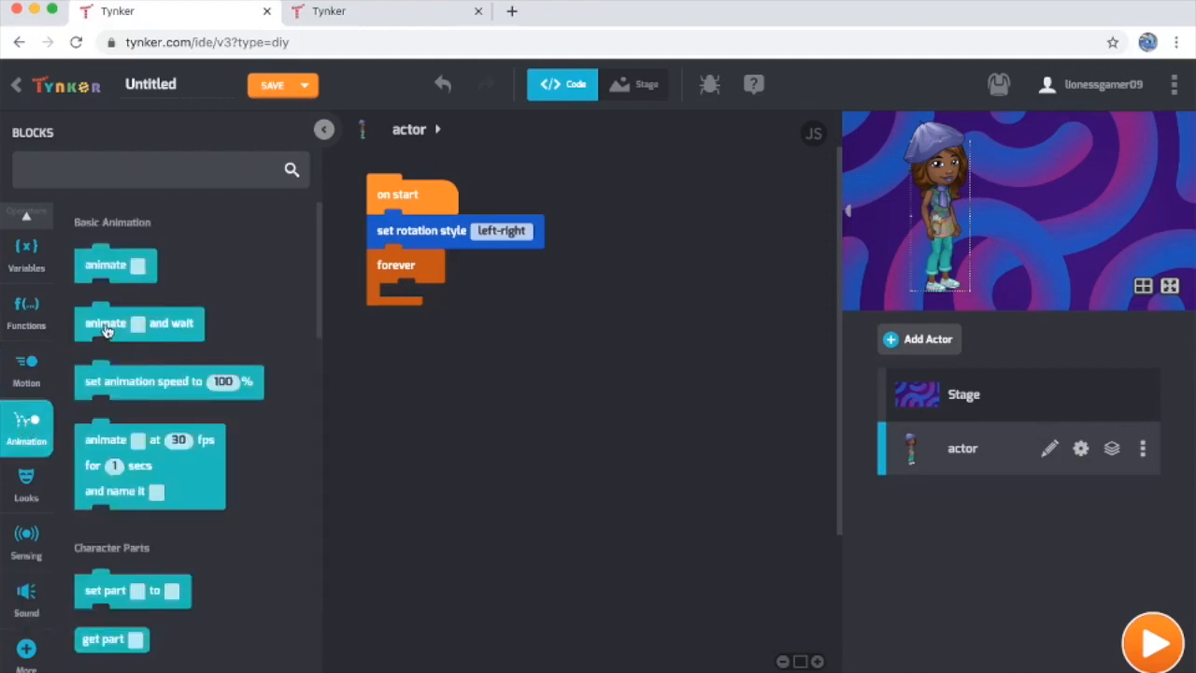
drag(138, 321, 407, 325)
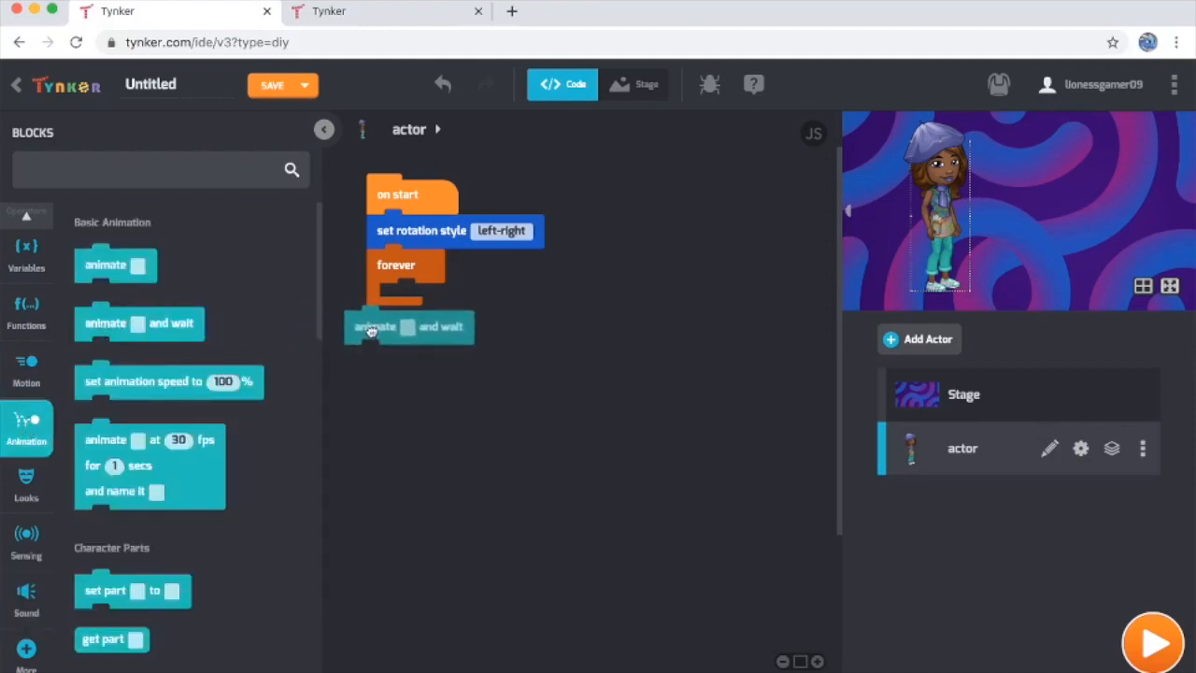
click(426, 299)
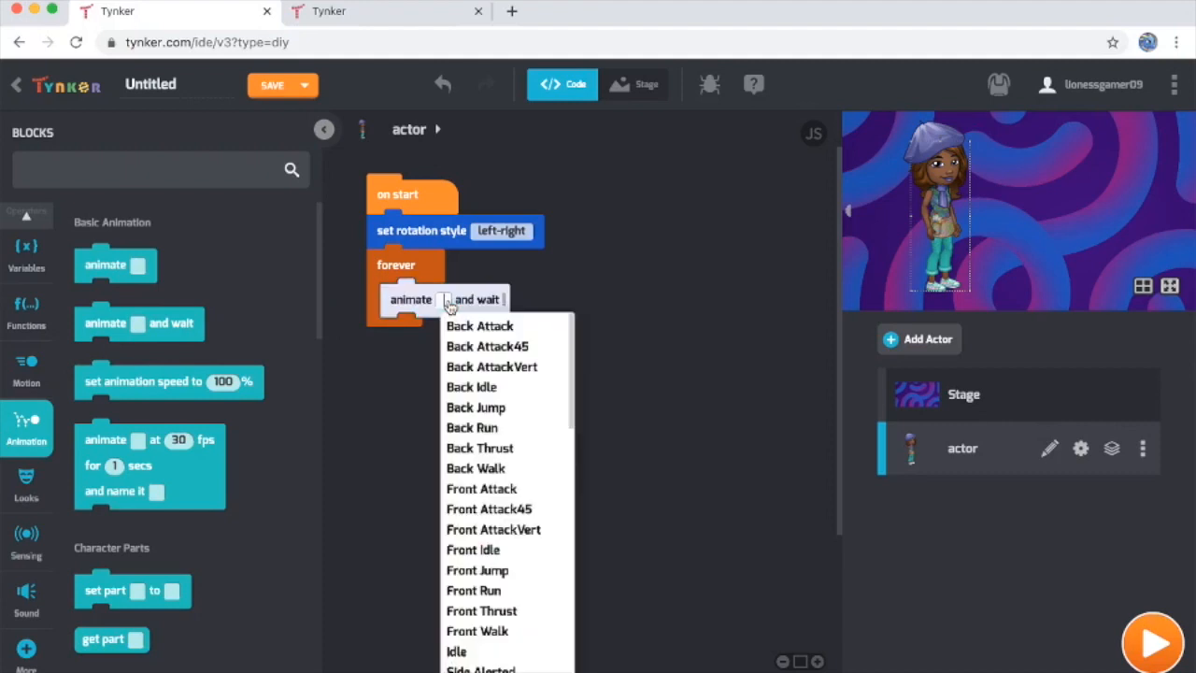
scroll(down, 3)
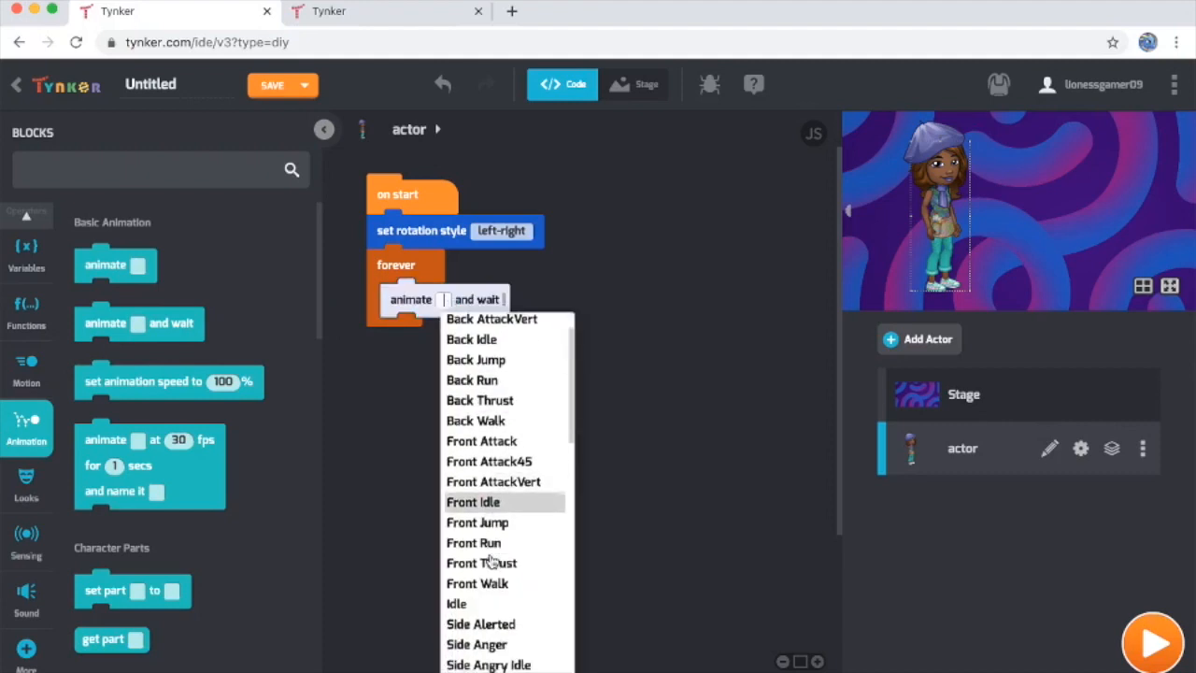
scroll(down, 3)
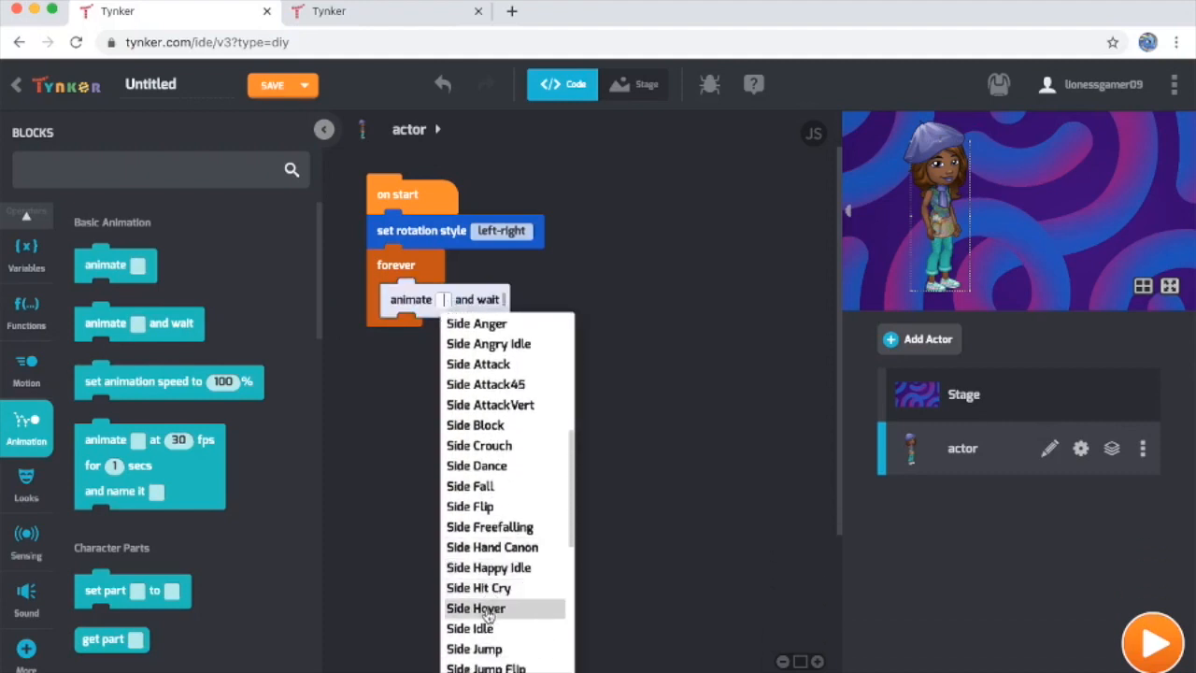
click(476, 466)
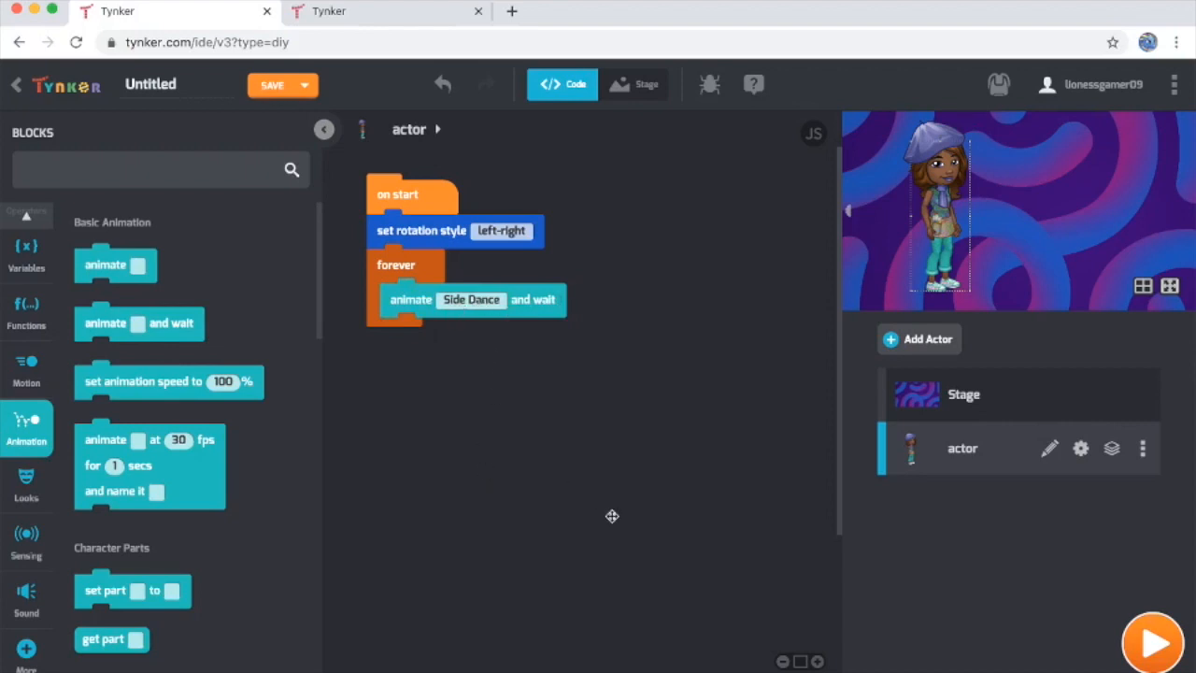
mouse_move(1080, 448)
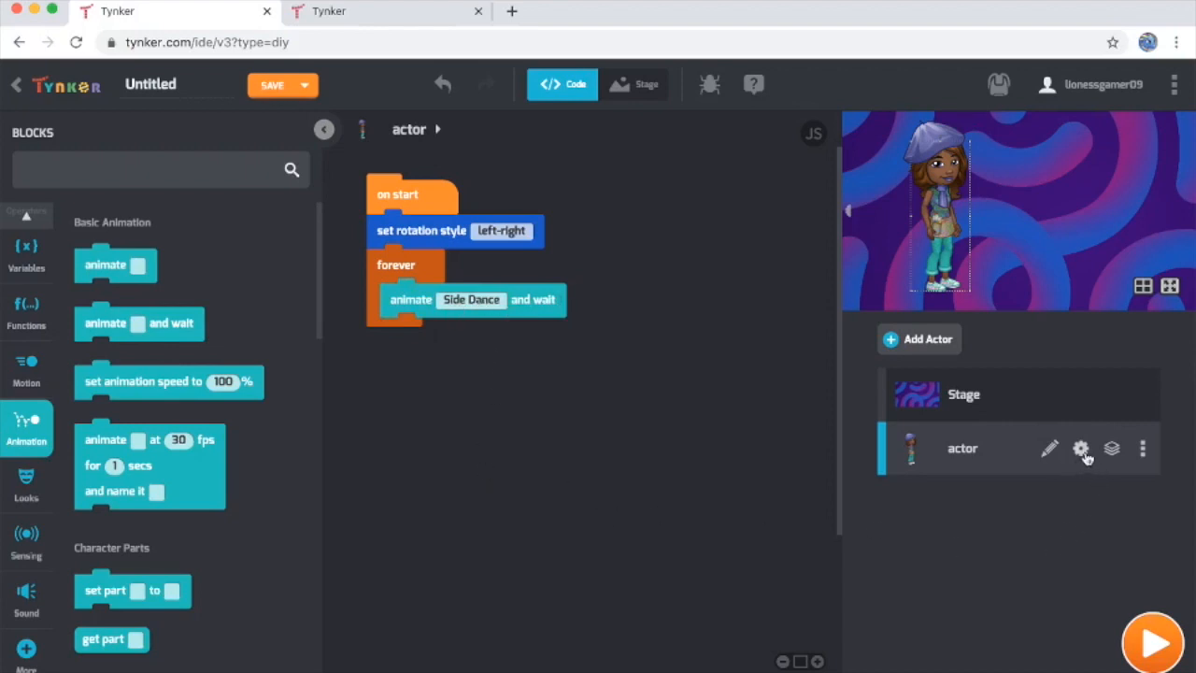
click(1080, 449)
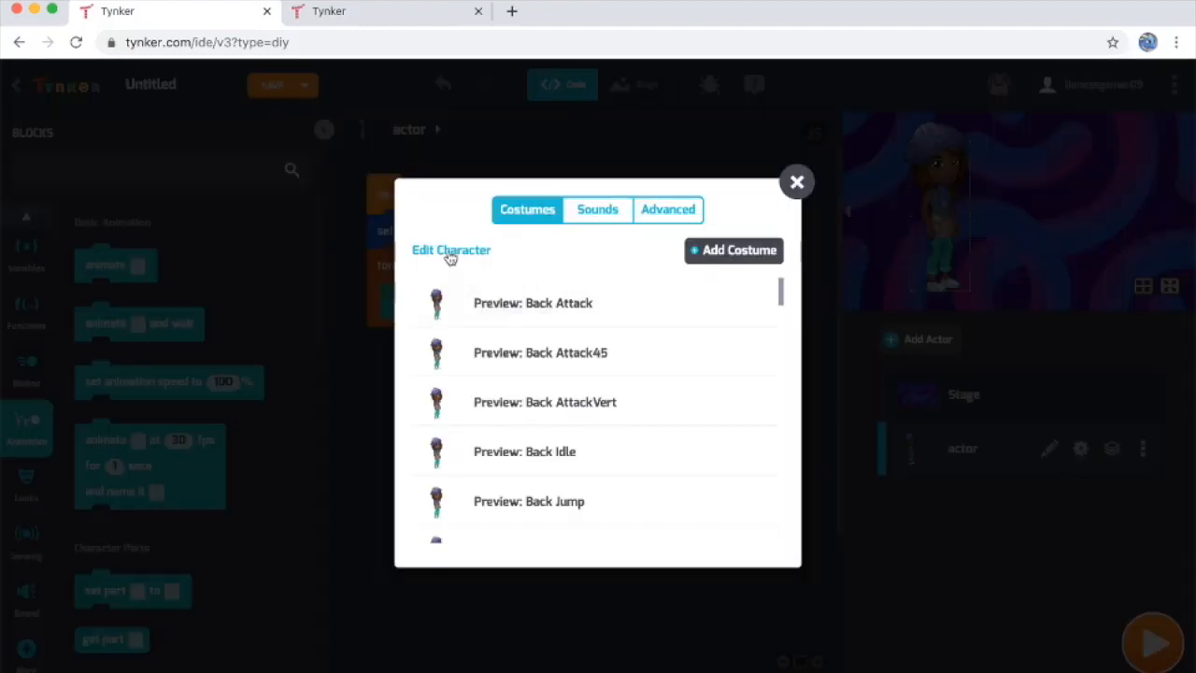
click(452, 251)
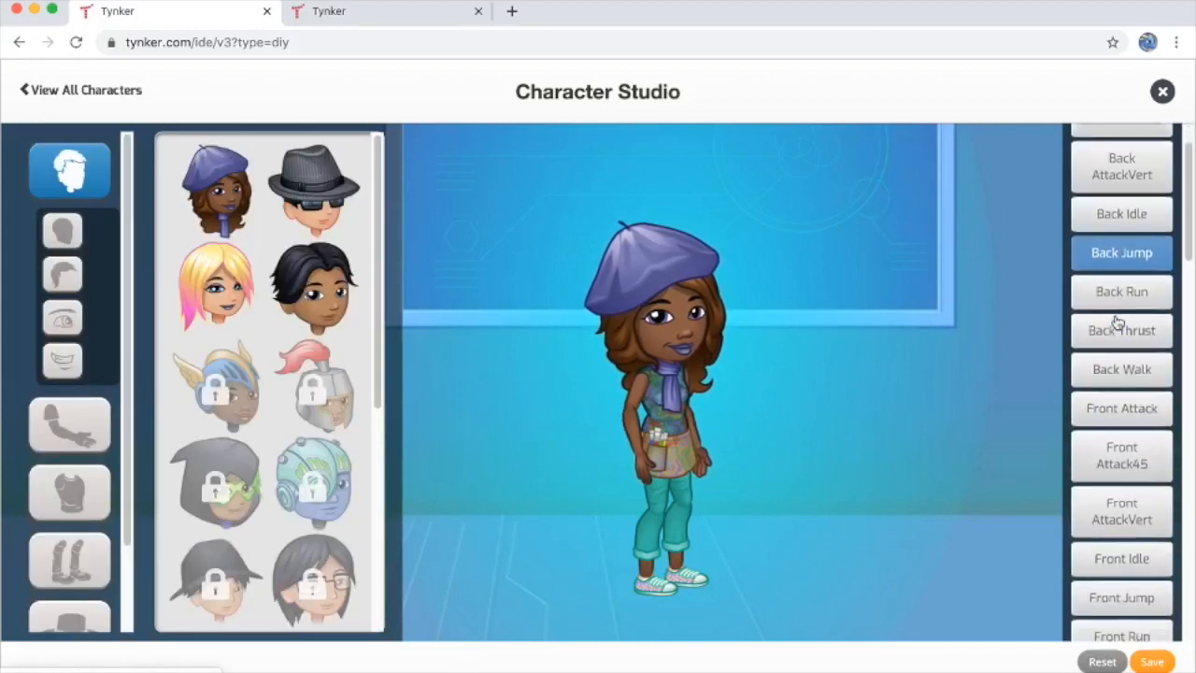
scroll(down, 3)
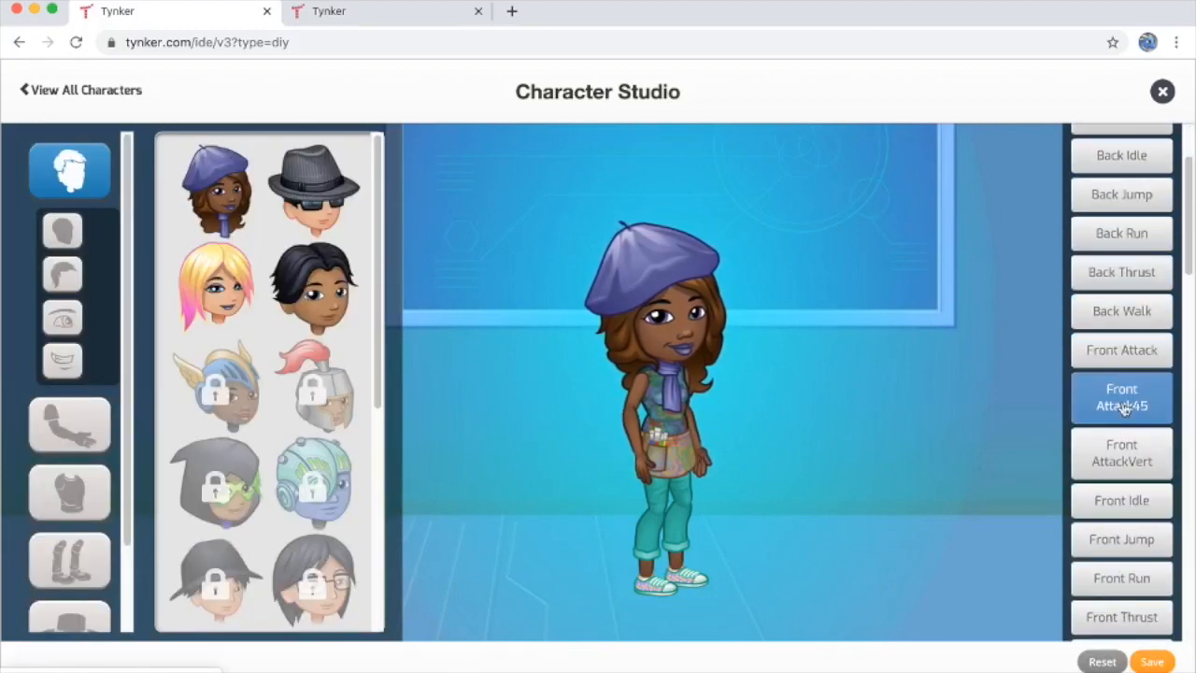
scroll(down, 3)
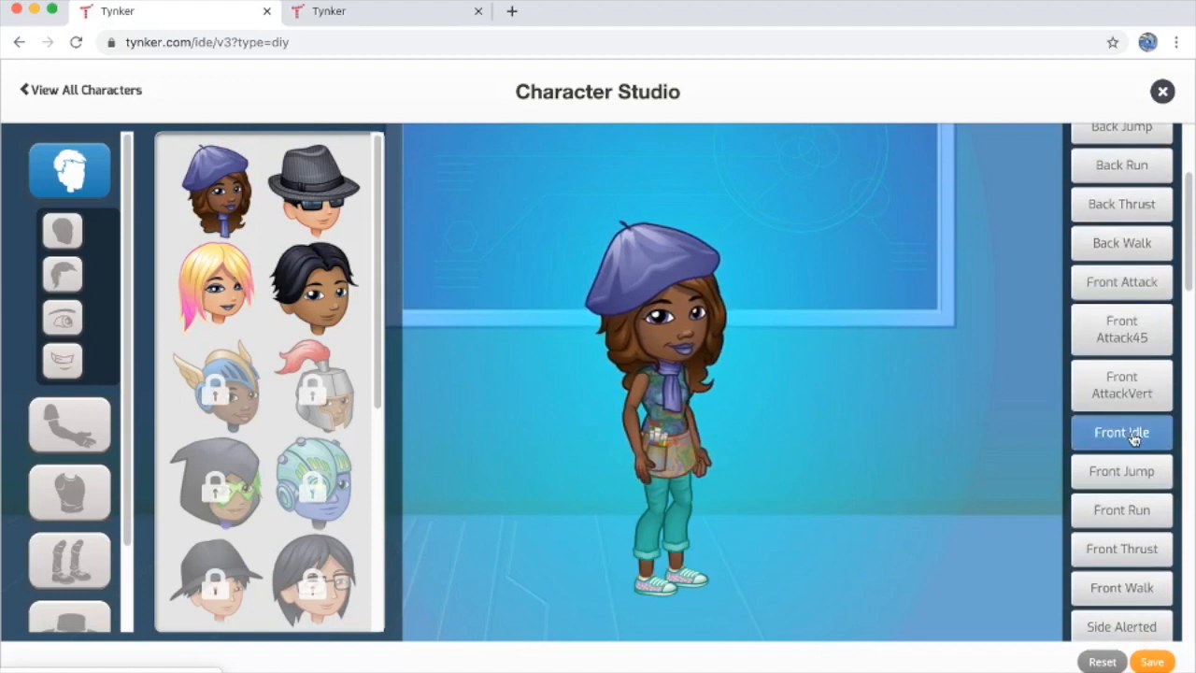
scroll(down, 3)
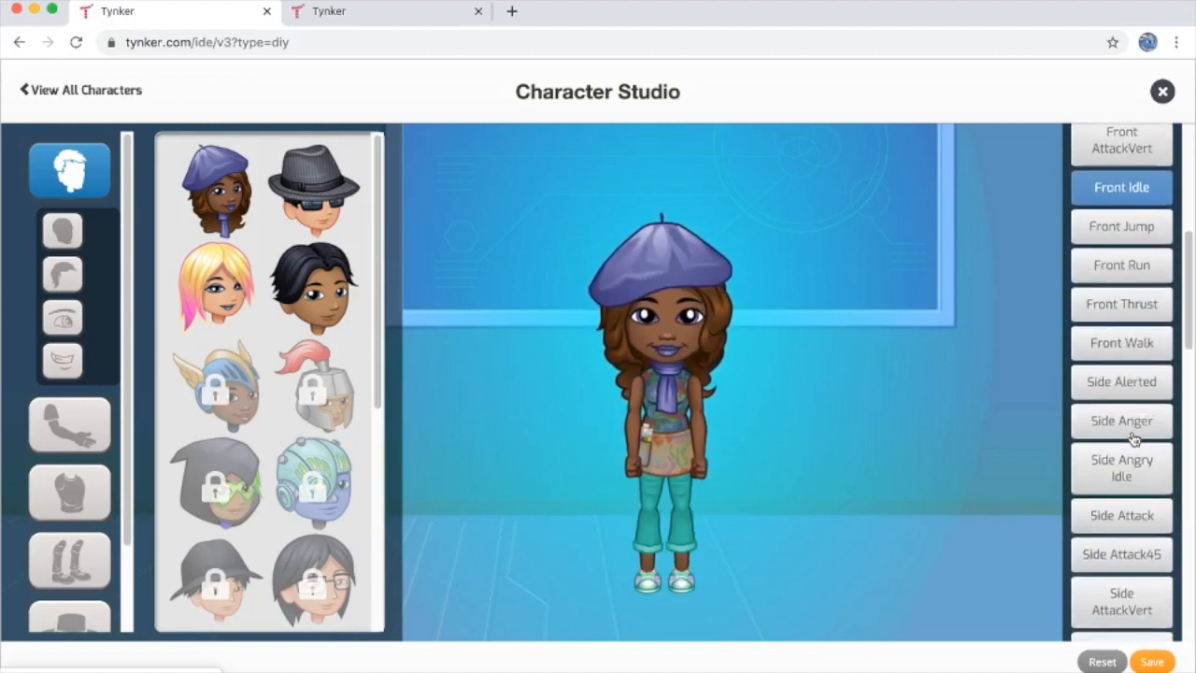
click(1121, 468)
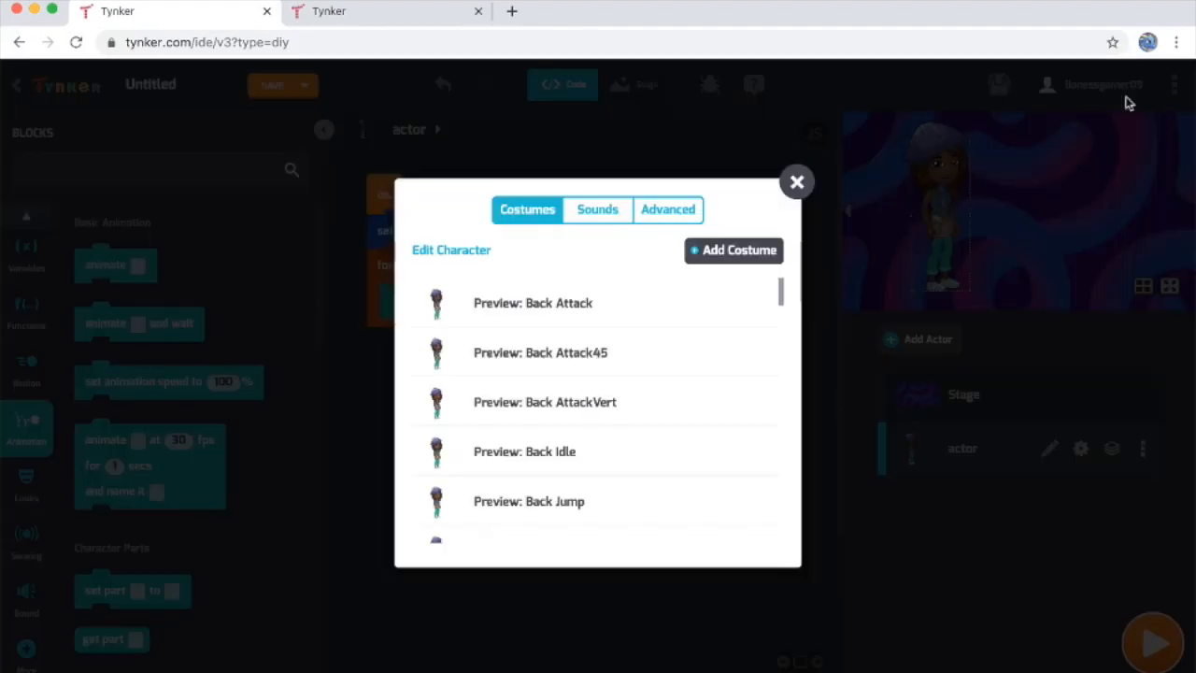
click(796, 181)
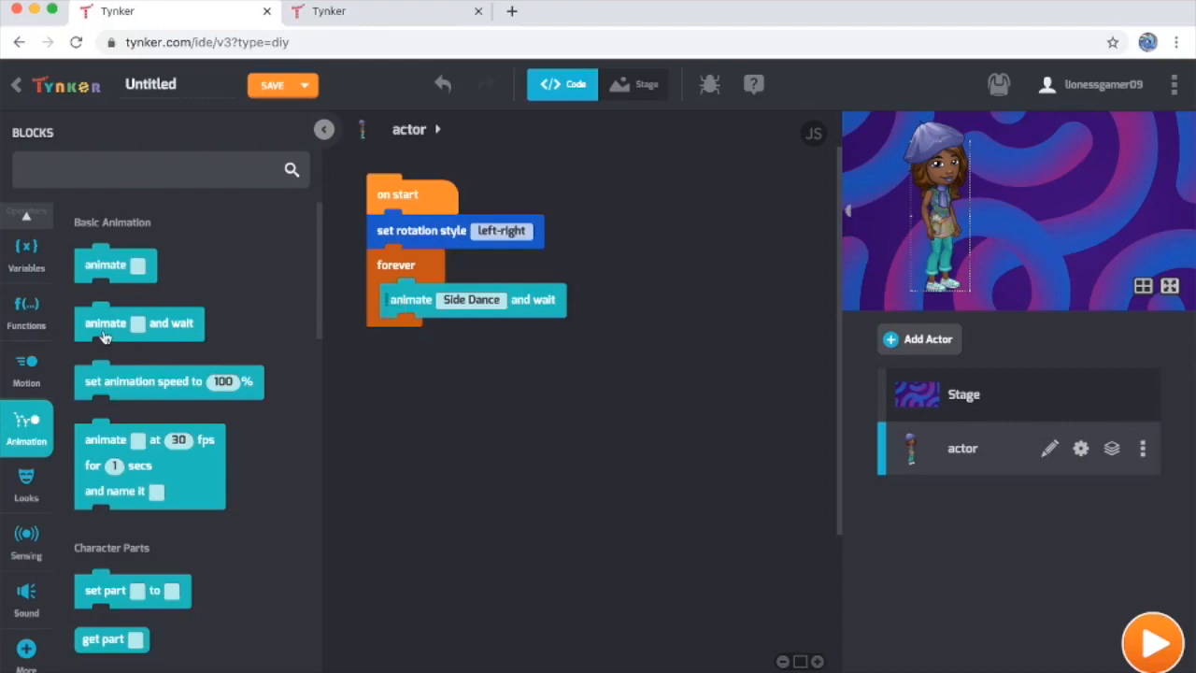
Set the second animate-and-wait step to Side Jump Flip and browse animations for the third
drag(104, 321, 463, 344)
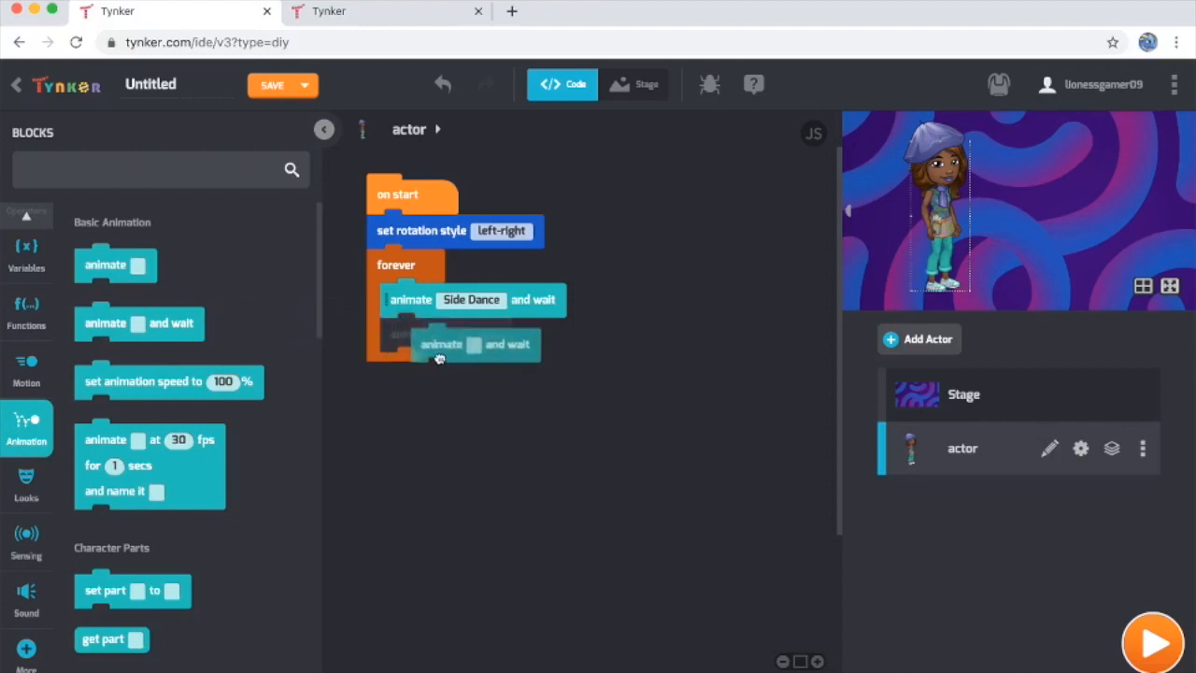
drag(439, 344, 446, 333)
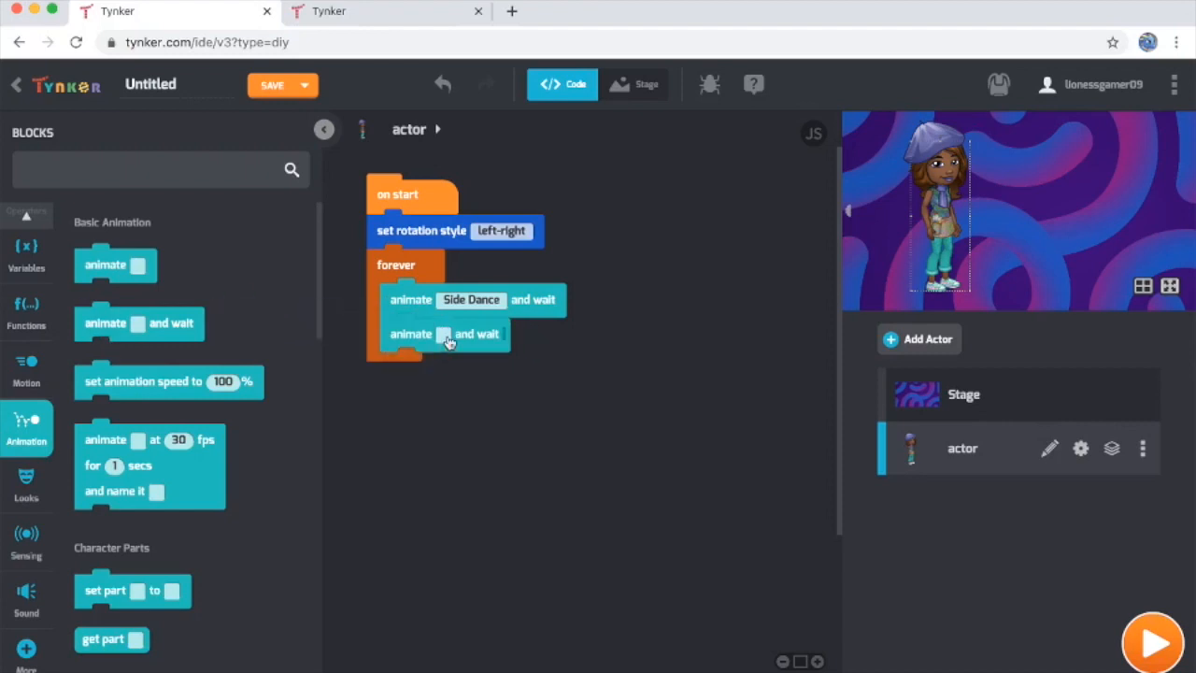
click(445, 333)
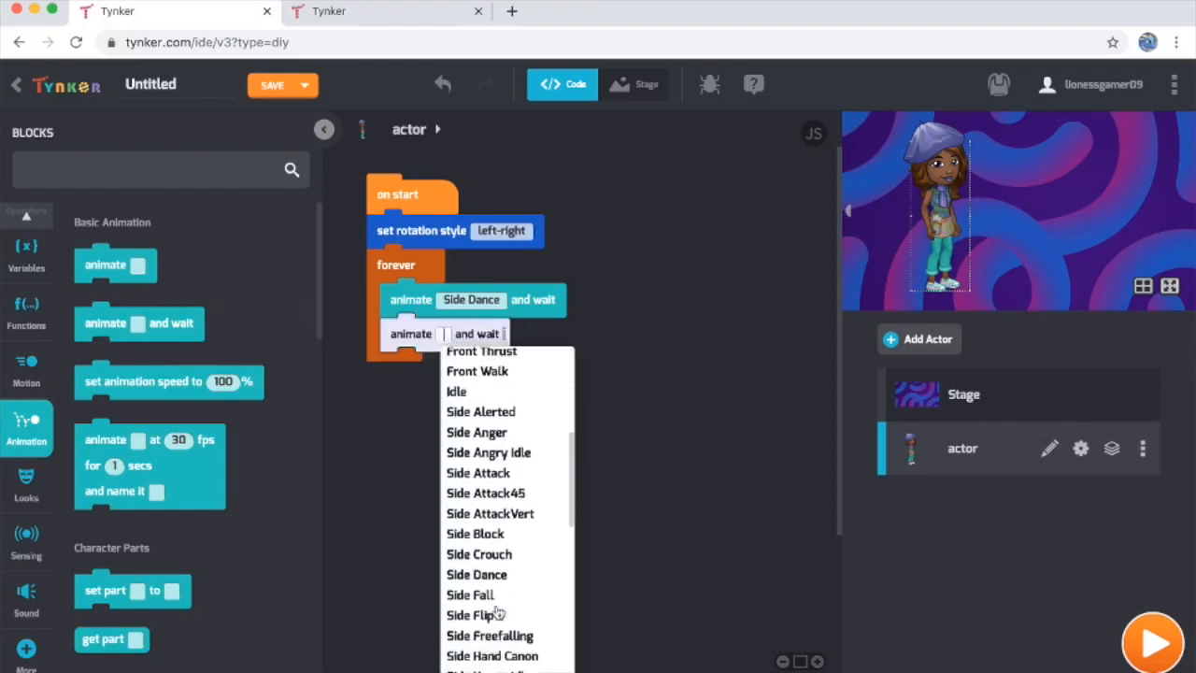
scroll(down, 3)
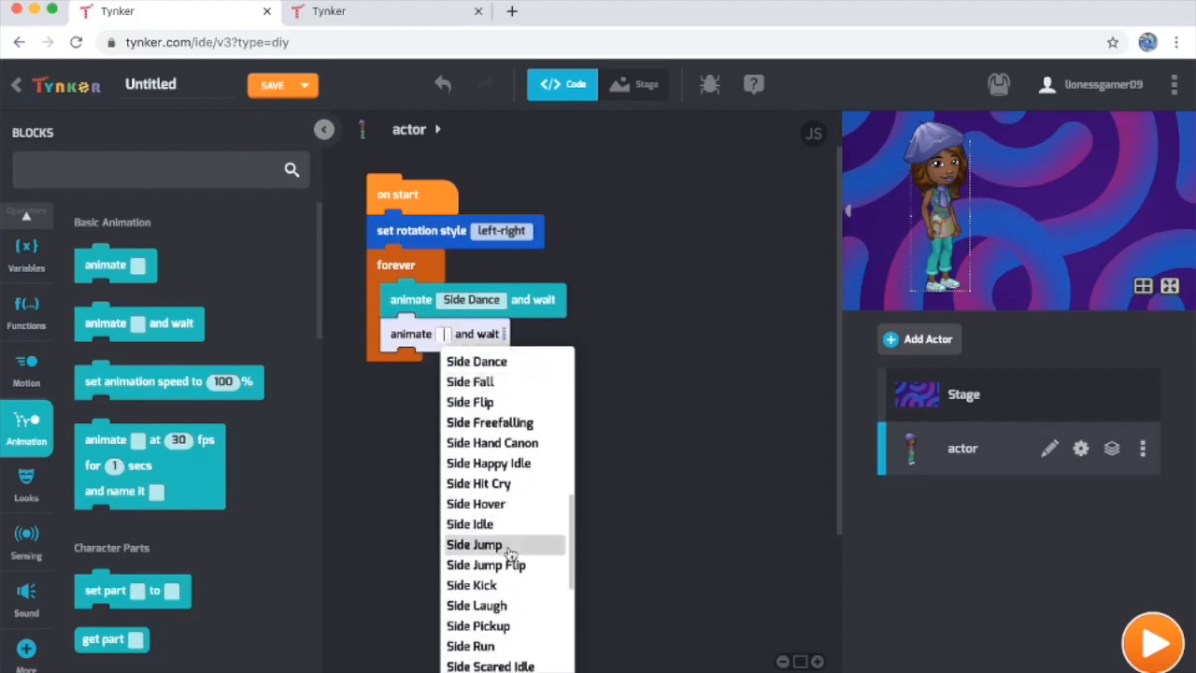
click(486, 565)
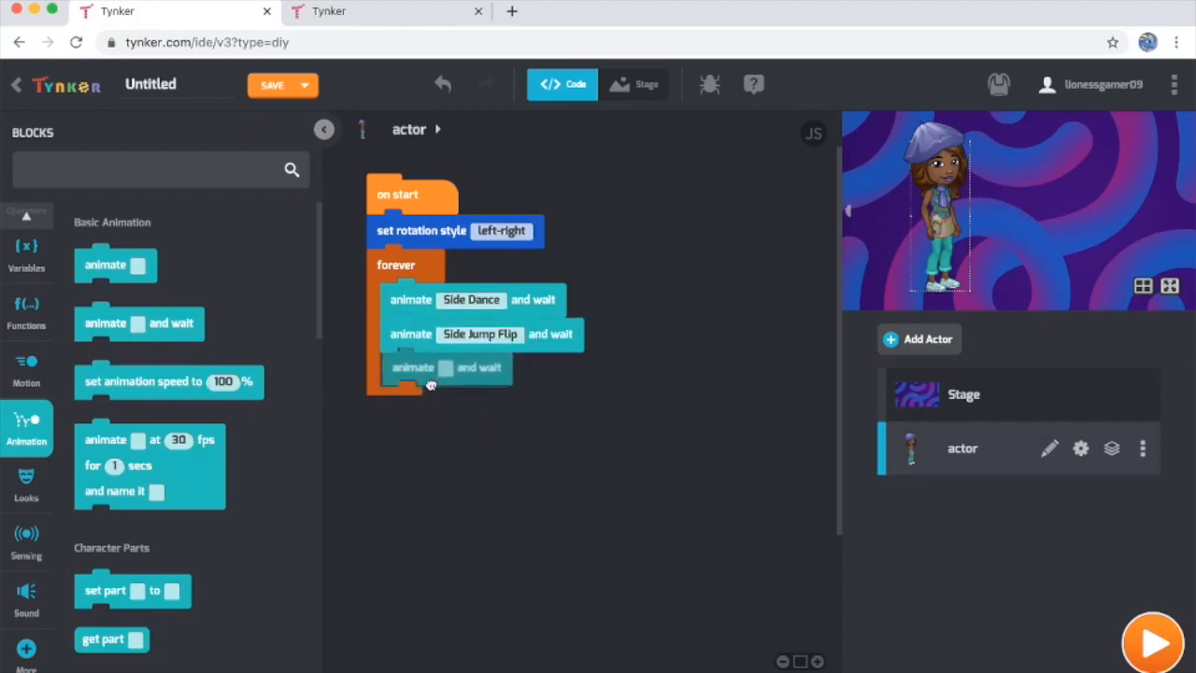
click(444, 366)
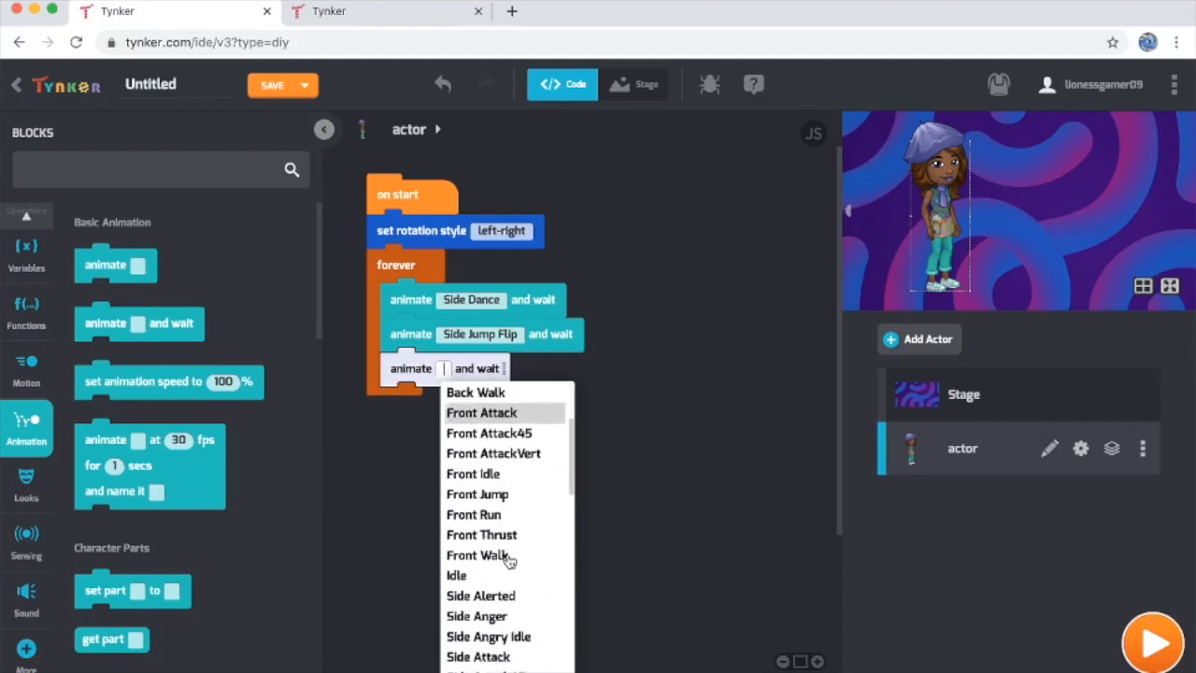
scroll(down, 3)
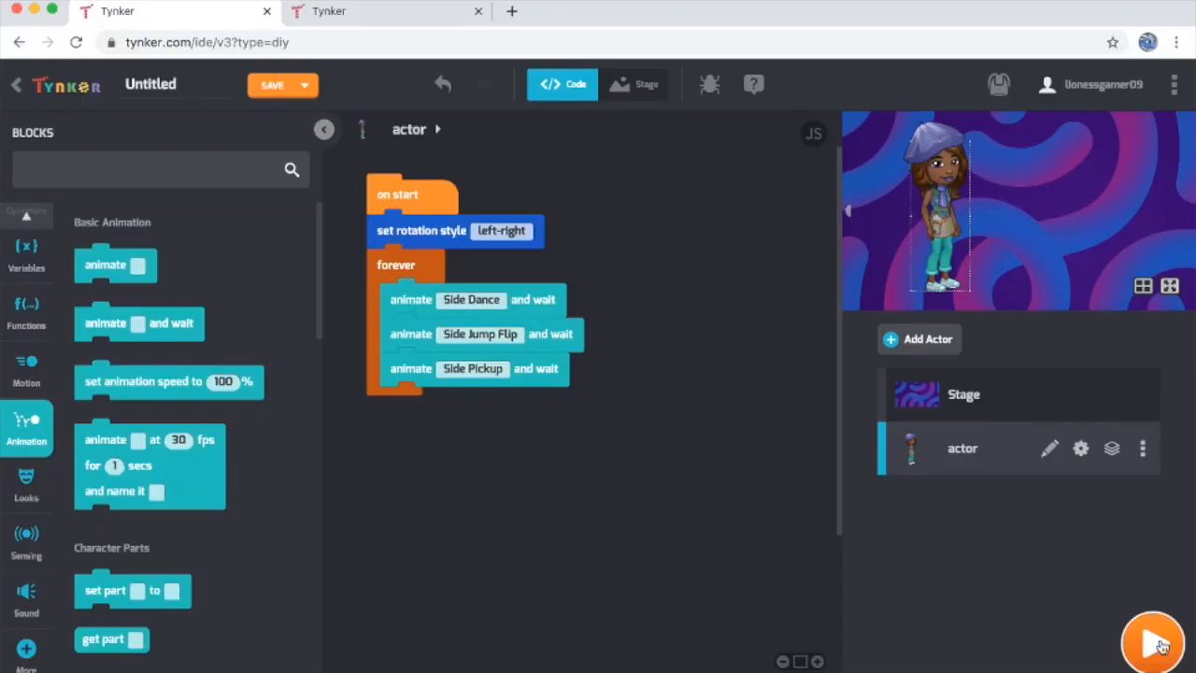
click(1154, 643)
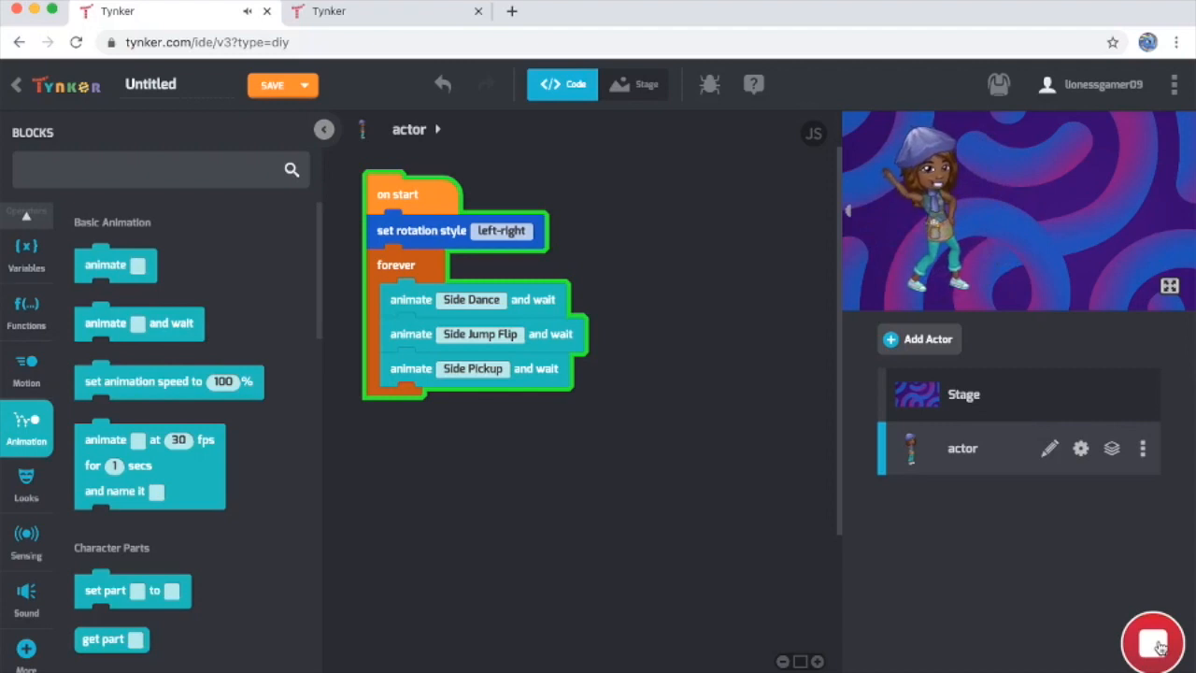
click(1153, 643)
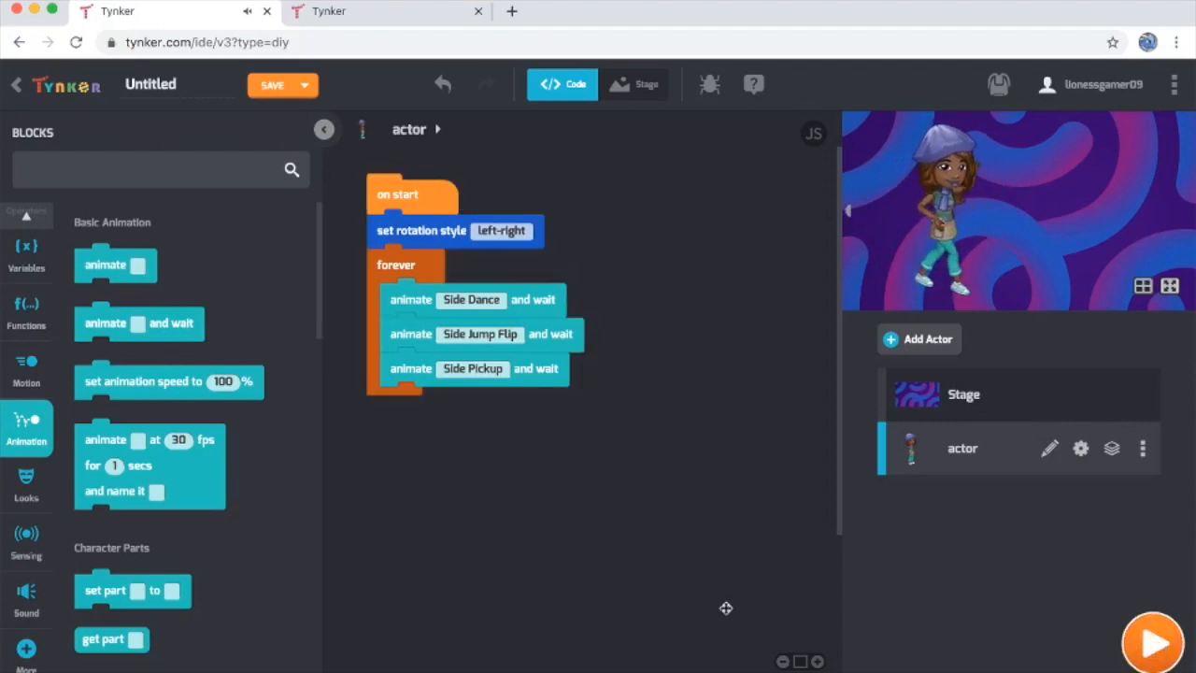
mouse_move(680, 595)
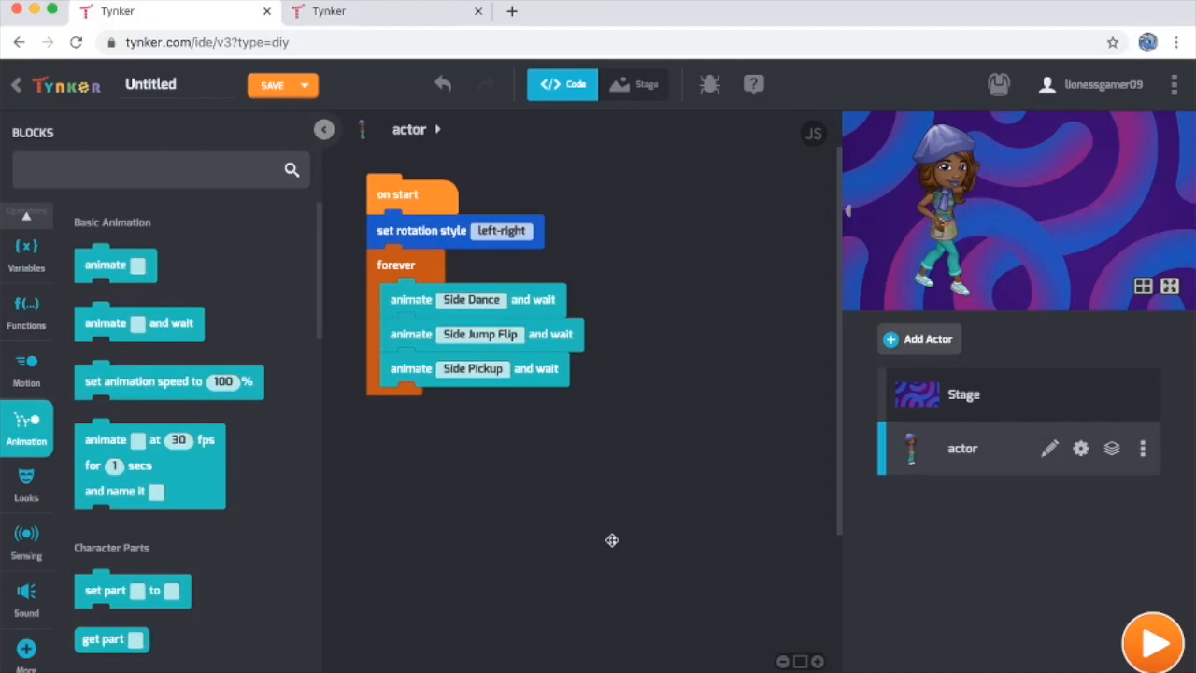
mouse_move(961, 457)
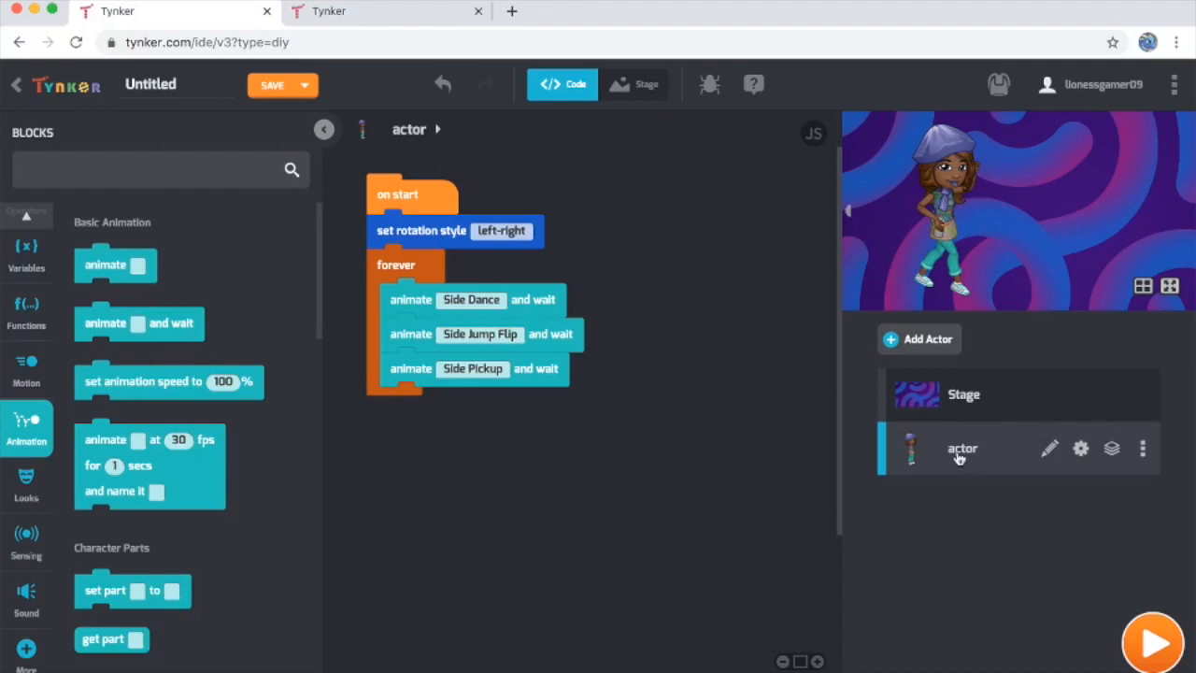
mouse_move(1143, 448)
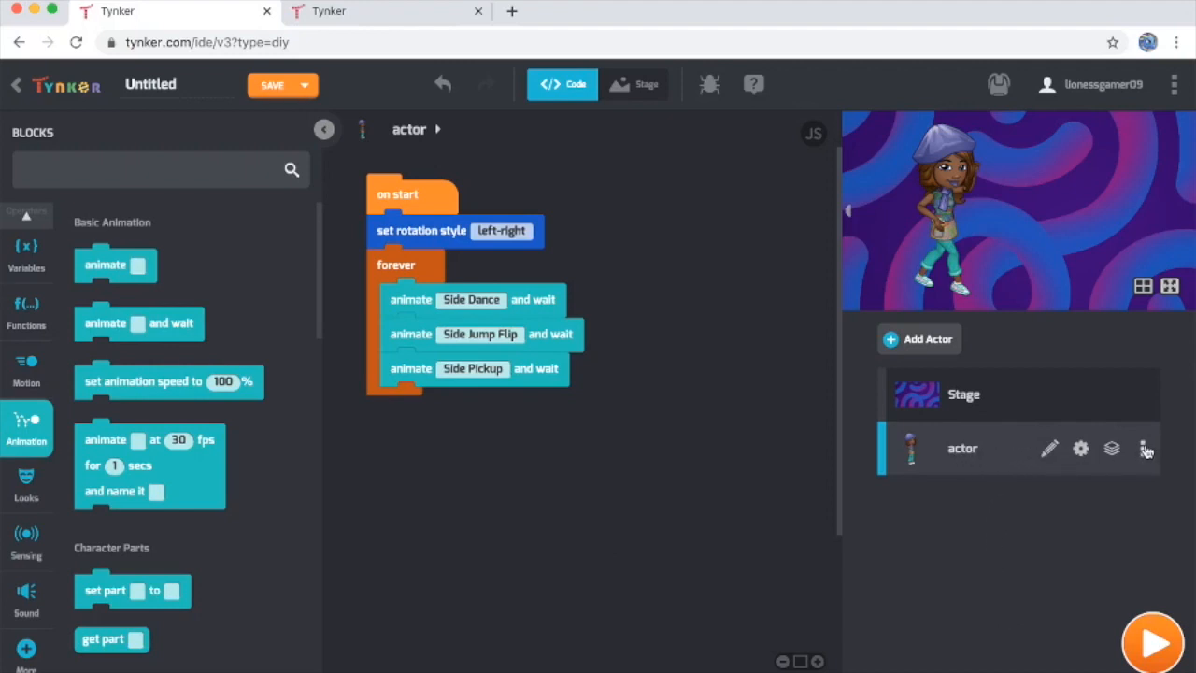
Duplicate the dancer via its three-dot menu and select the new actor1
click(1146, 449)
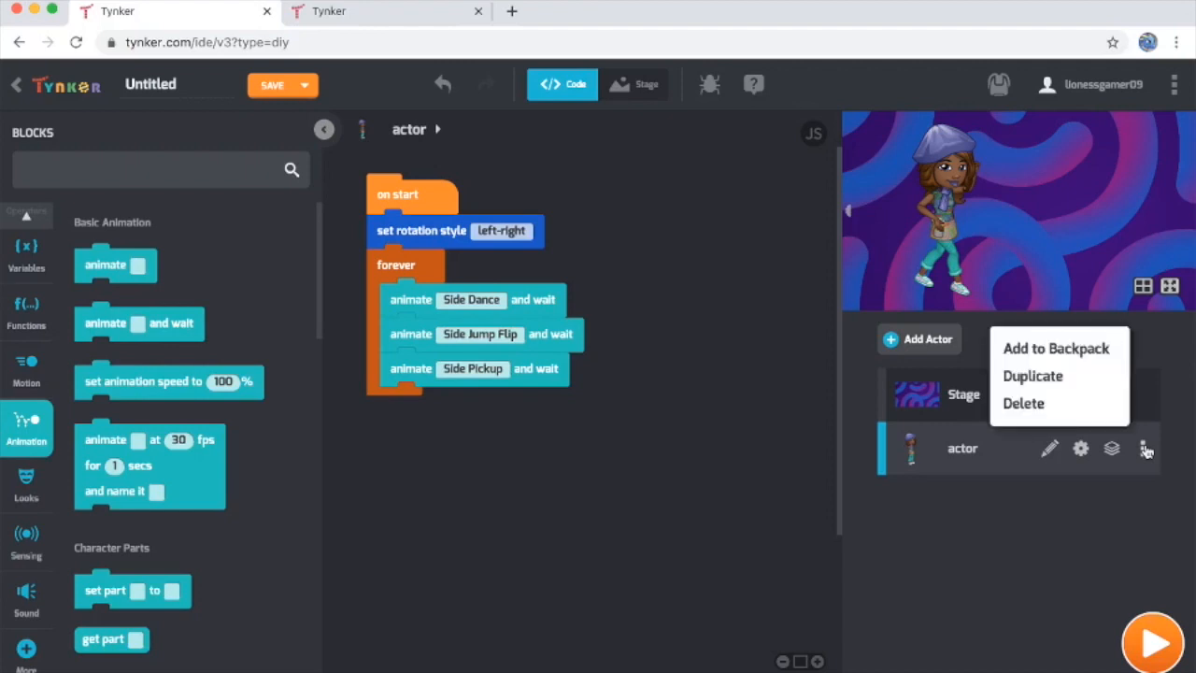
mouse_move(1031, 376)
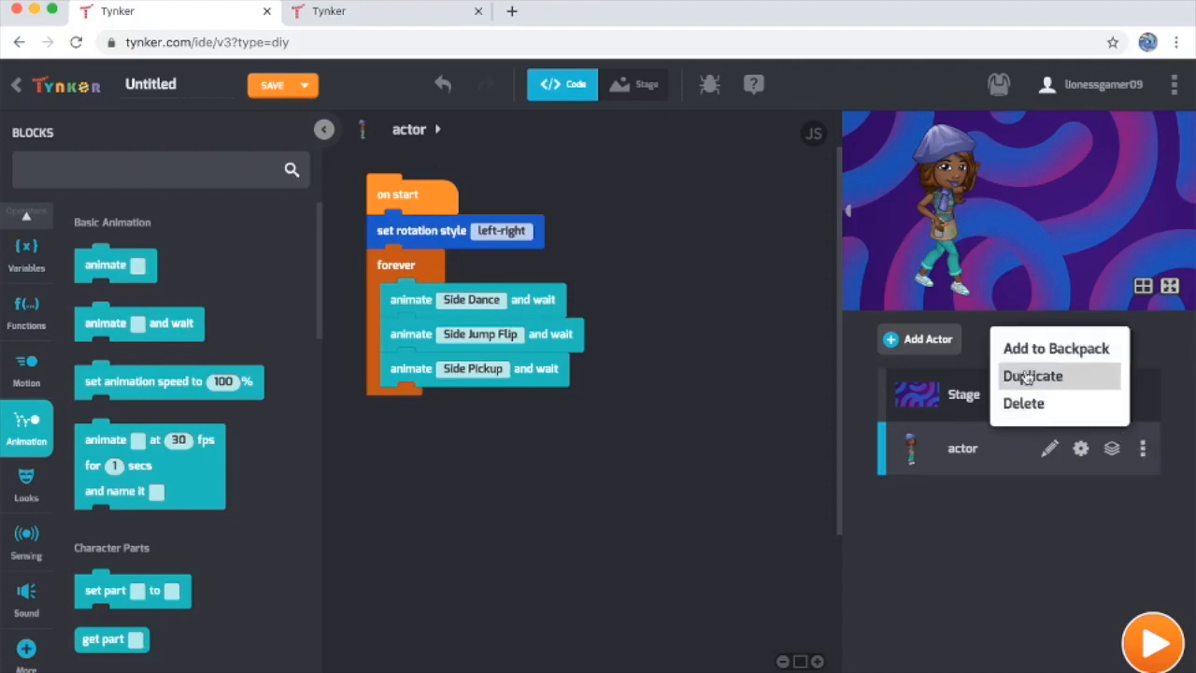
click(1032, 376)
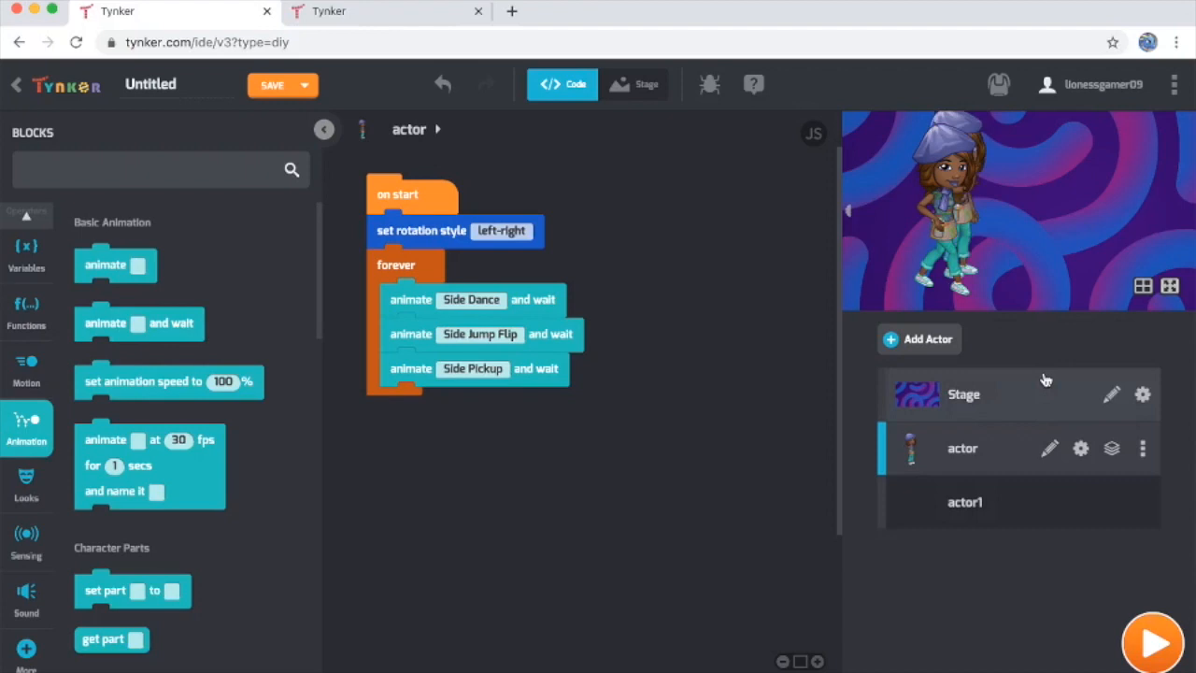
mouse_move(1016, 172)
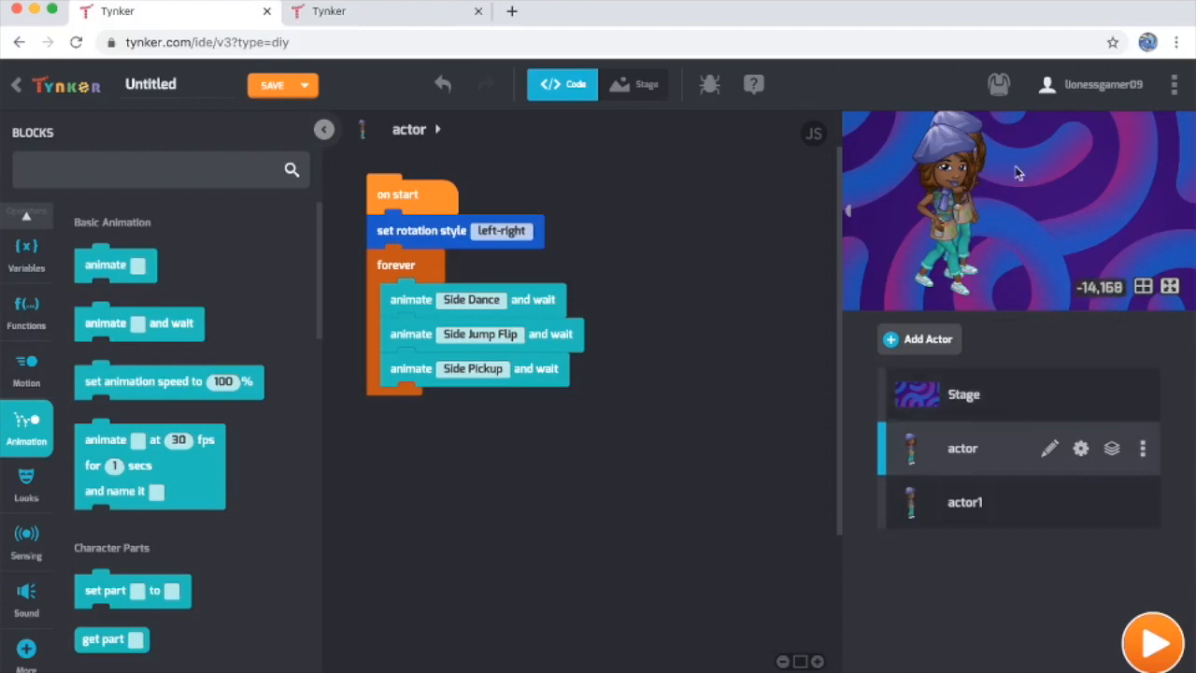
mouse_move(987, 153)
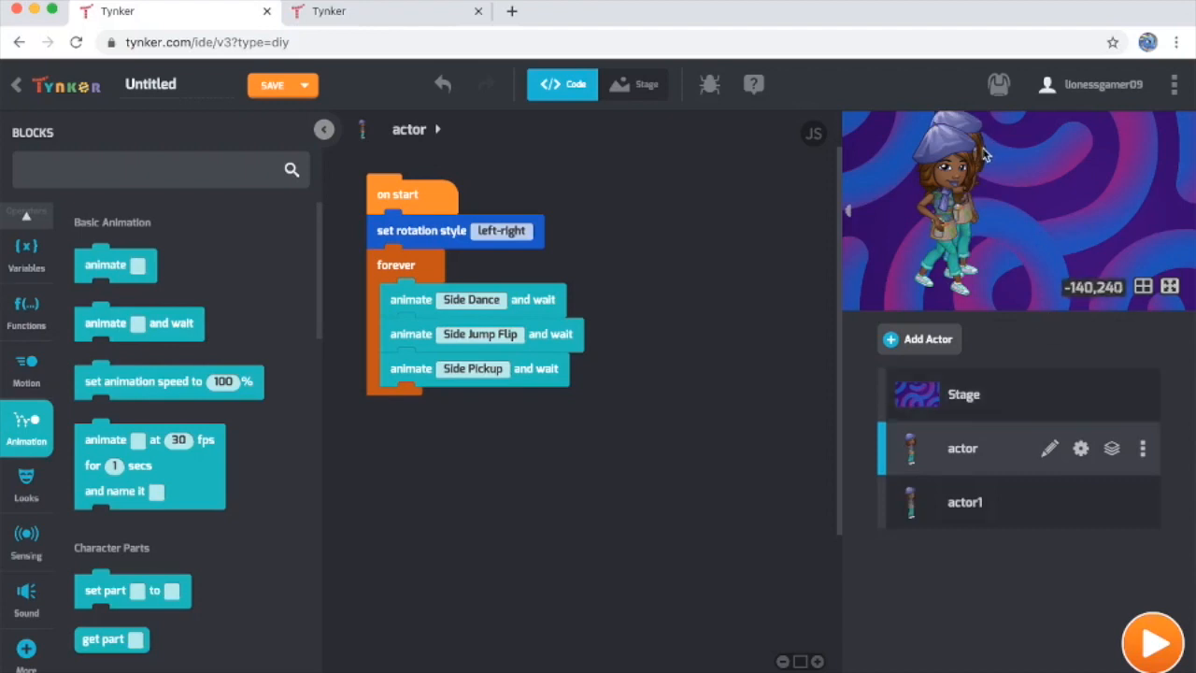
click(964, 500)
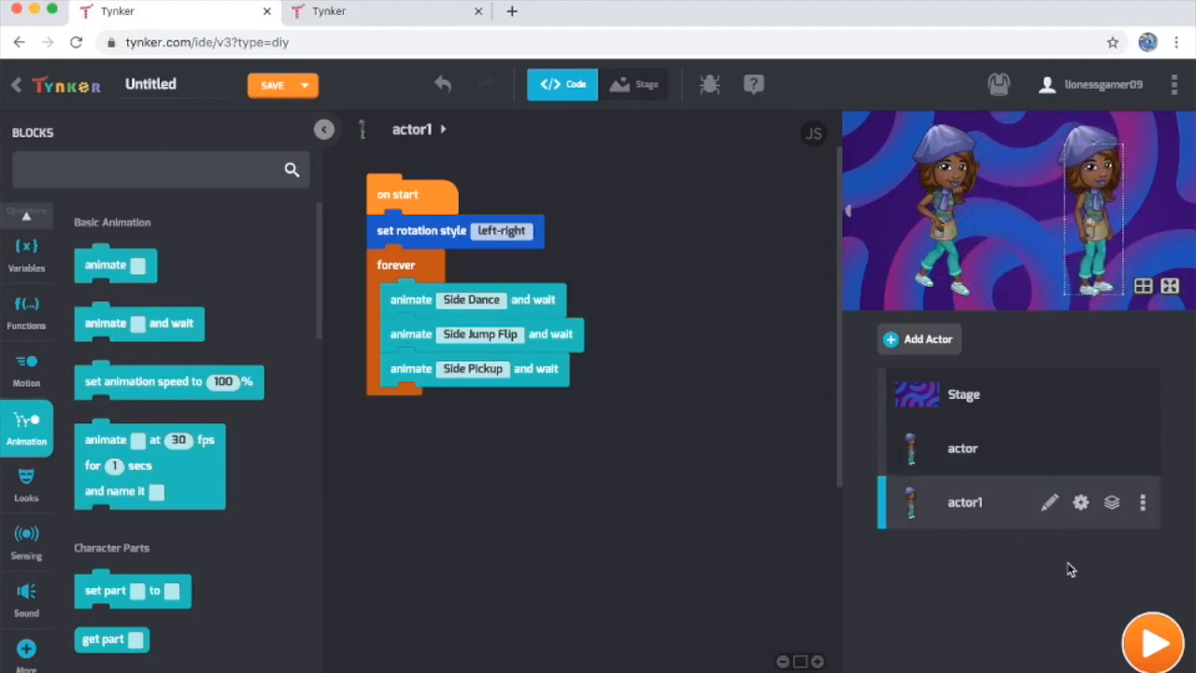
mouse_move(1080, 503)
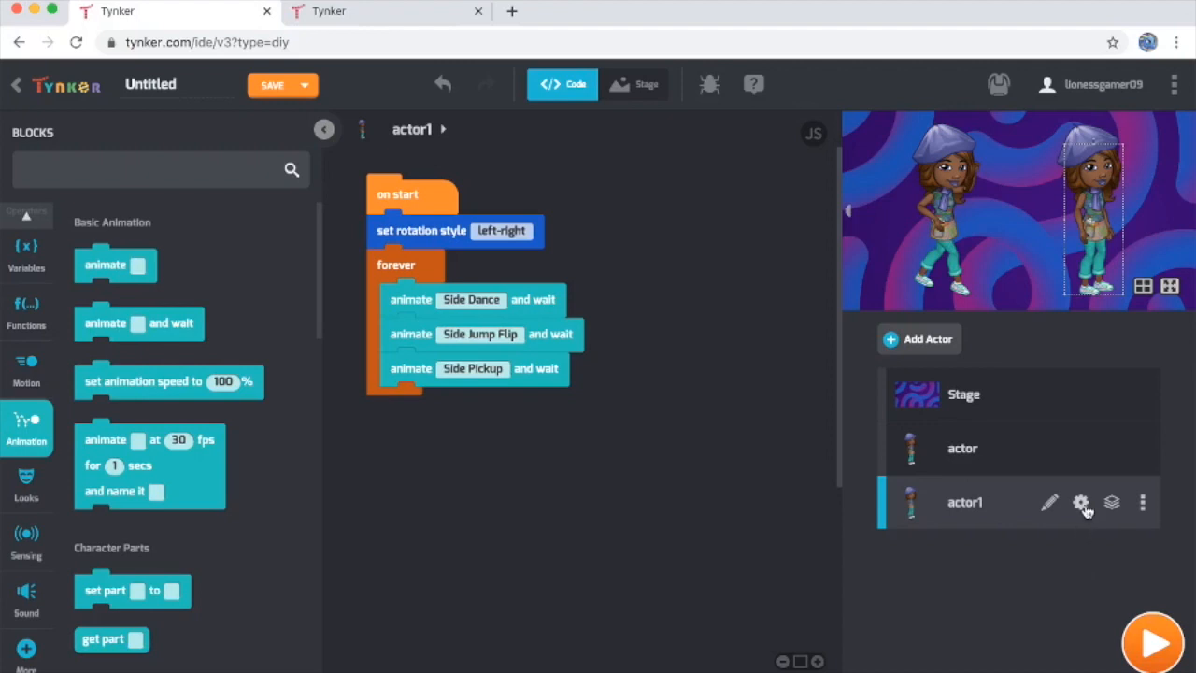
Swap actor1's costume for the blonde teen from the Teens character library
click(1080, 502)
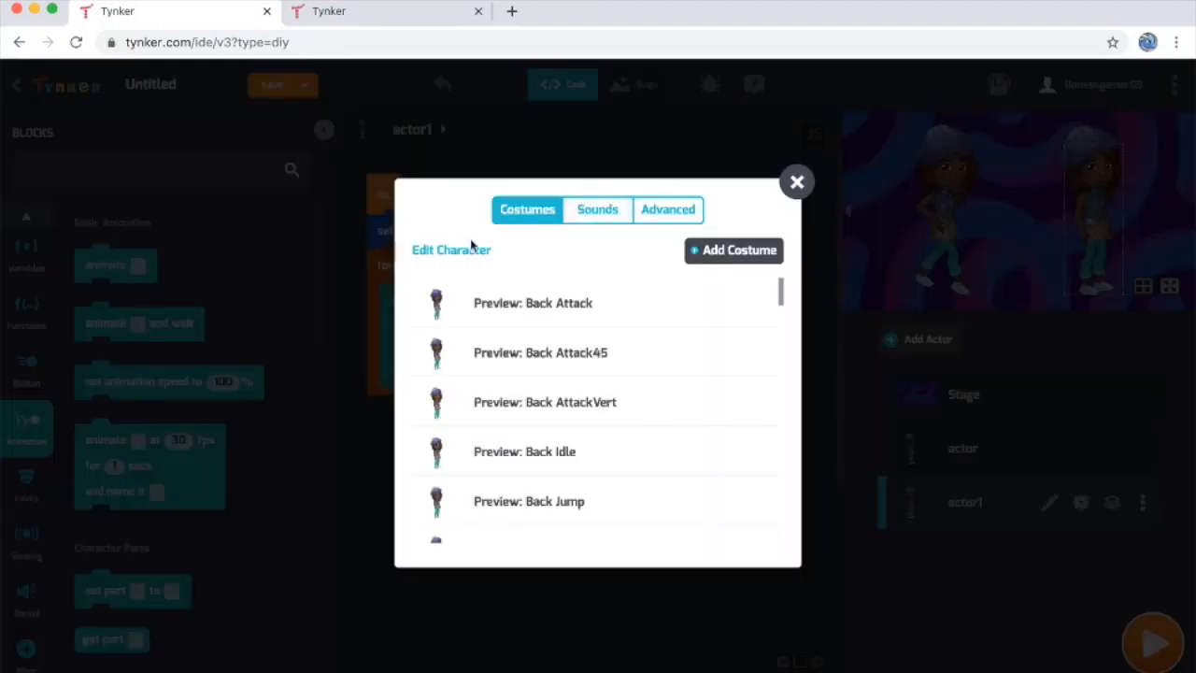
click(453, 251)
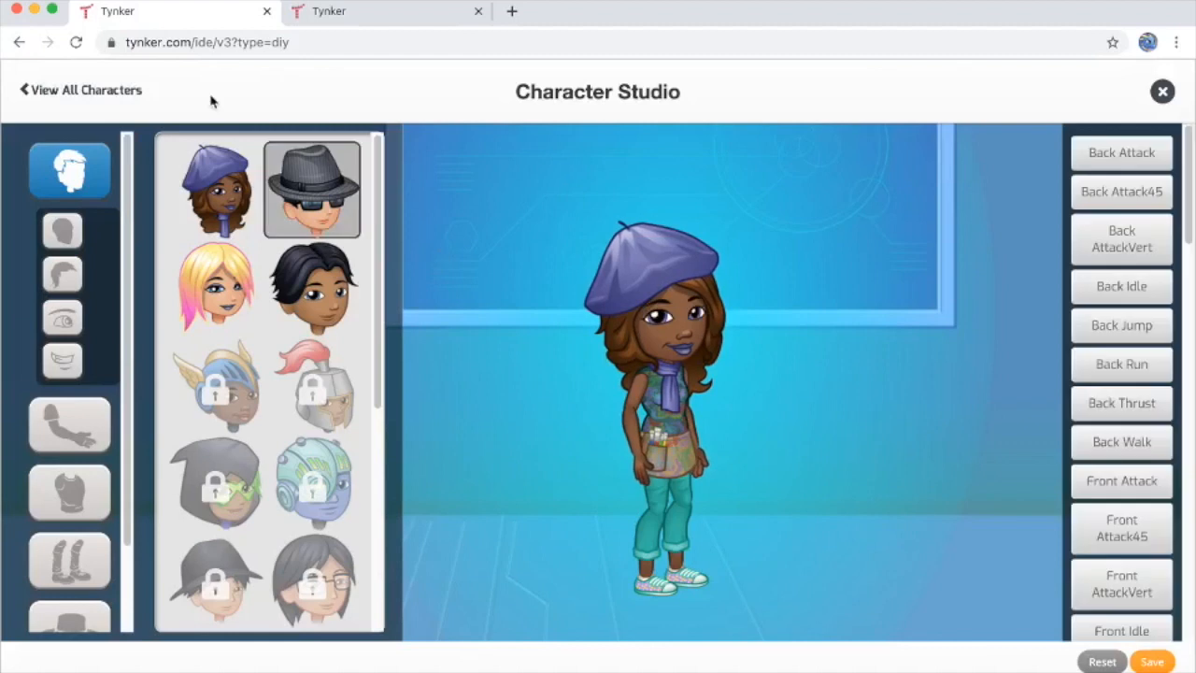
click(85, 90)
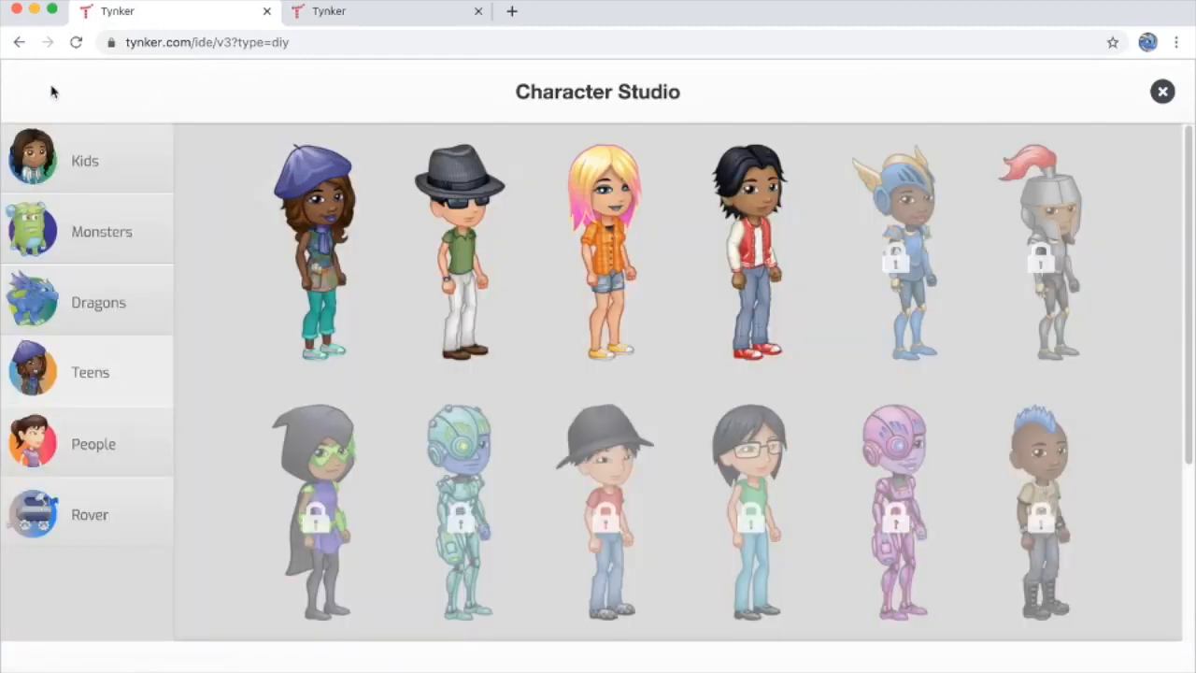
click(602, 246)
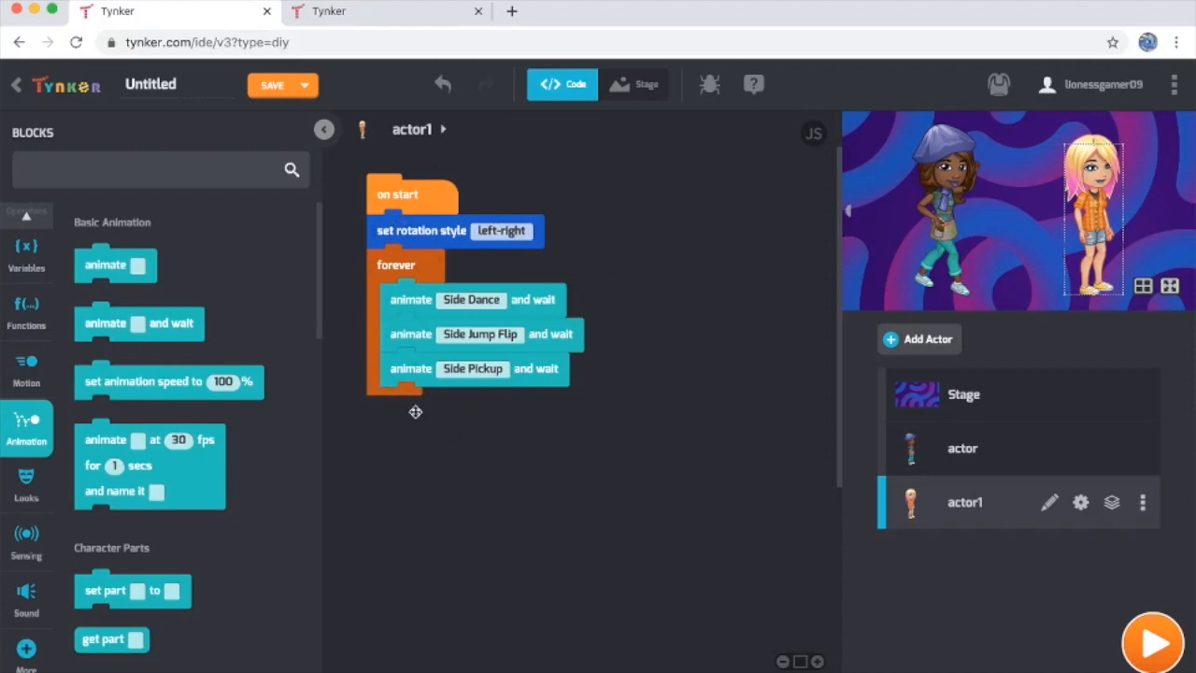
mouse_move(444, 426)
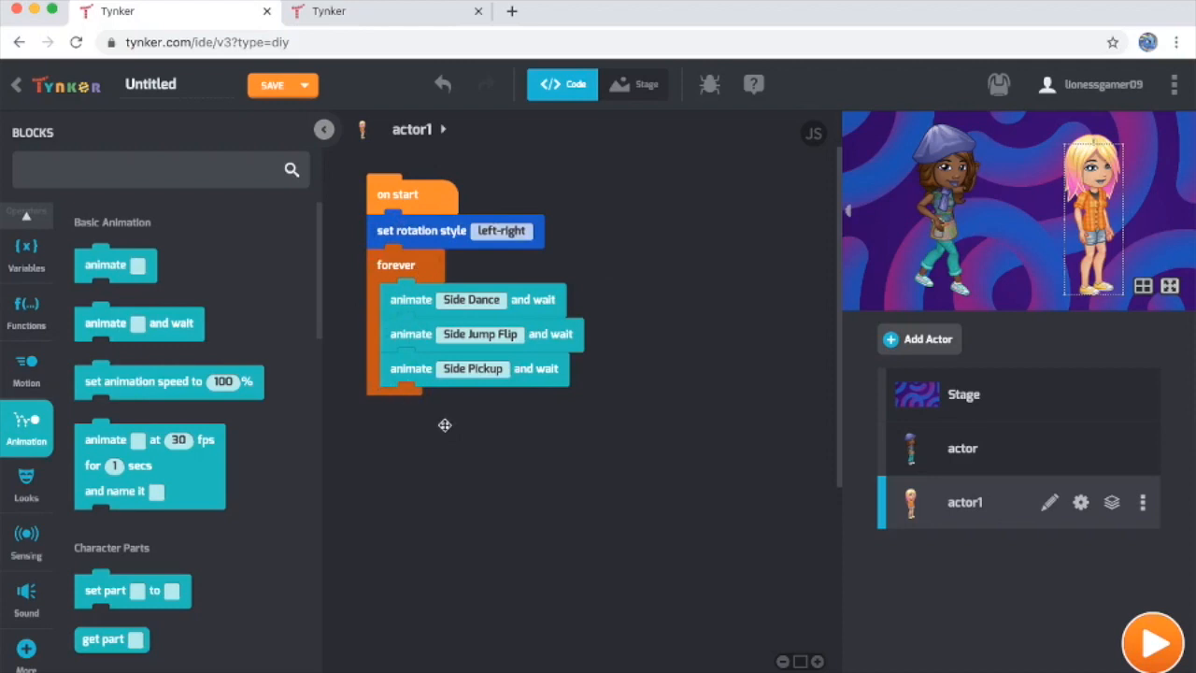
mouse_move(332, 393)
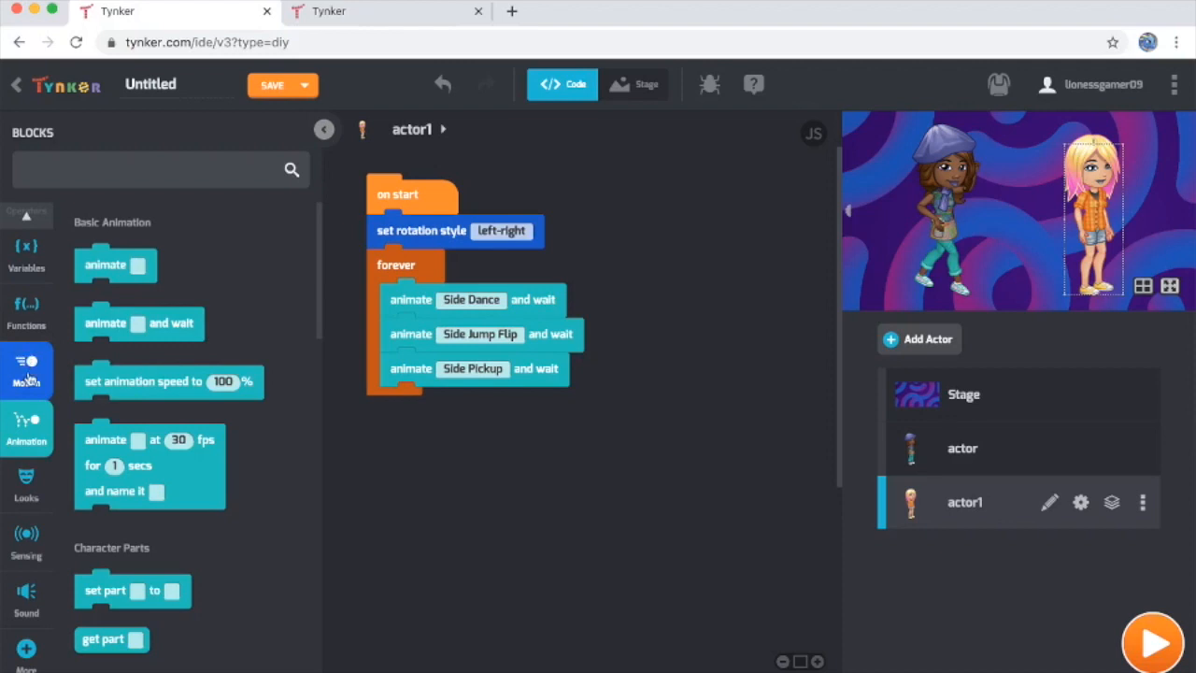
Add a Motion 'point in direction -90' block under 'set rotation style', before the forever loop
click(26, 370)
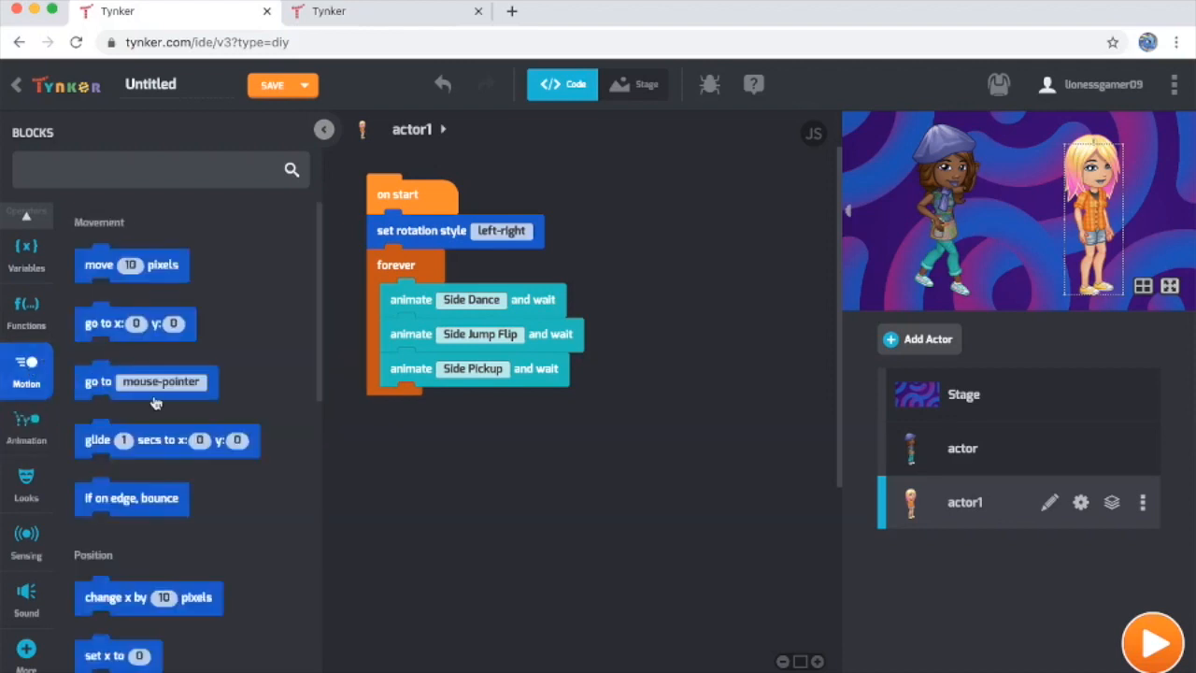
scroll(down, 3)
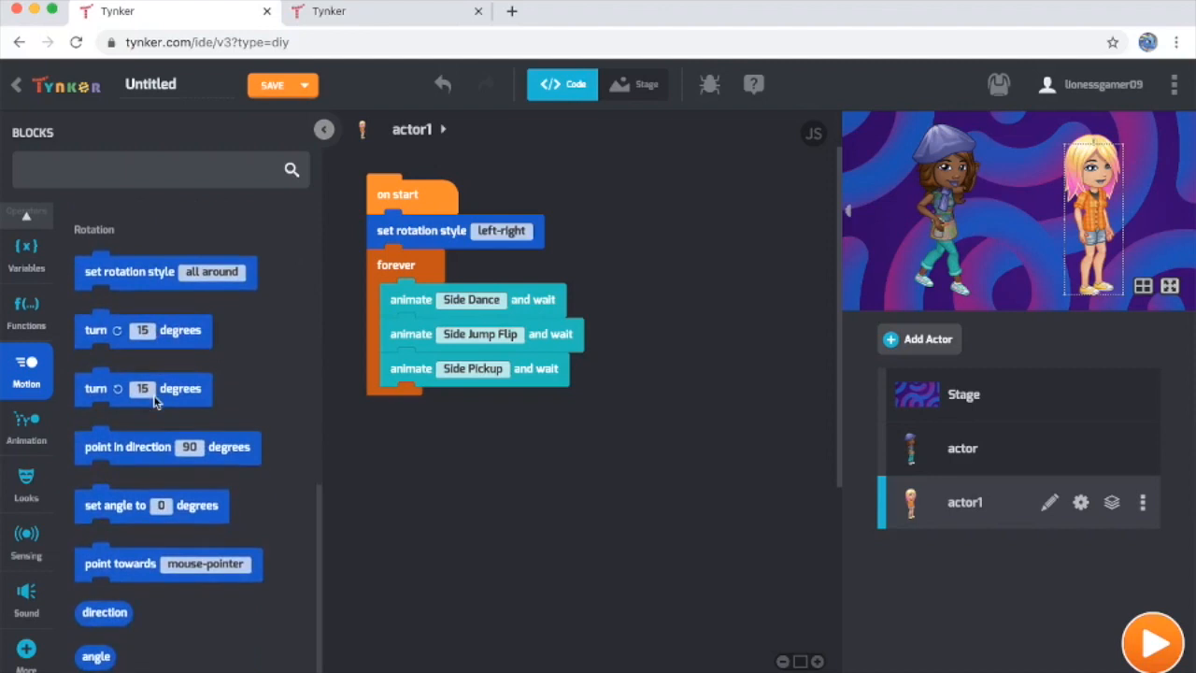
mouse_move(103, 447)
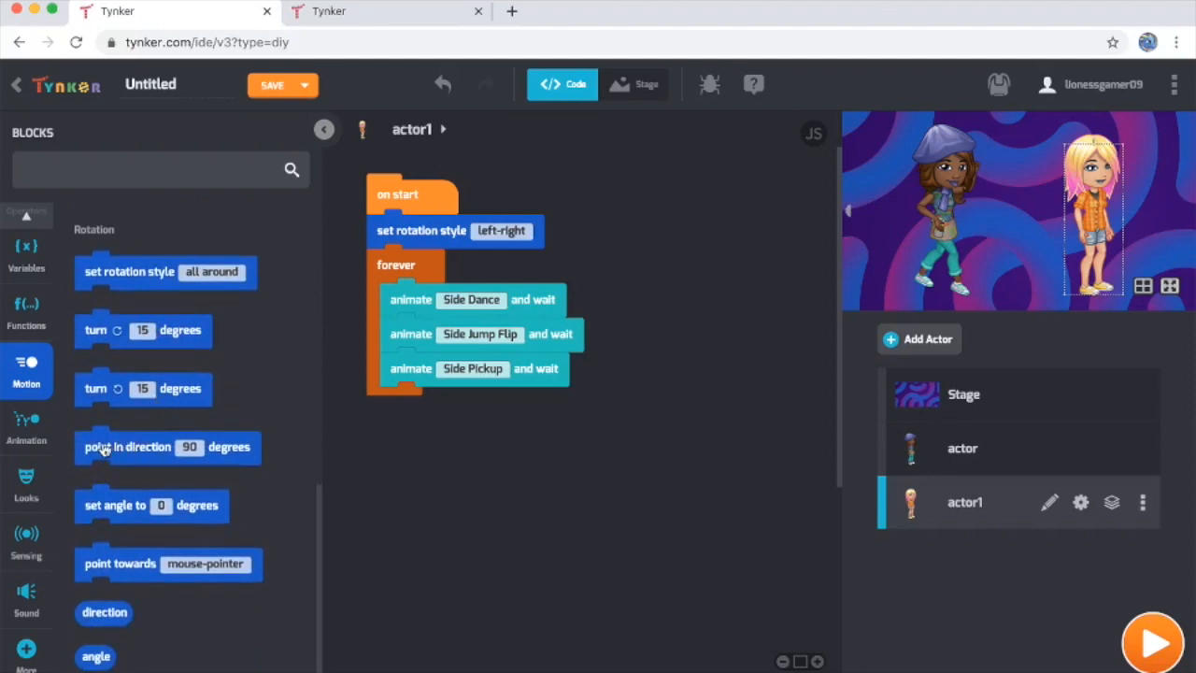
drag(169, 447, 463, 265)
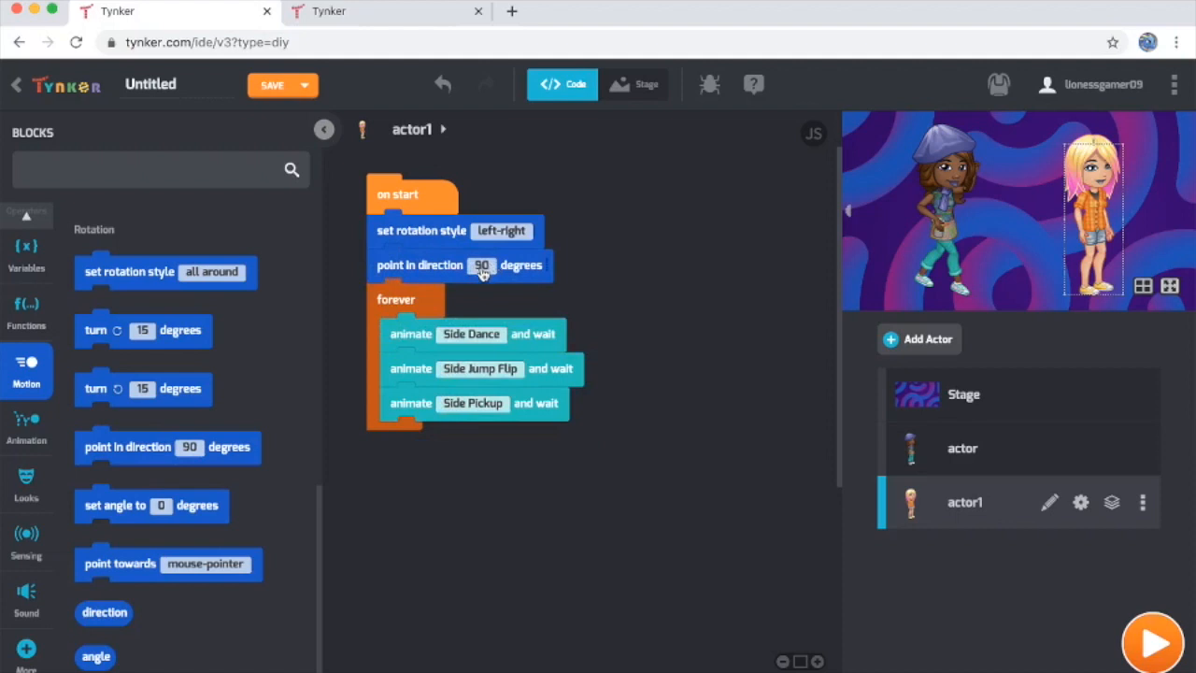
click(482, 265)
text(-90)
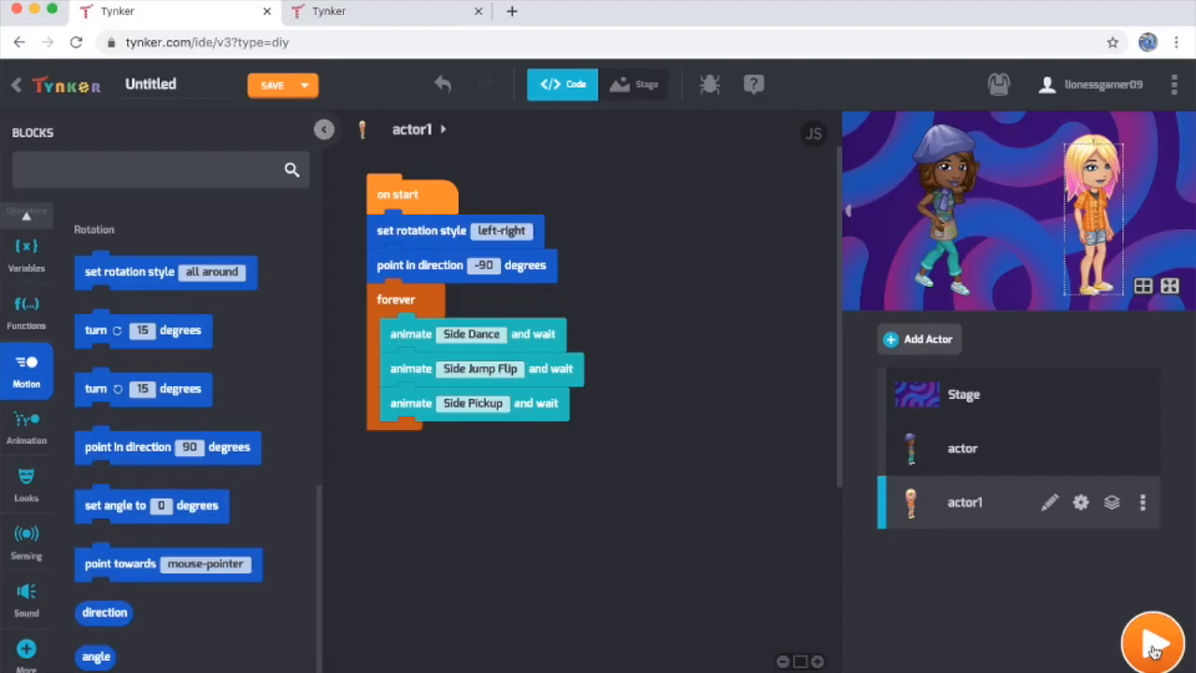
Run the project full-screen to watch both teens dance, then stop it
click(1151, 642)
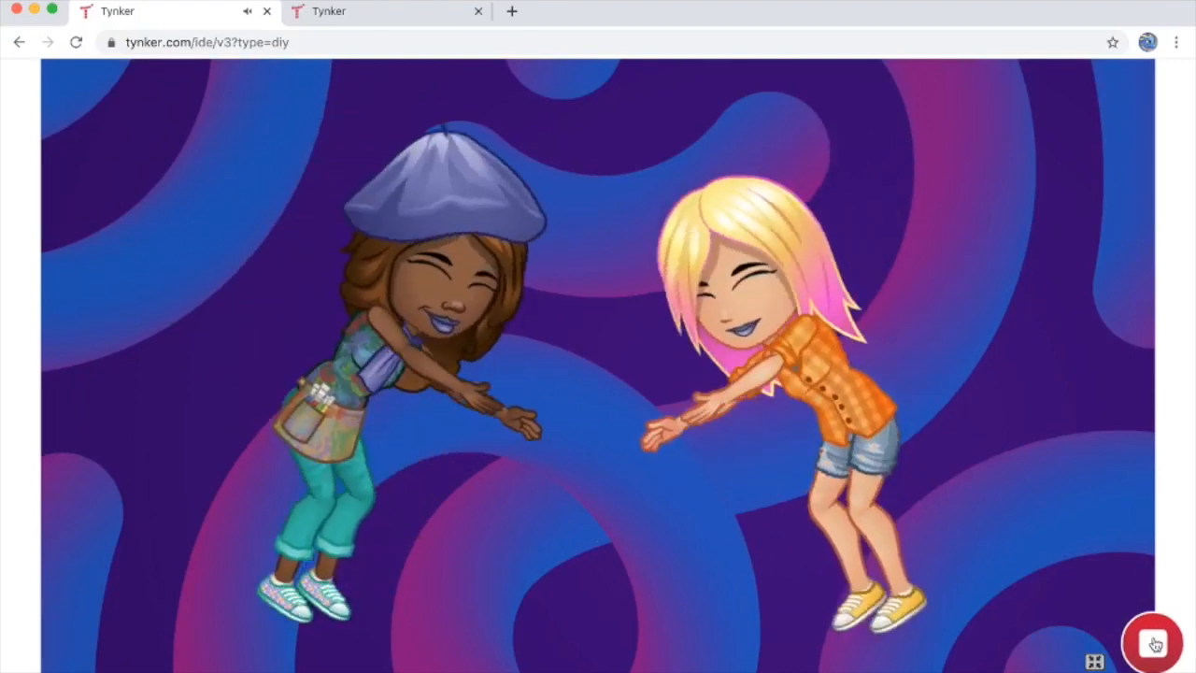
click(1153, 643)
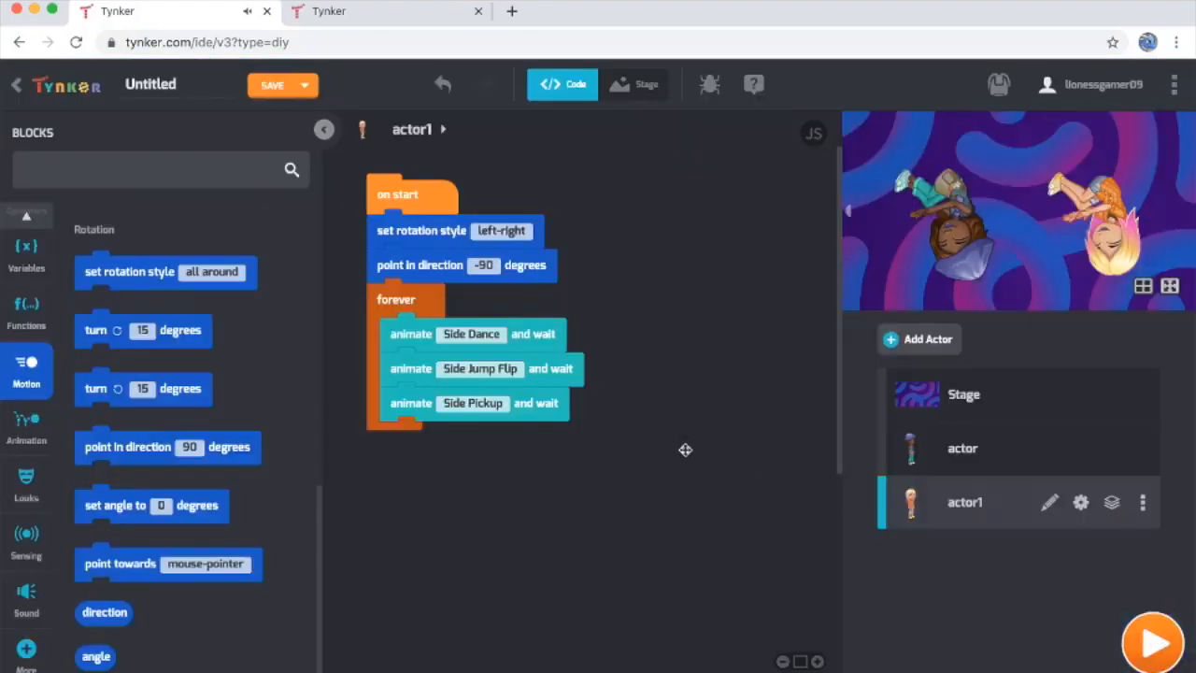